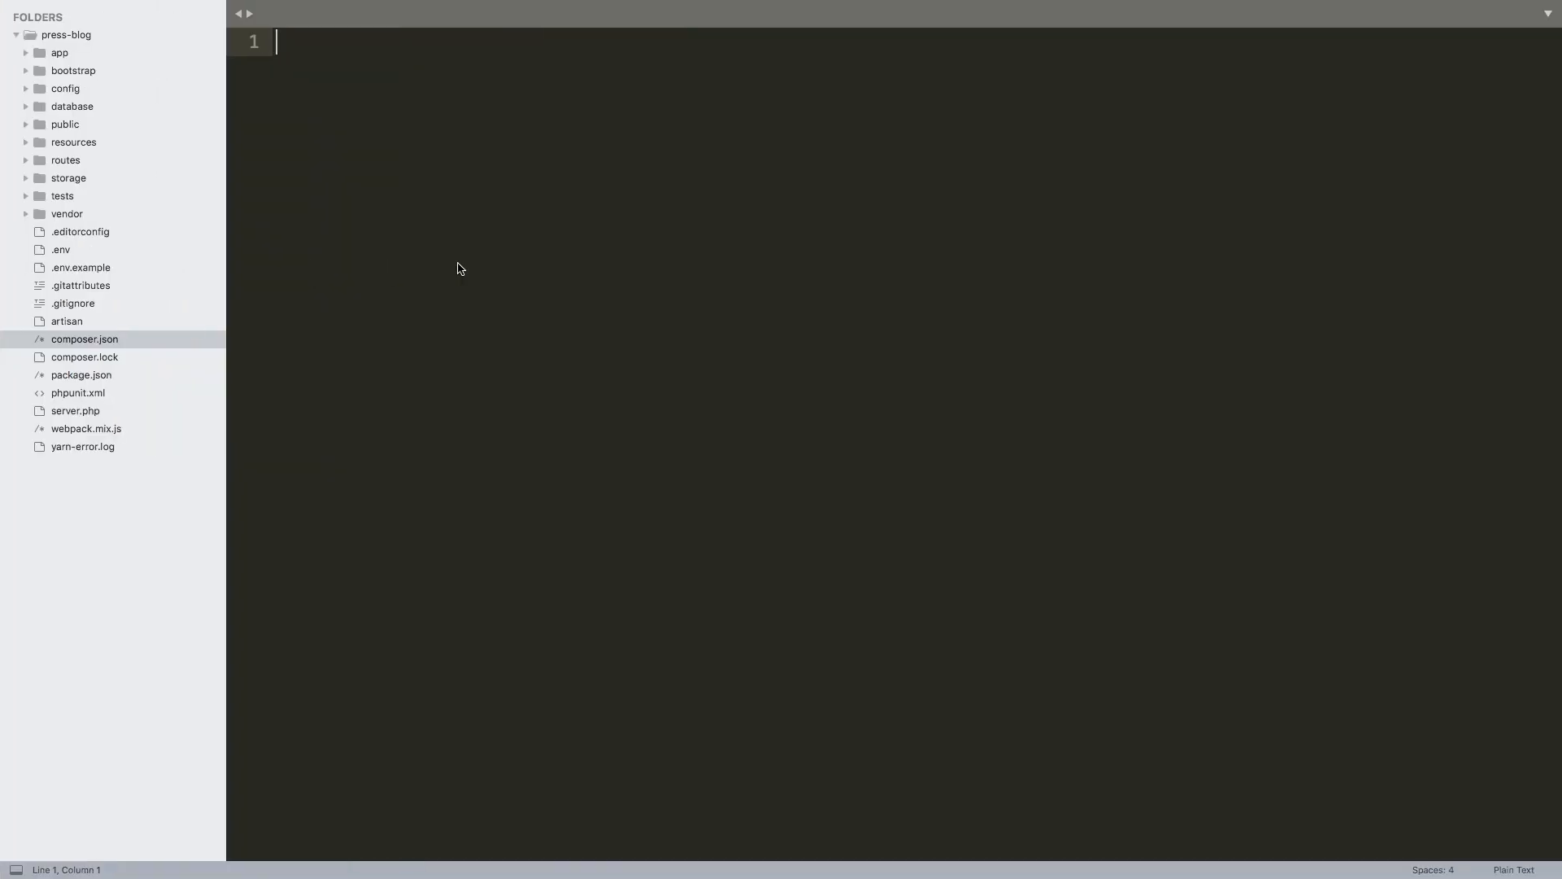
pyautogui.moveTo(343, 341)
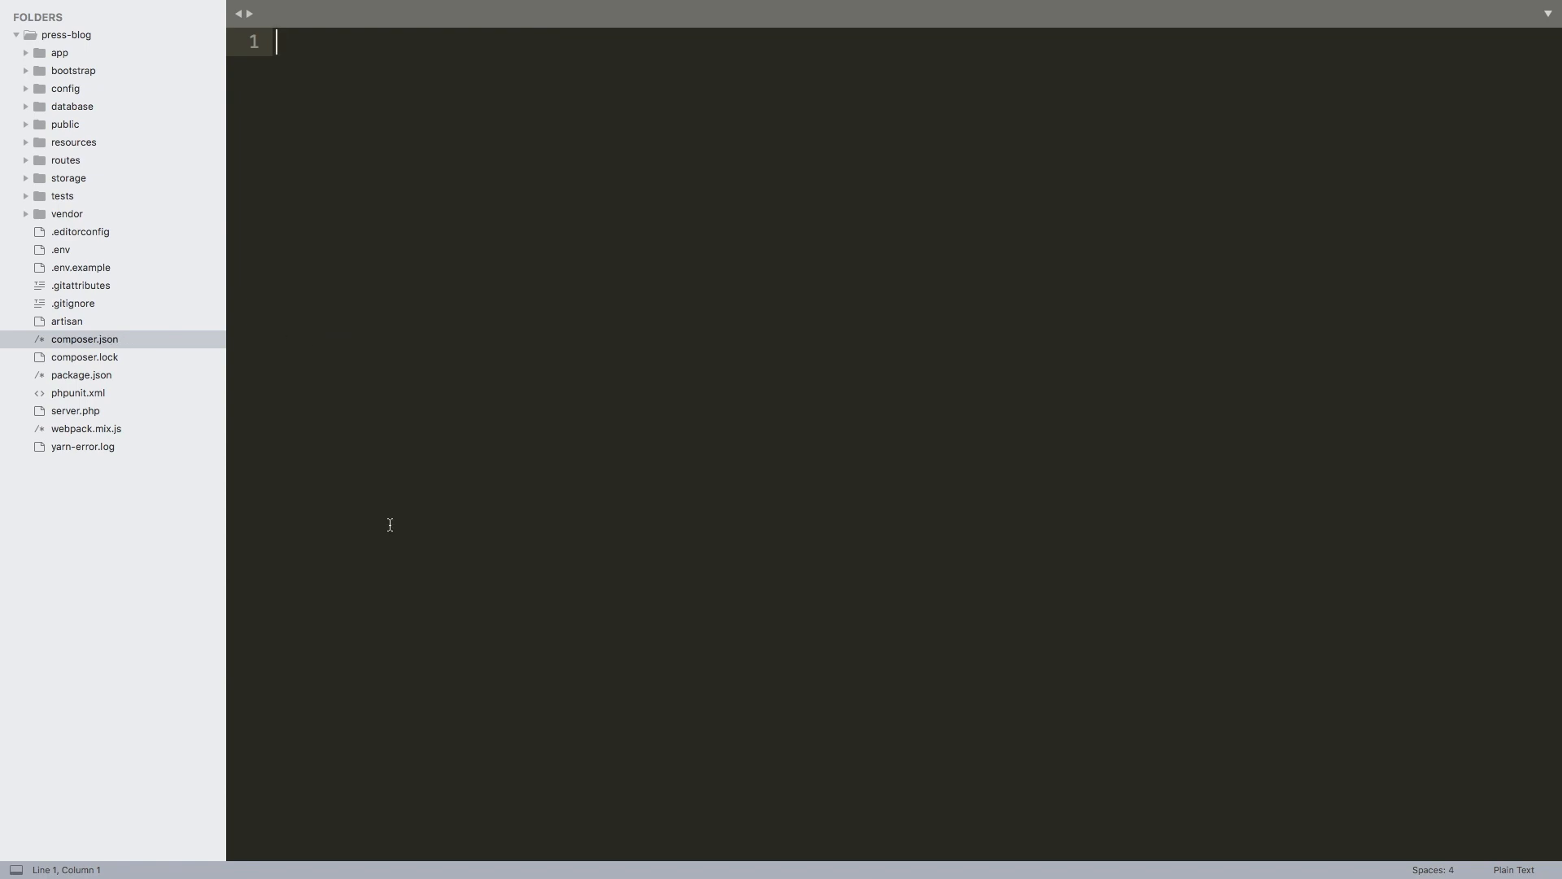
pyautogui.moveTo(74, 304)
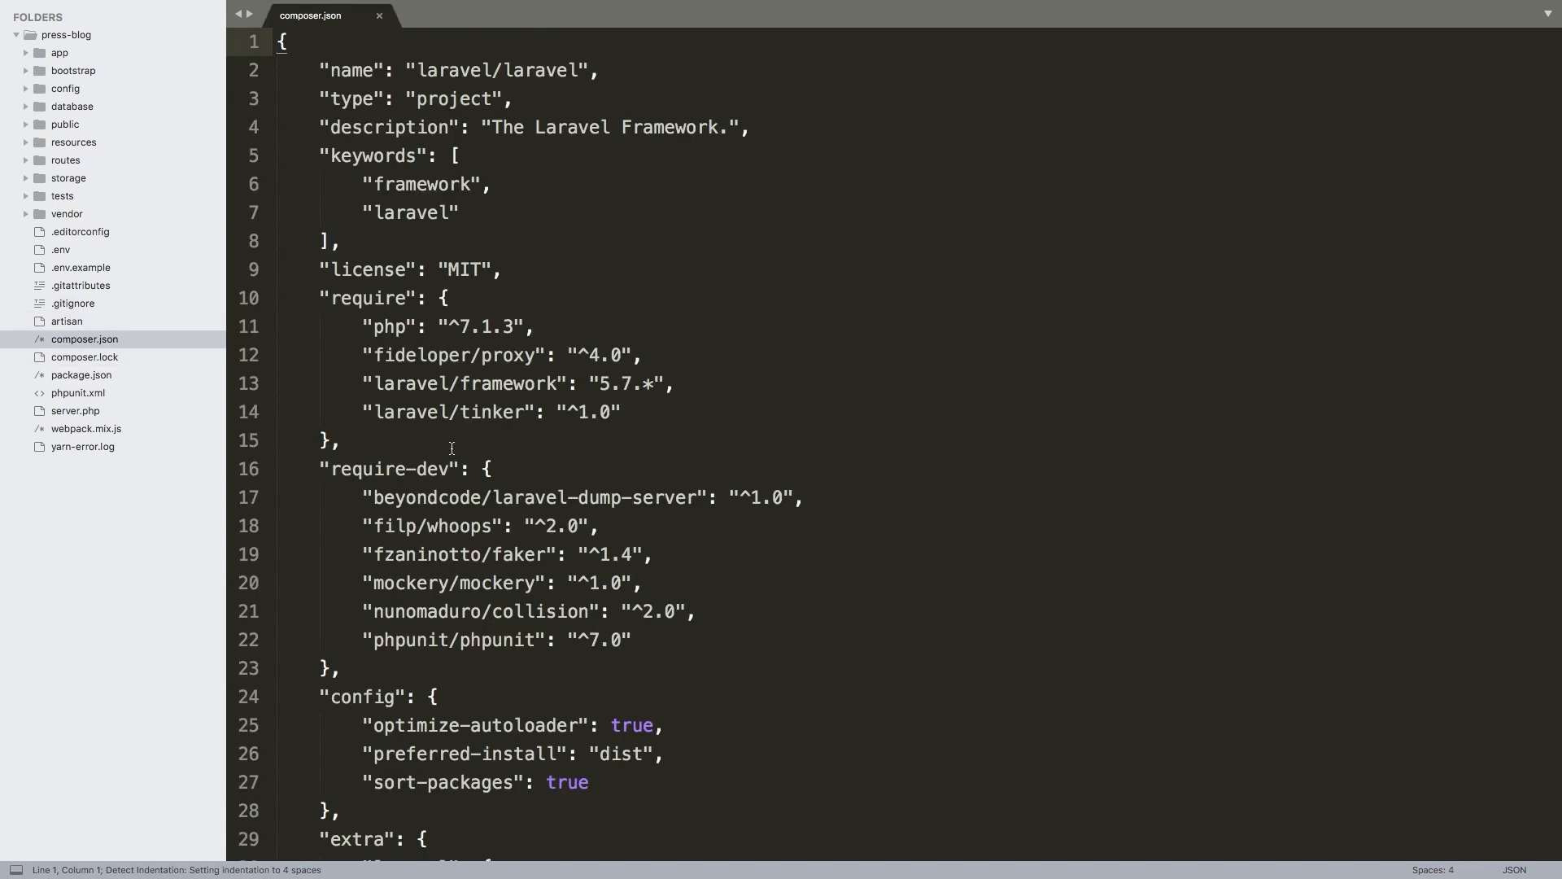
# Scroll to the end of composer.json and place the cursor after the scripts block
pyautogui.scroll(-3)
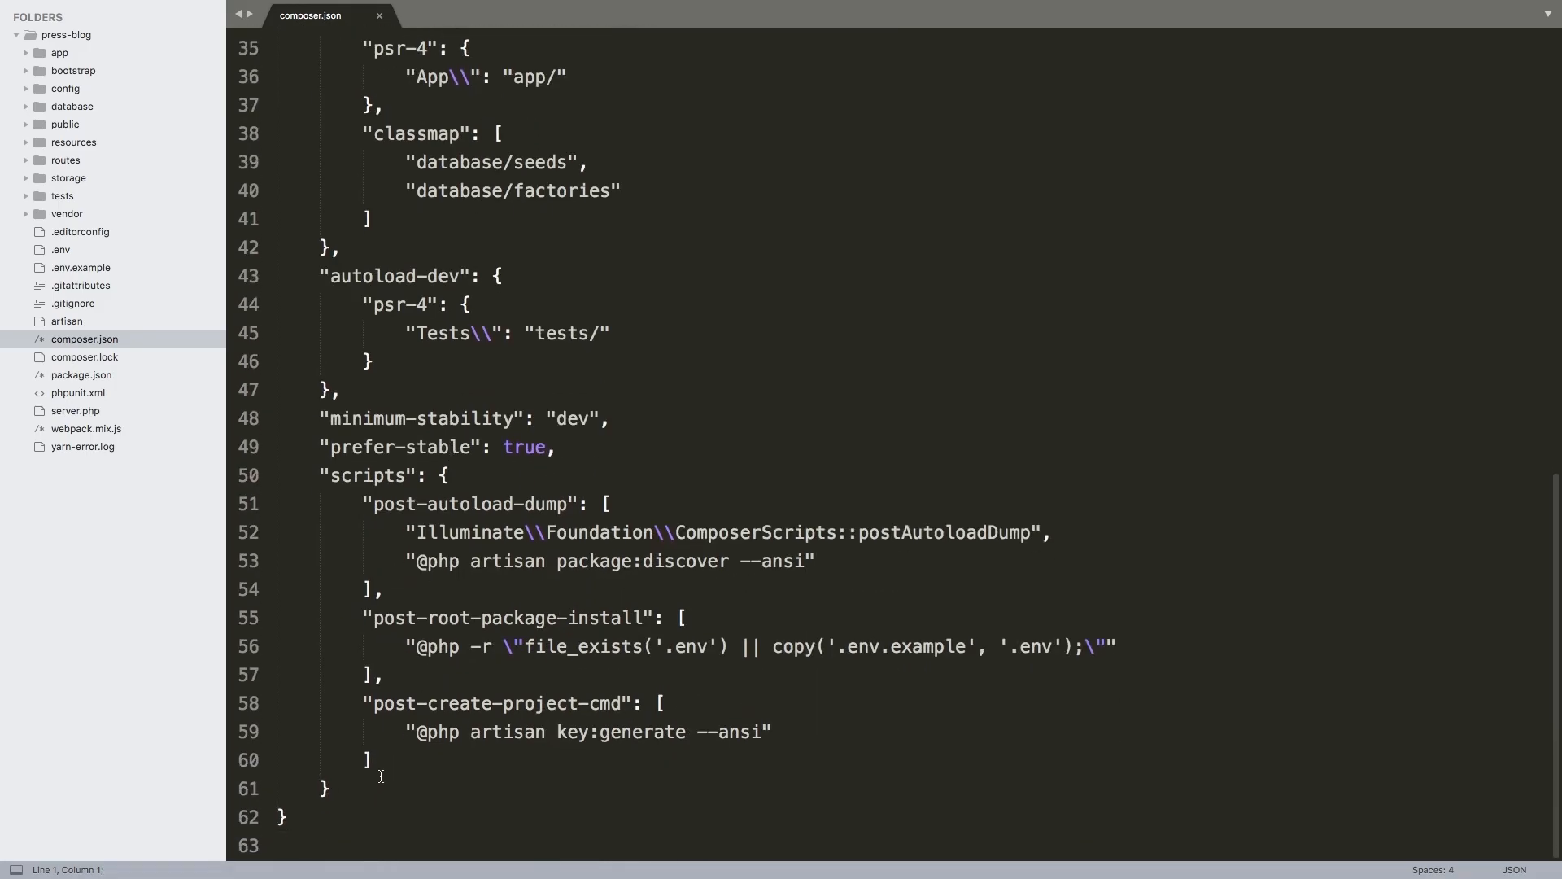
pyautogui.click(329, 787)
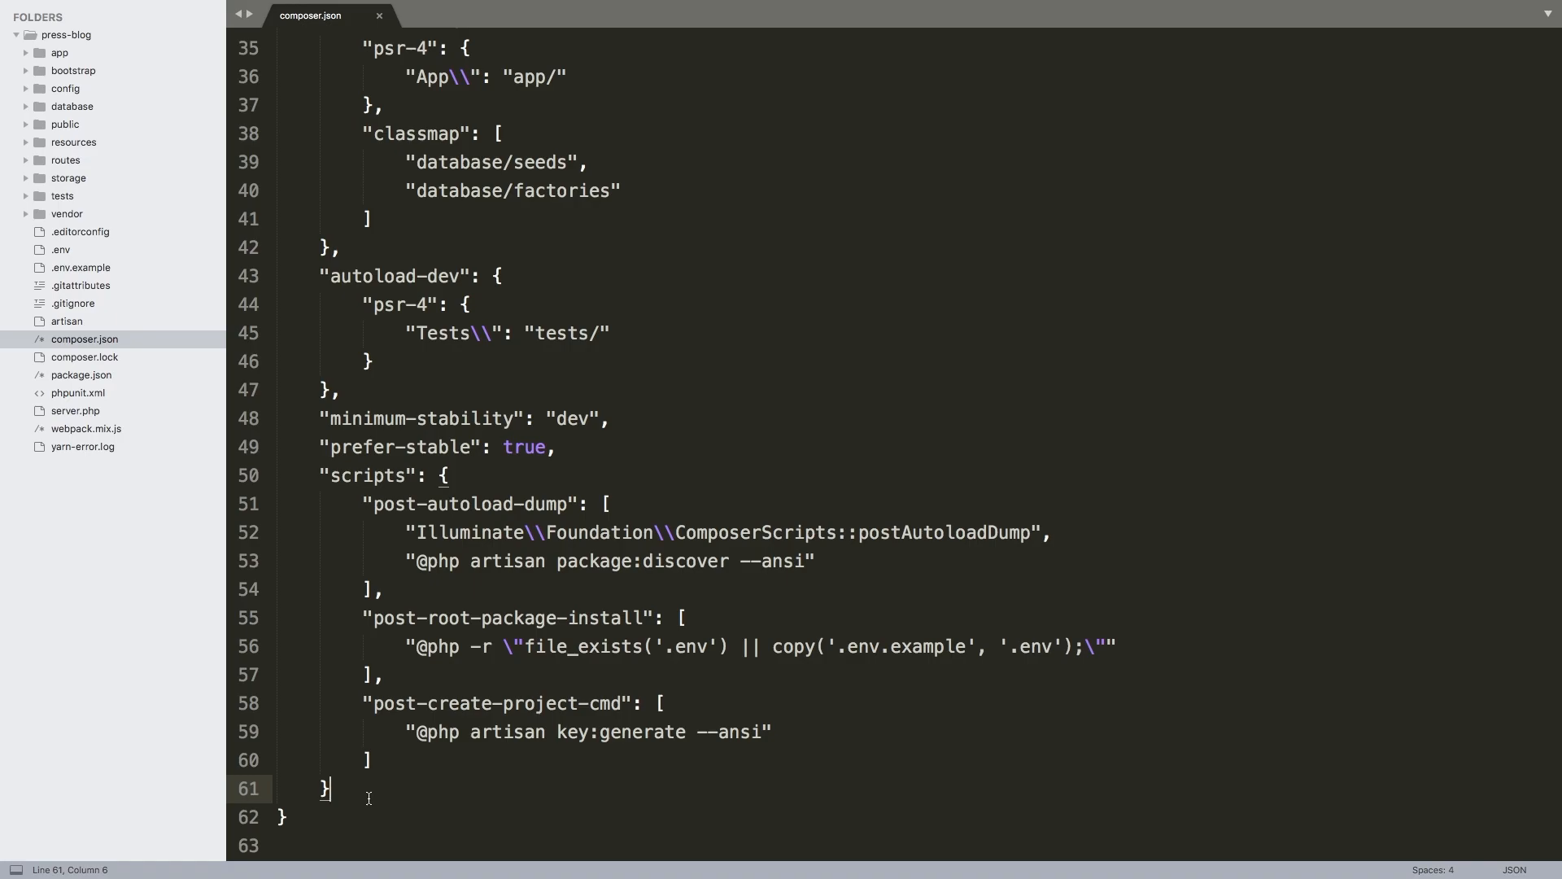
# Add a "repositories" object with a "dev-package" entry having "type": "path" and a "url" key
pyautogui.press('enter')
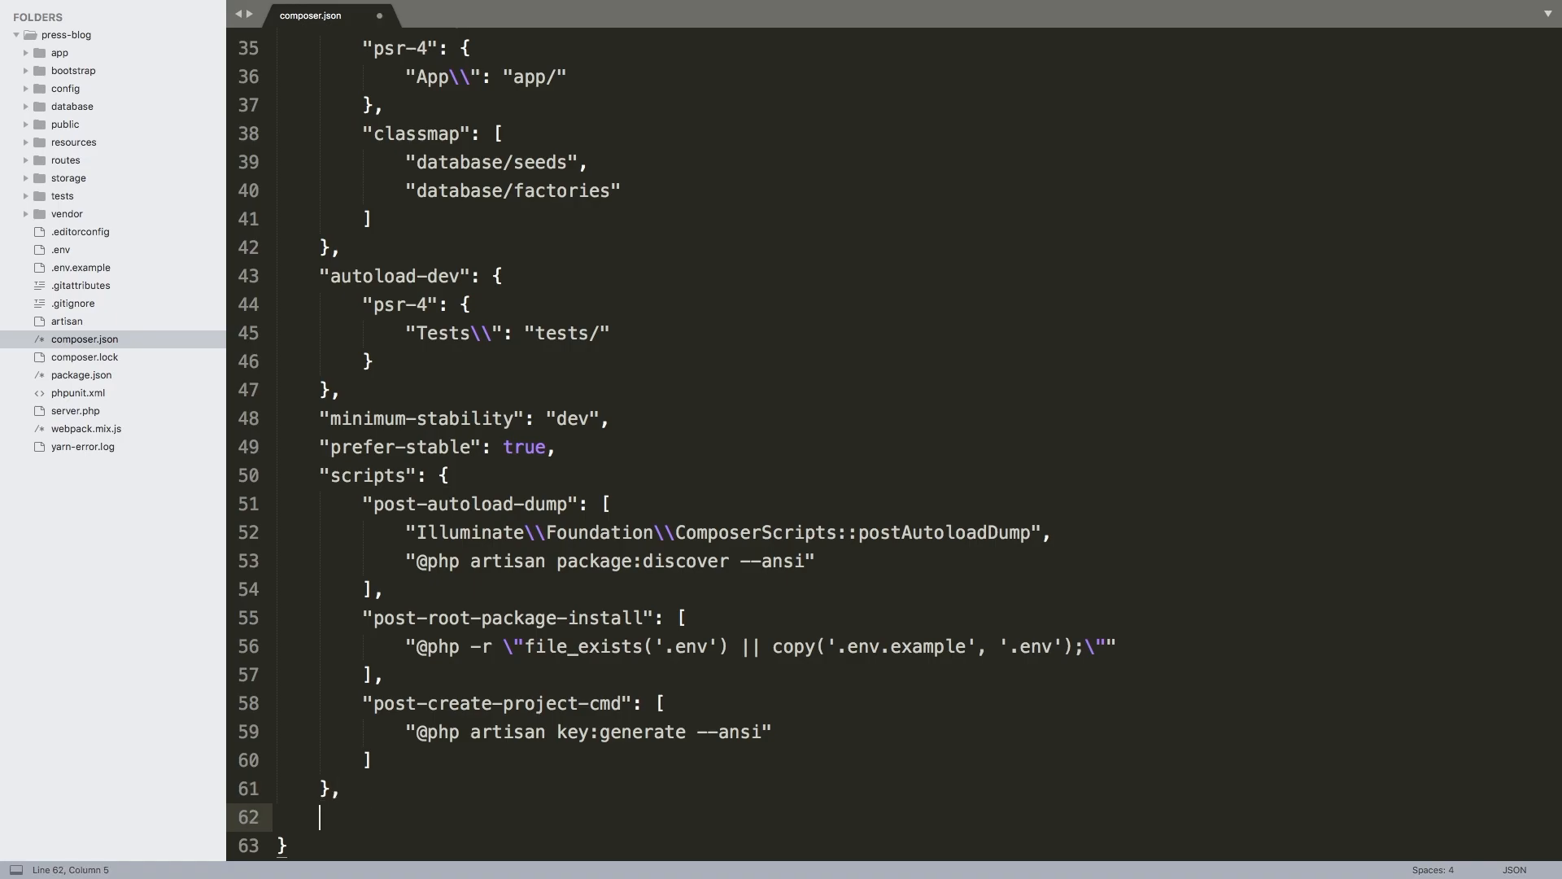
pyautogui.write('"reposito"')
pyautogui.write('"dev-package')
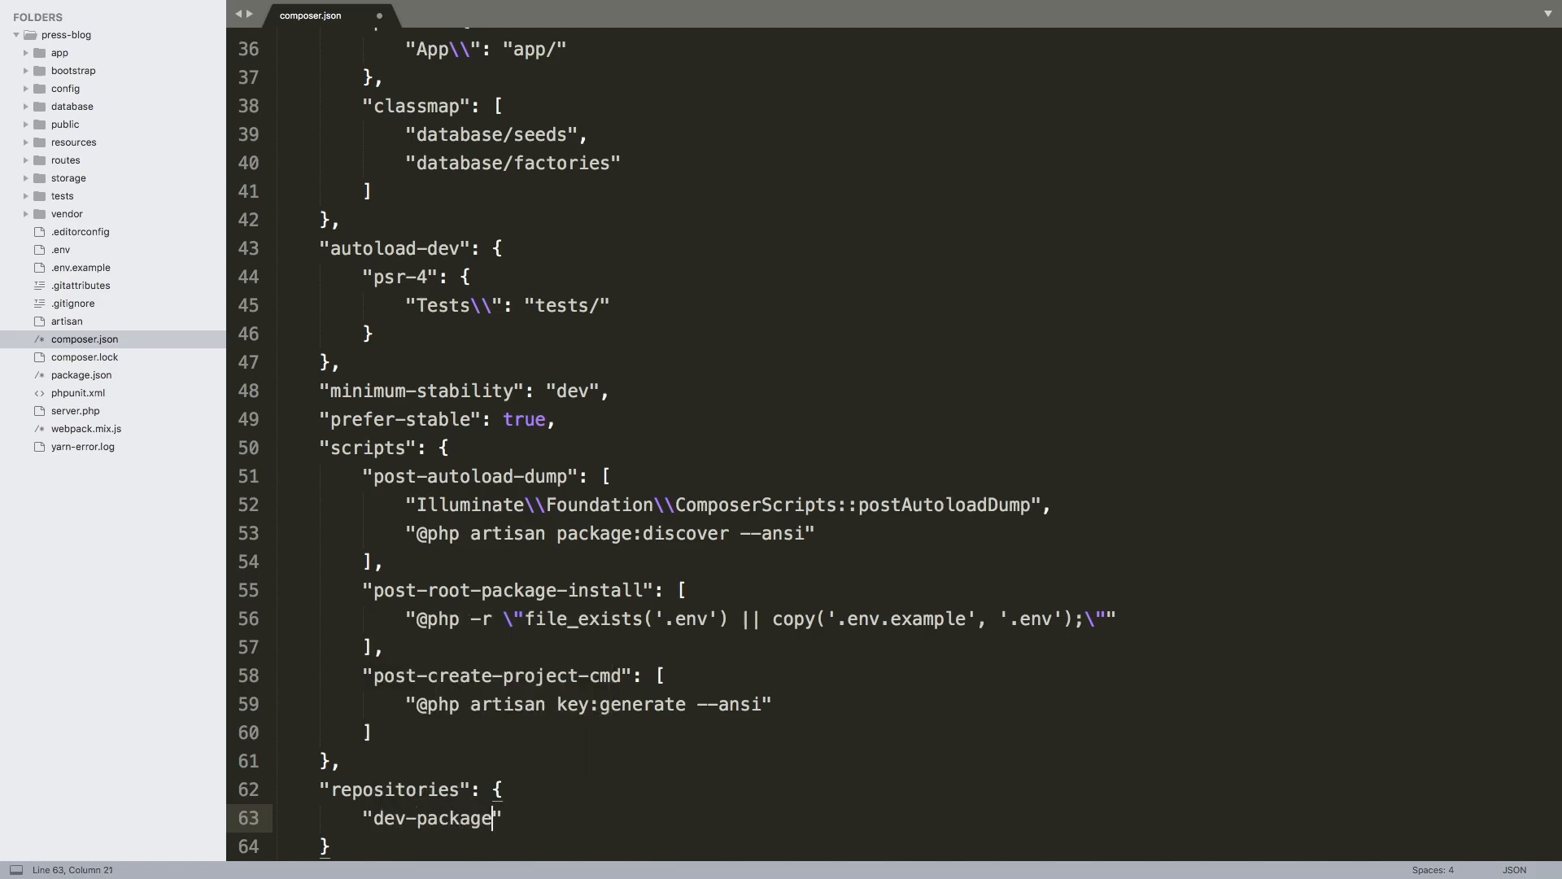
pyautogui.write('": "')
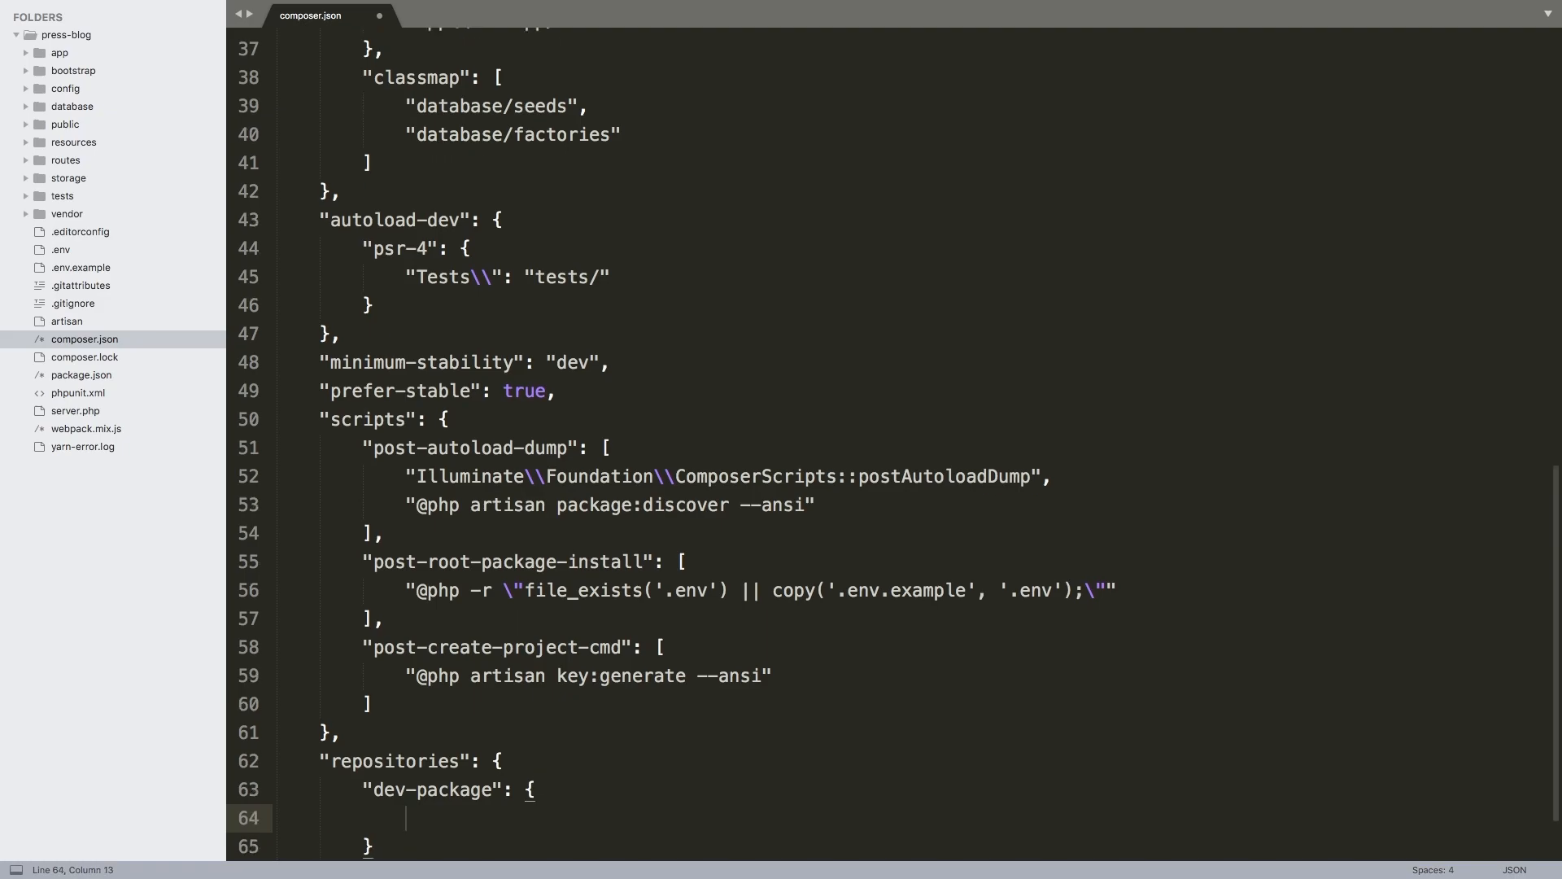
pyautogui.write('"type"')
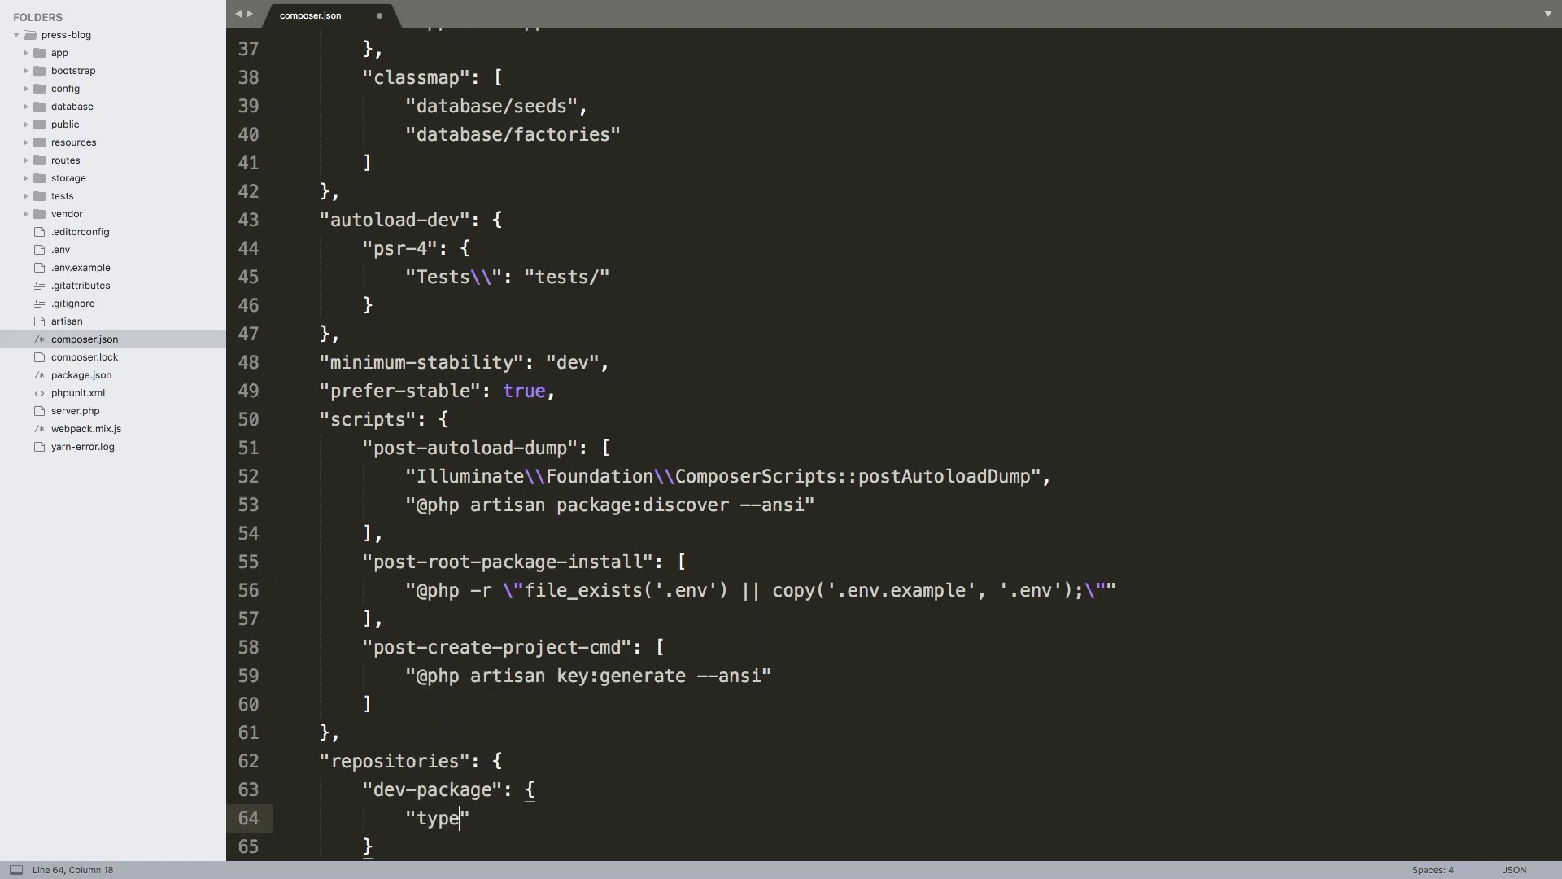
pyautogui.write(': ""')
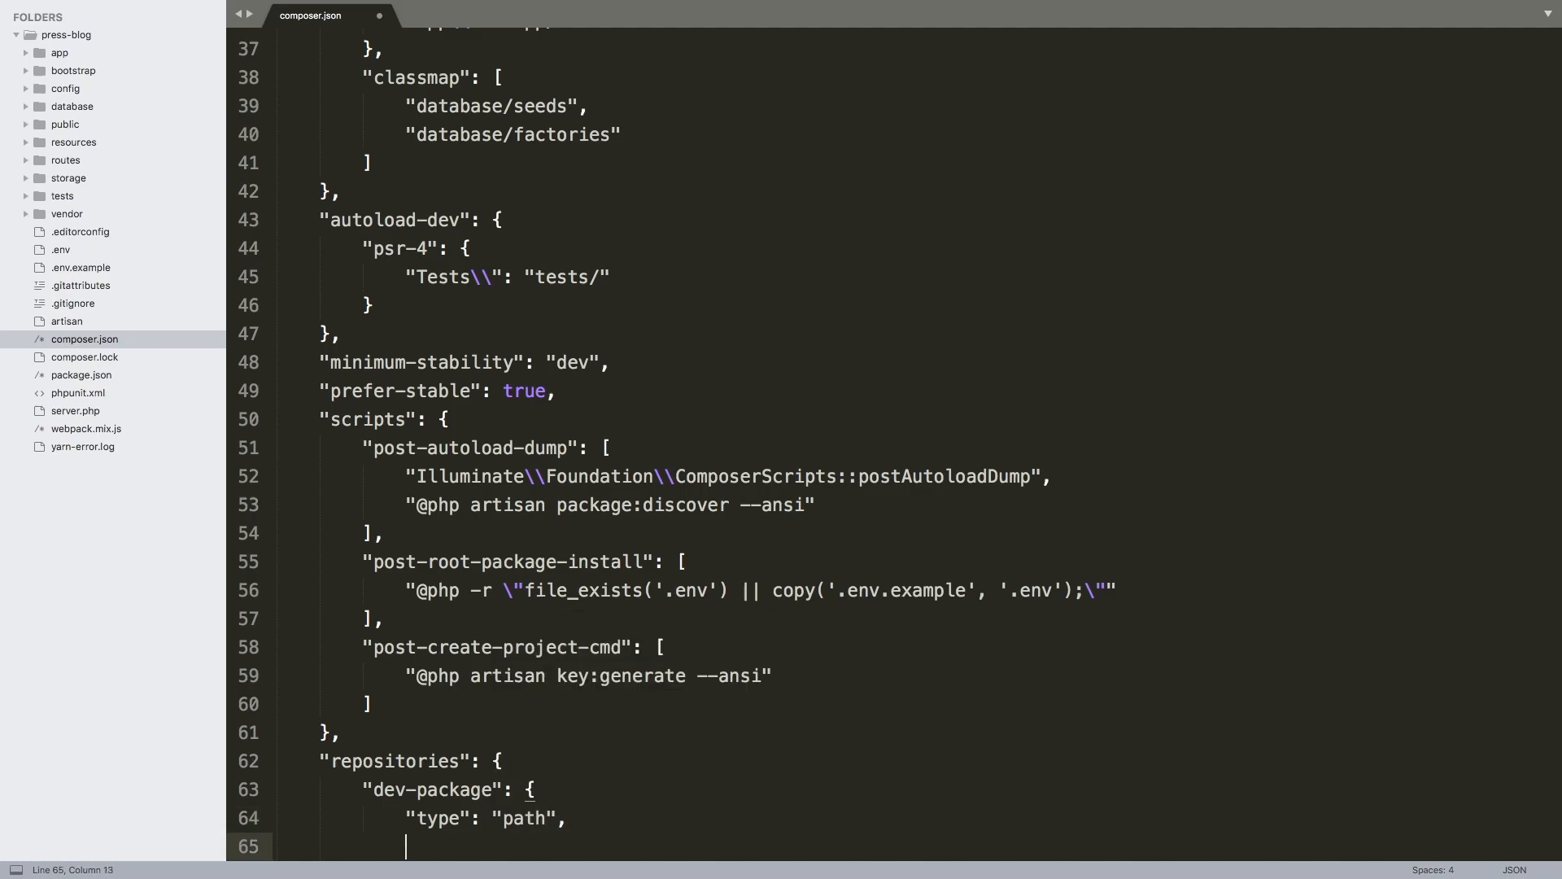
pyautogui.write('"url":')
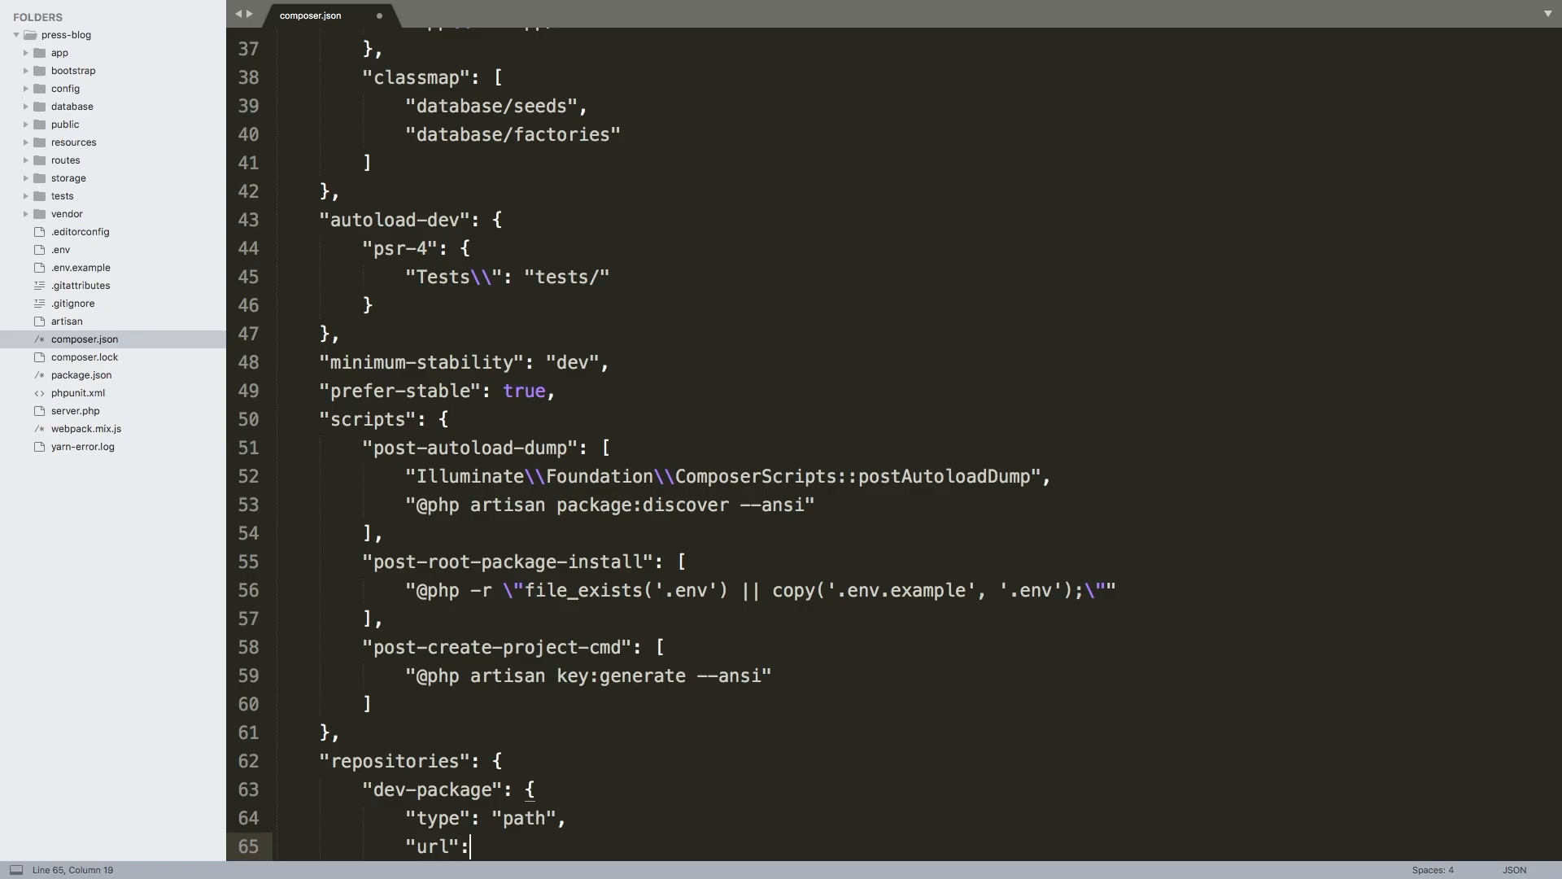
pyautogui.write('""')
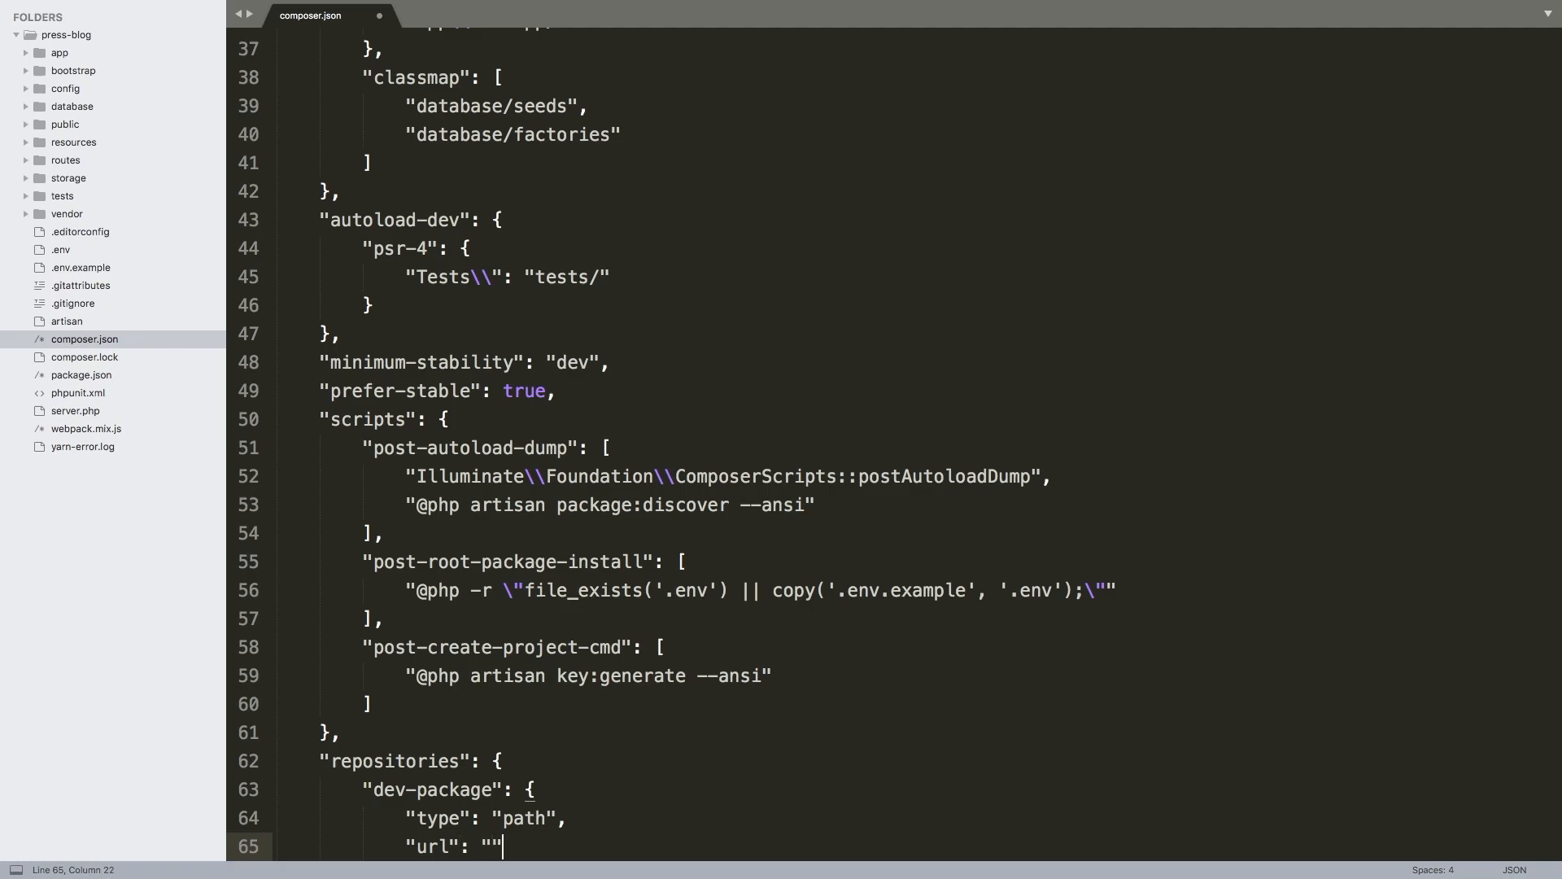
# Fill the dev-package url with the local path /Users/victor/Documents/c... toward the Press folder
pyautogui.write(',')
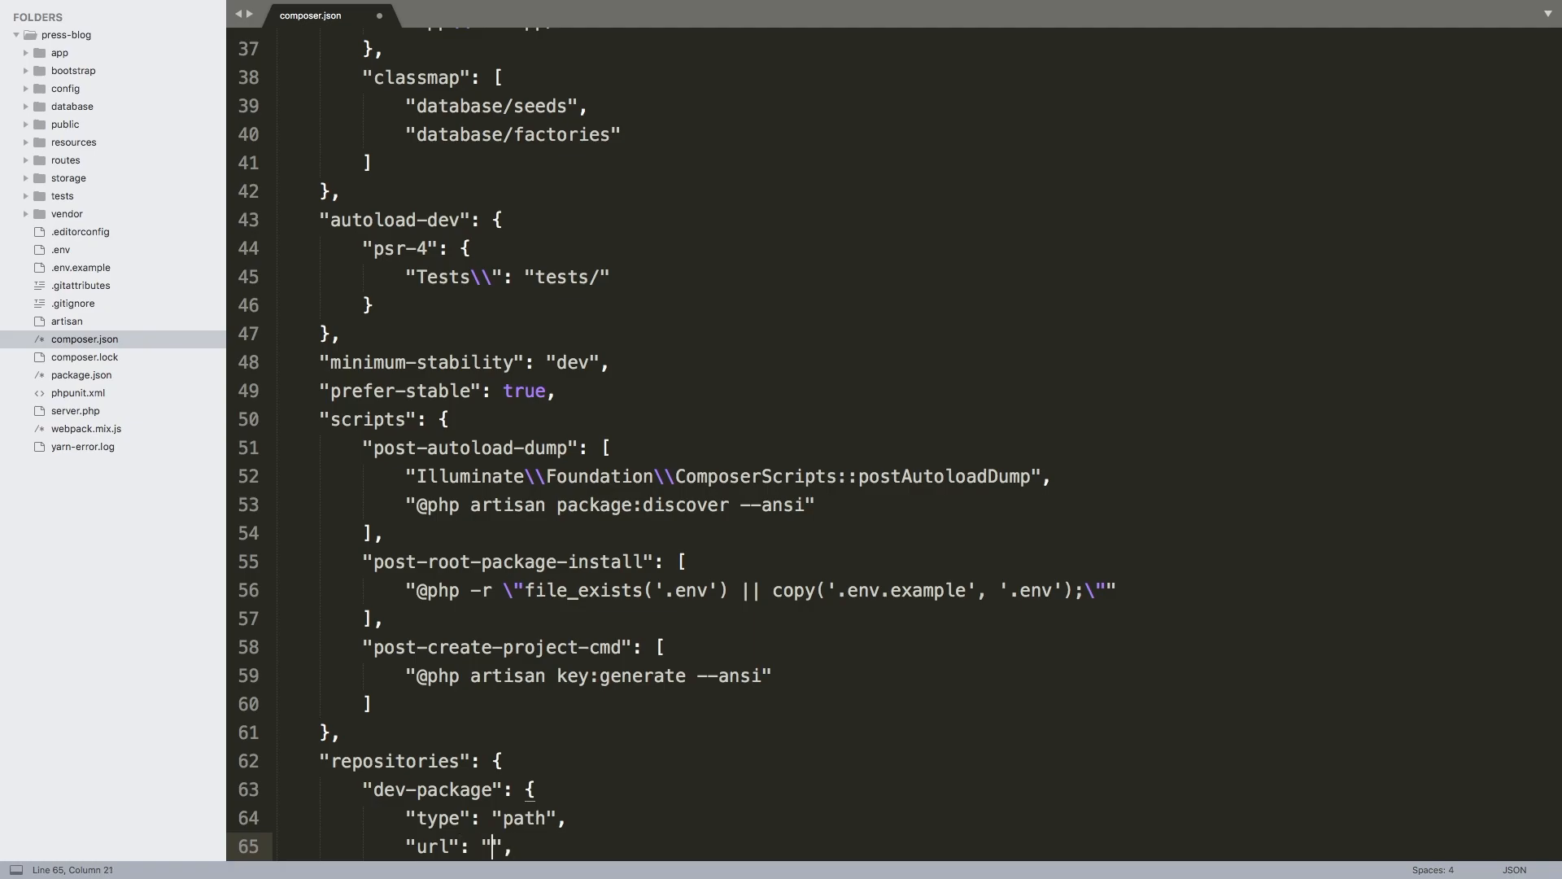
pyautogui.write('/Use')
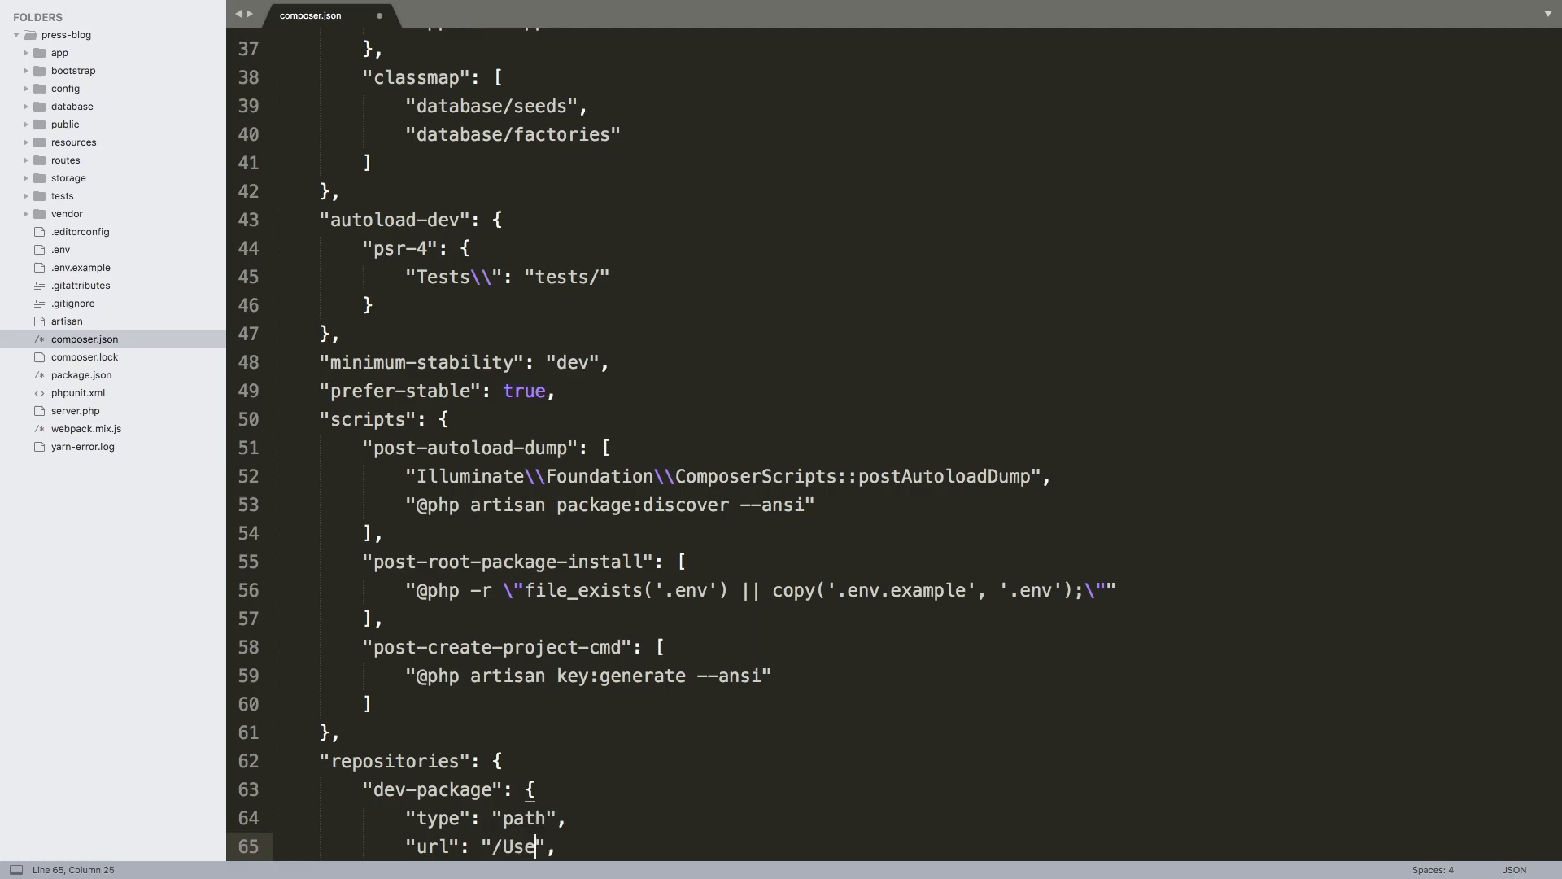
pyautogui.write('rs/')
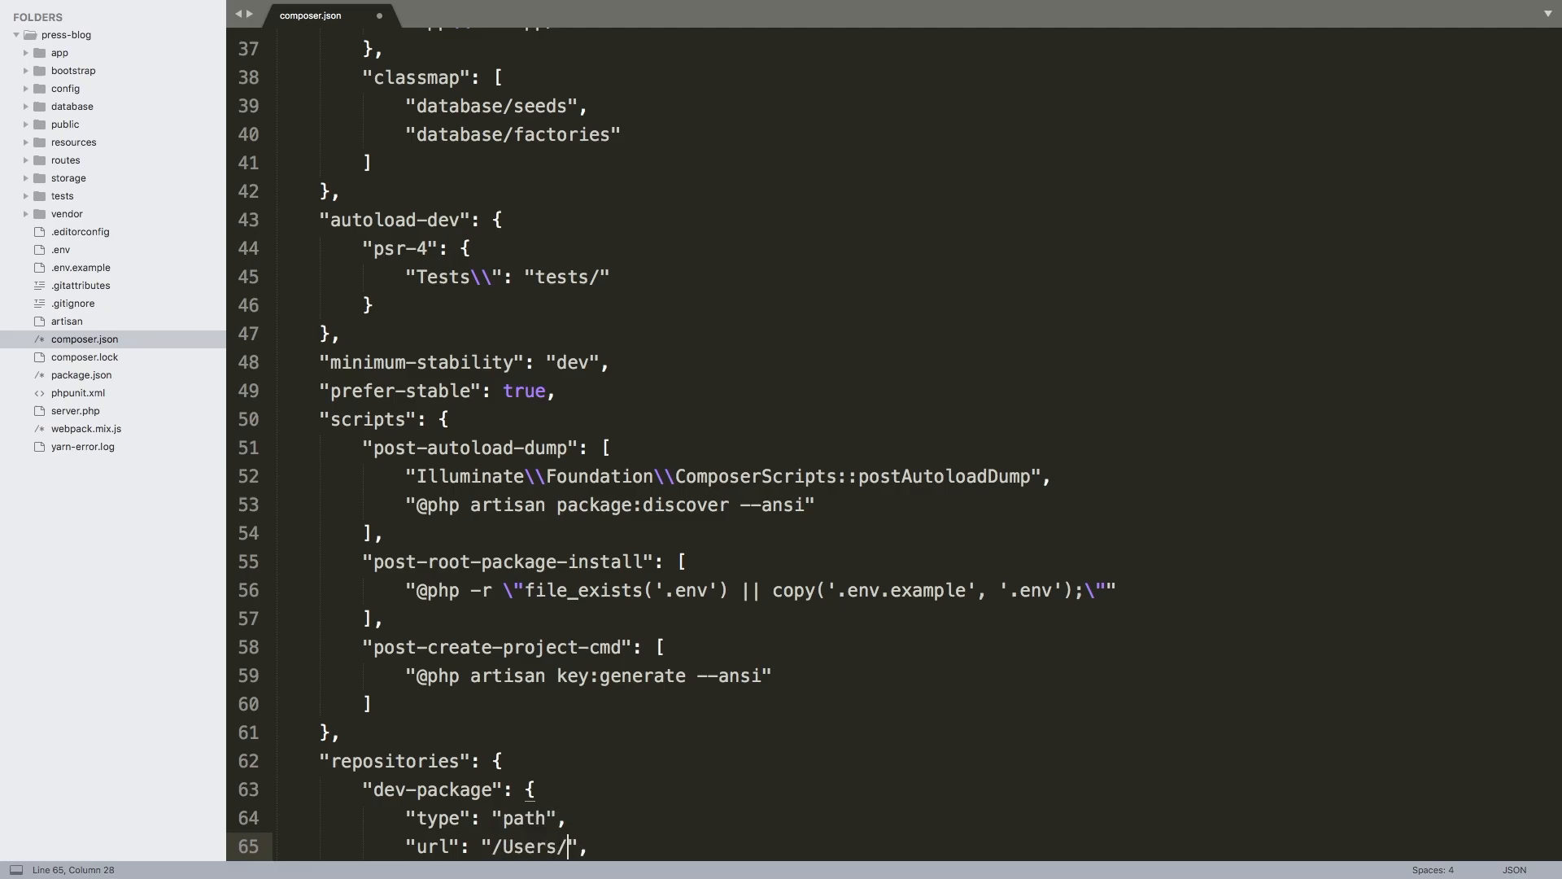
pyautogui.write('victor')
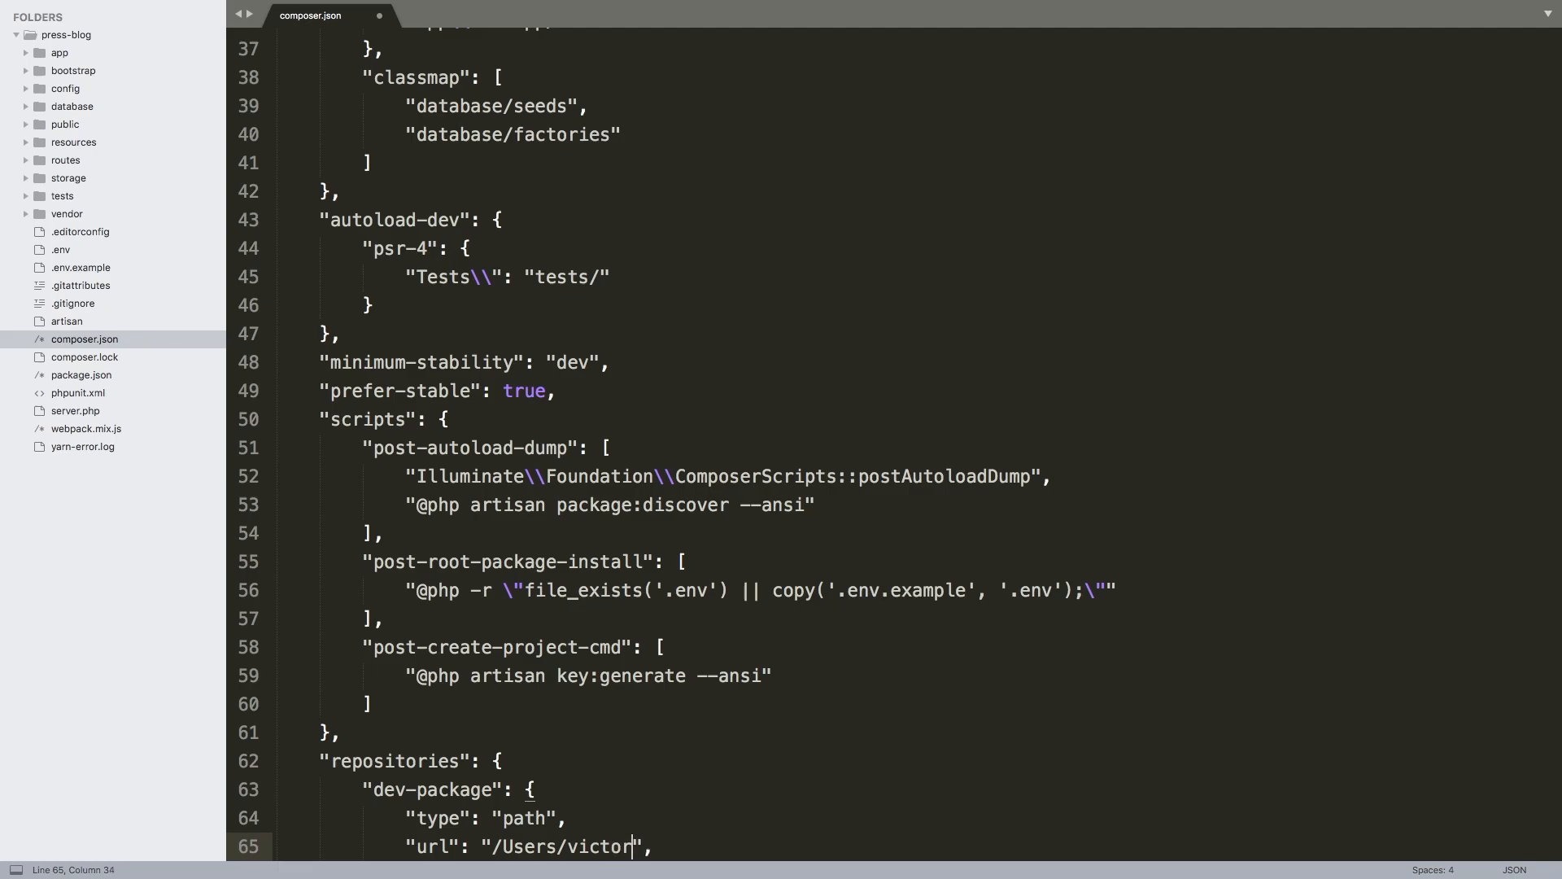
pyautogui.write('/Docu')
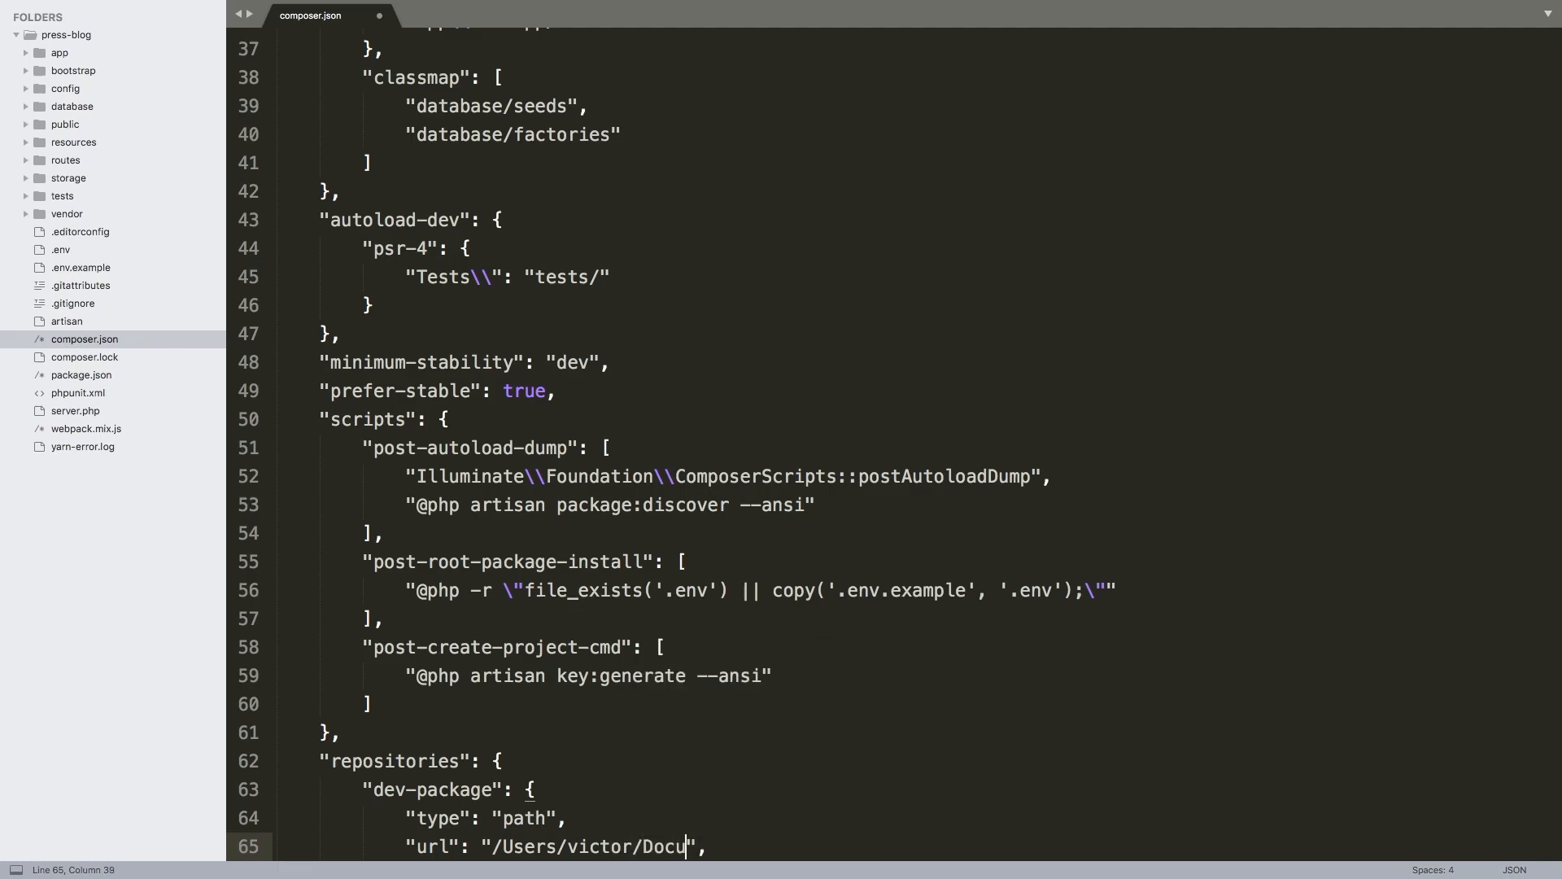
pyautogui.write('ments/code/Press')
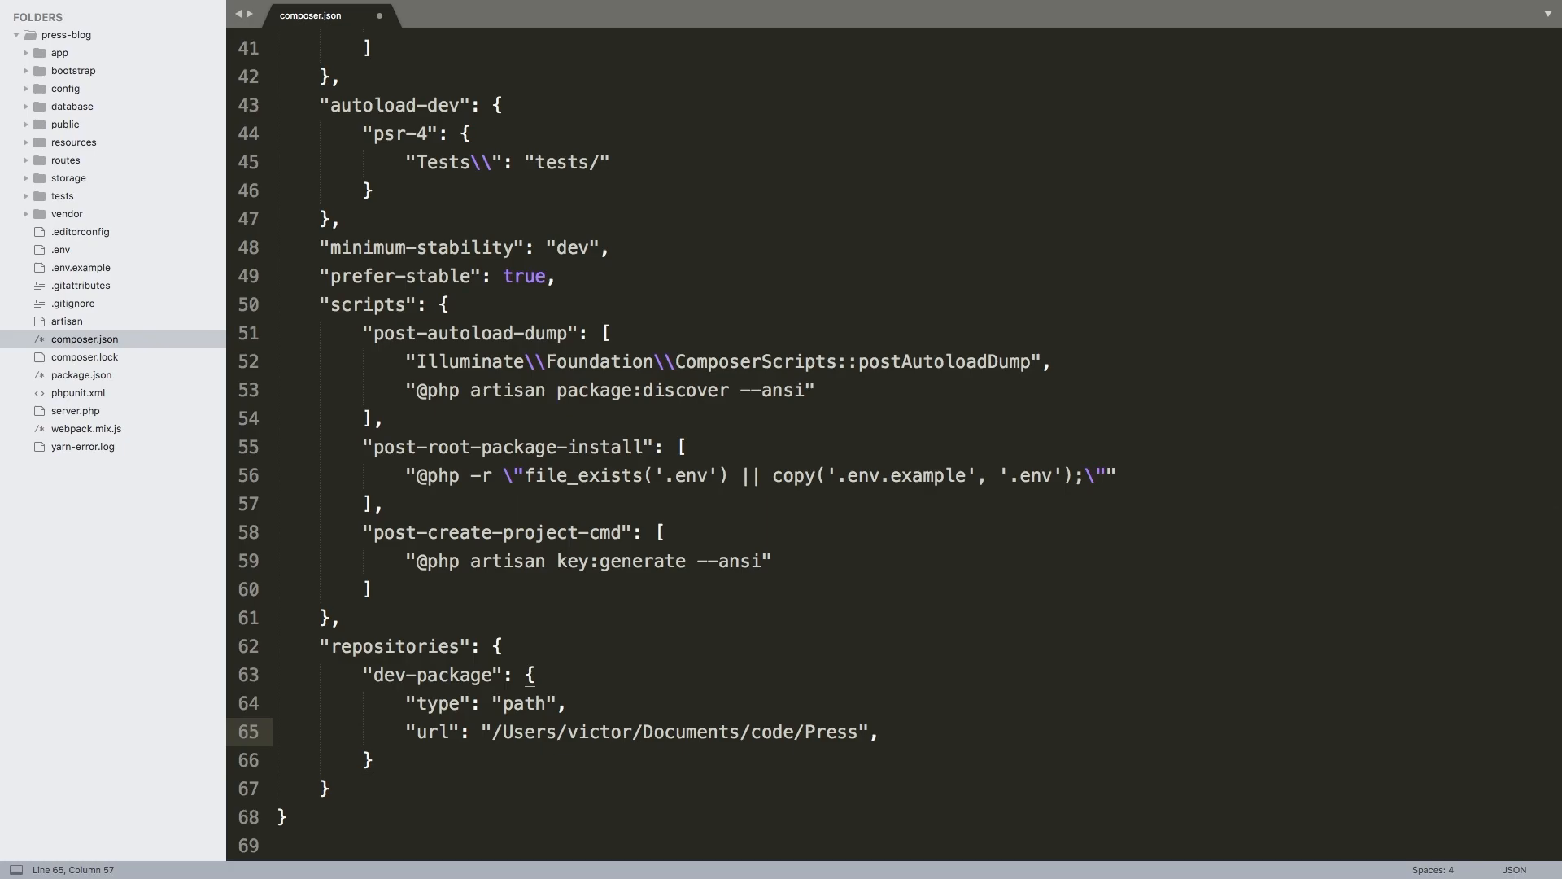
pyautogui.click(878, 733)
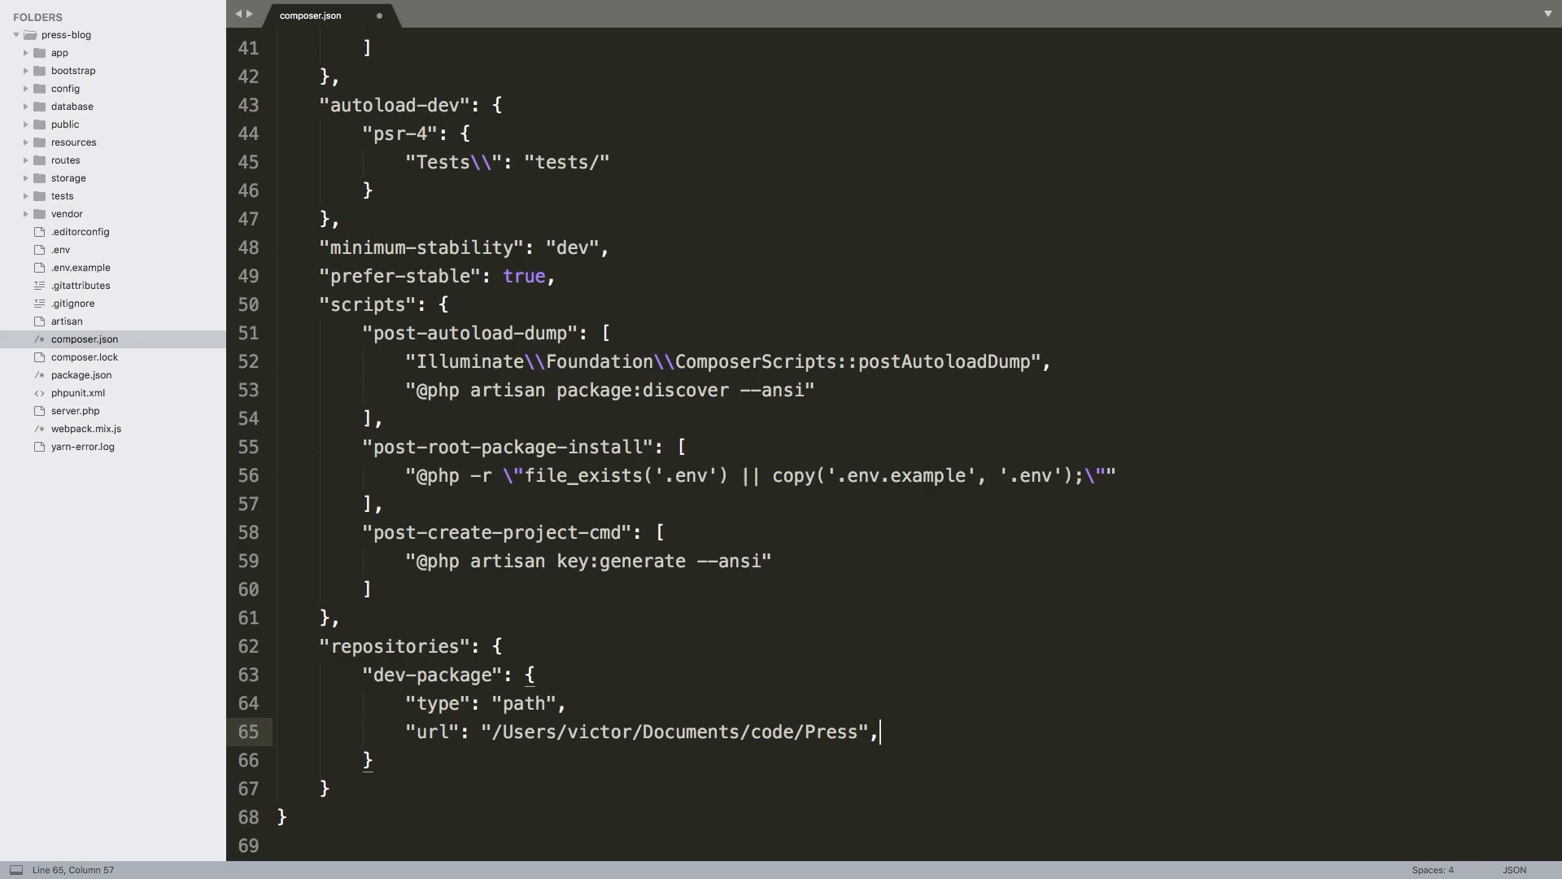
pyautogui.moveTo(192, 132)
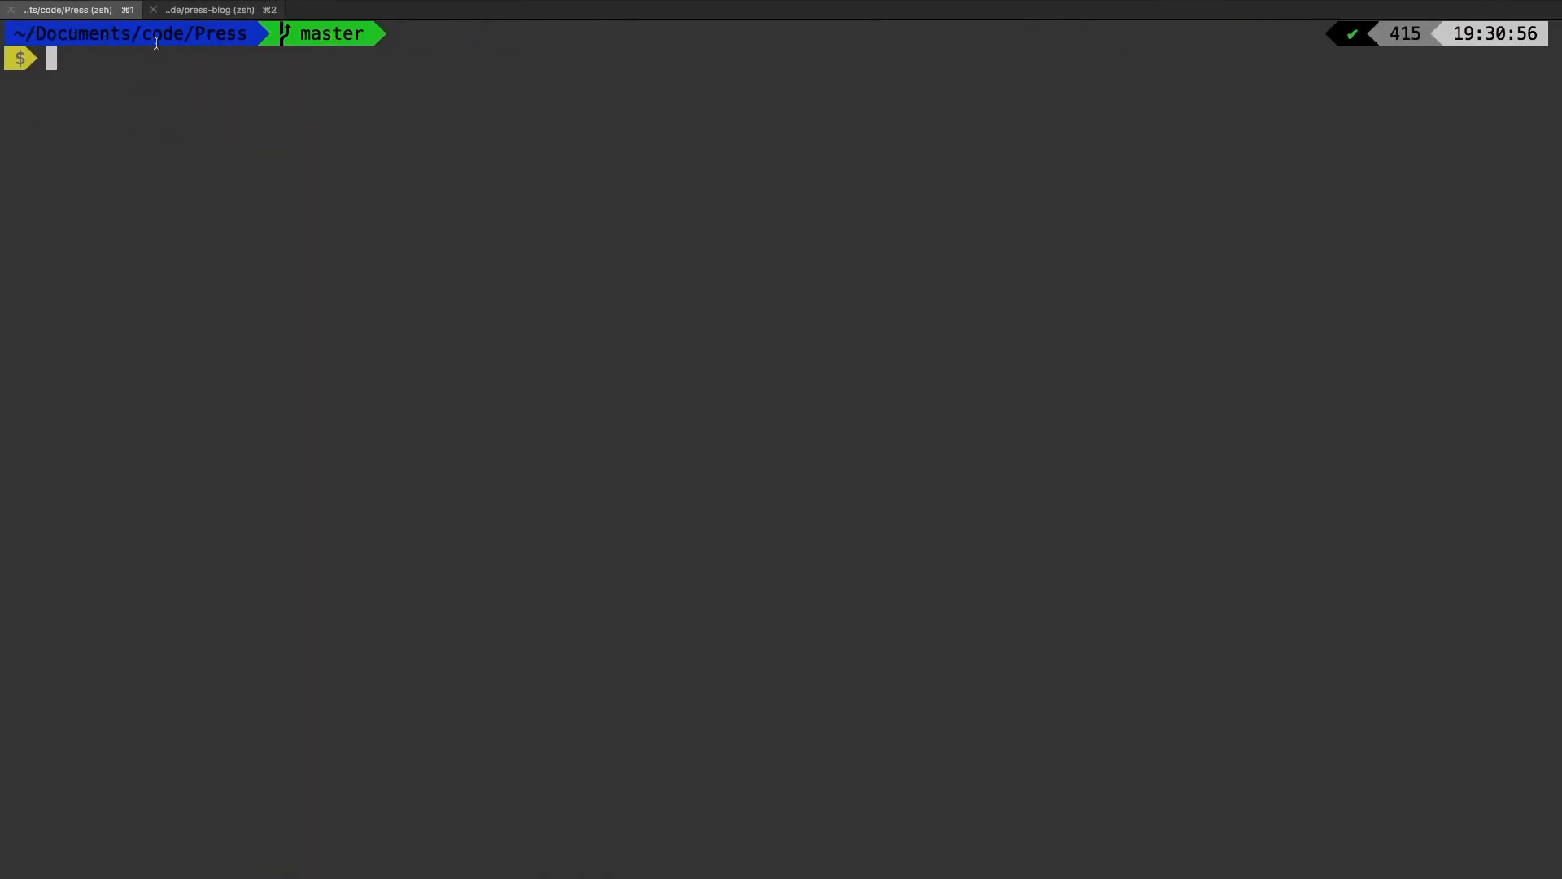
pyautogui.moveTo(221, 55)
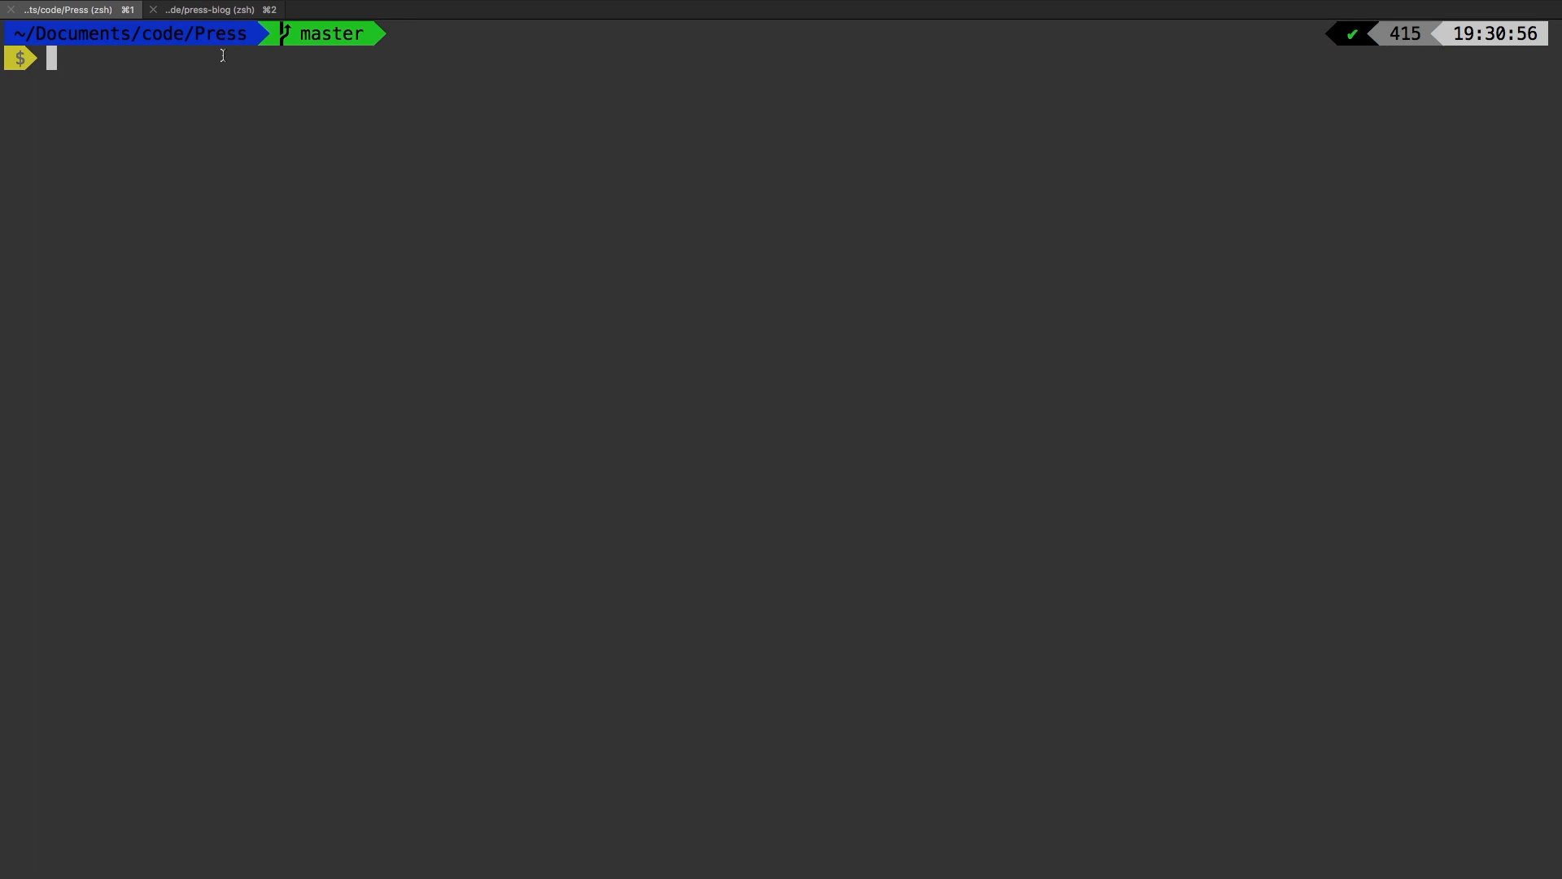
# Run pwd in the Press tab and select the printed path /Users/victor/Documents/code/Press
pyautogui.write('pwd')
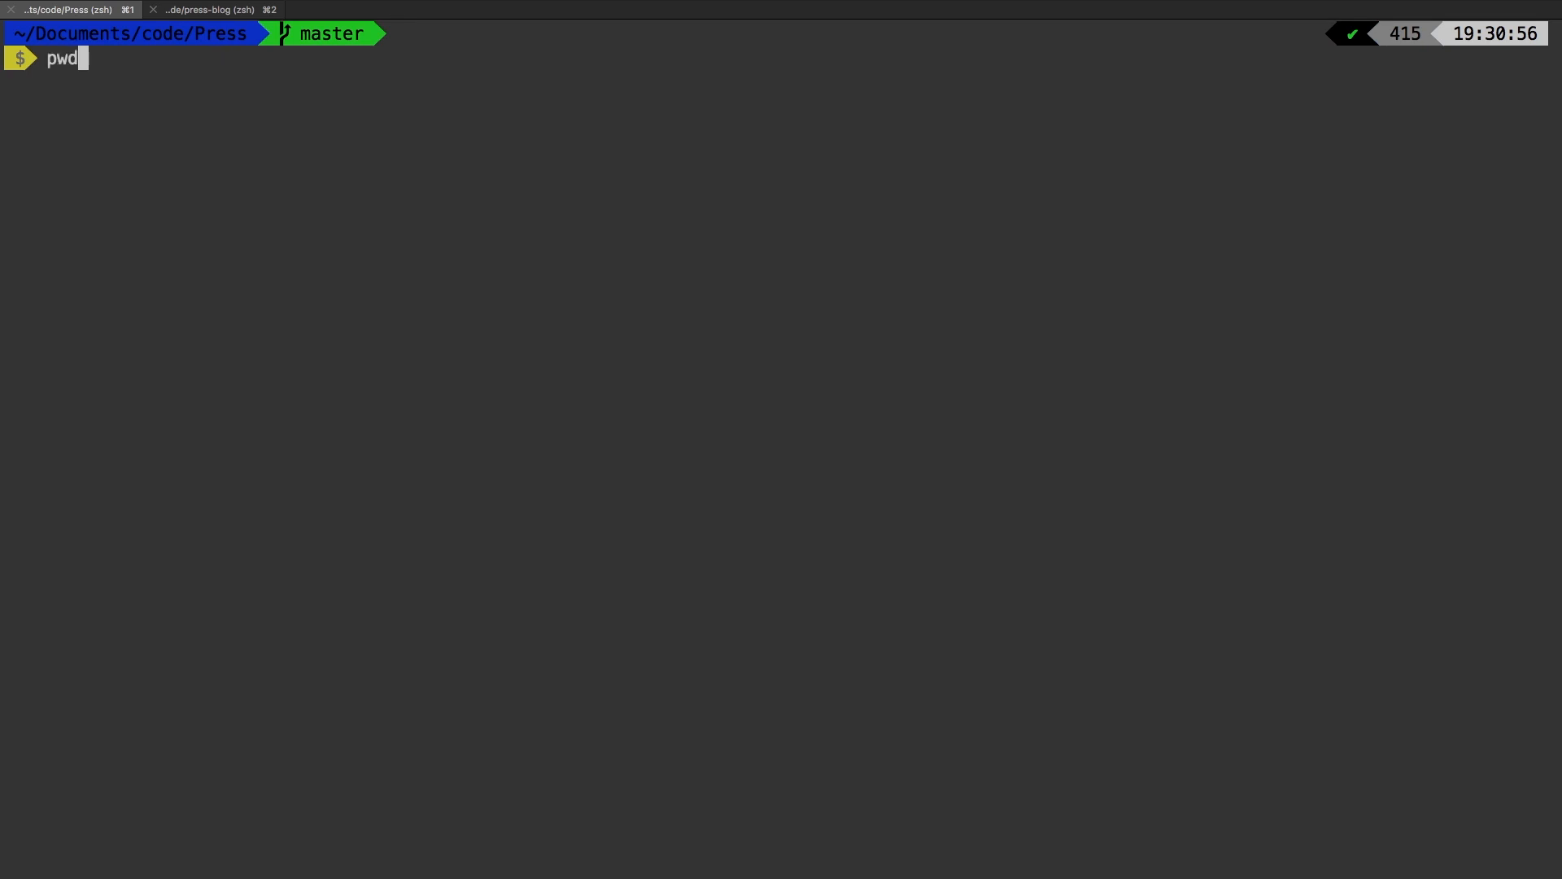
pyautogui.press('Return')
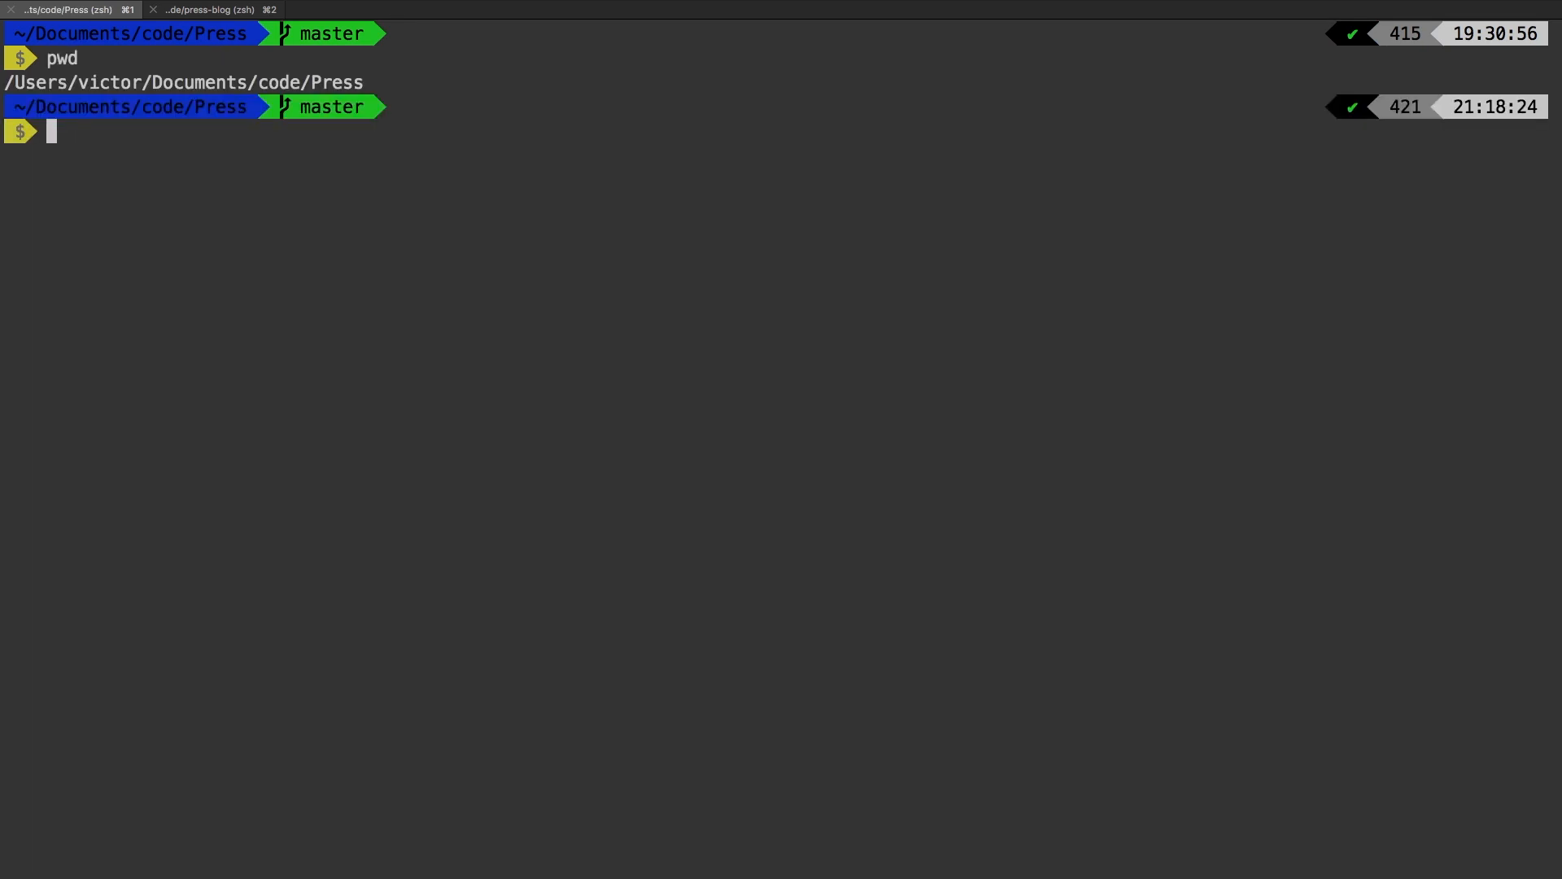
pyautogui.doubleClick(34, 81)
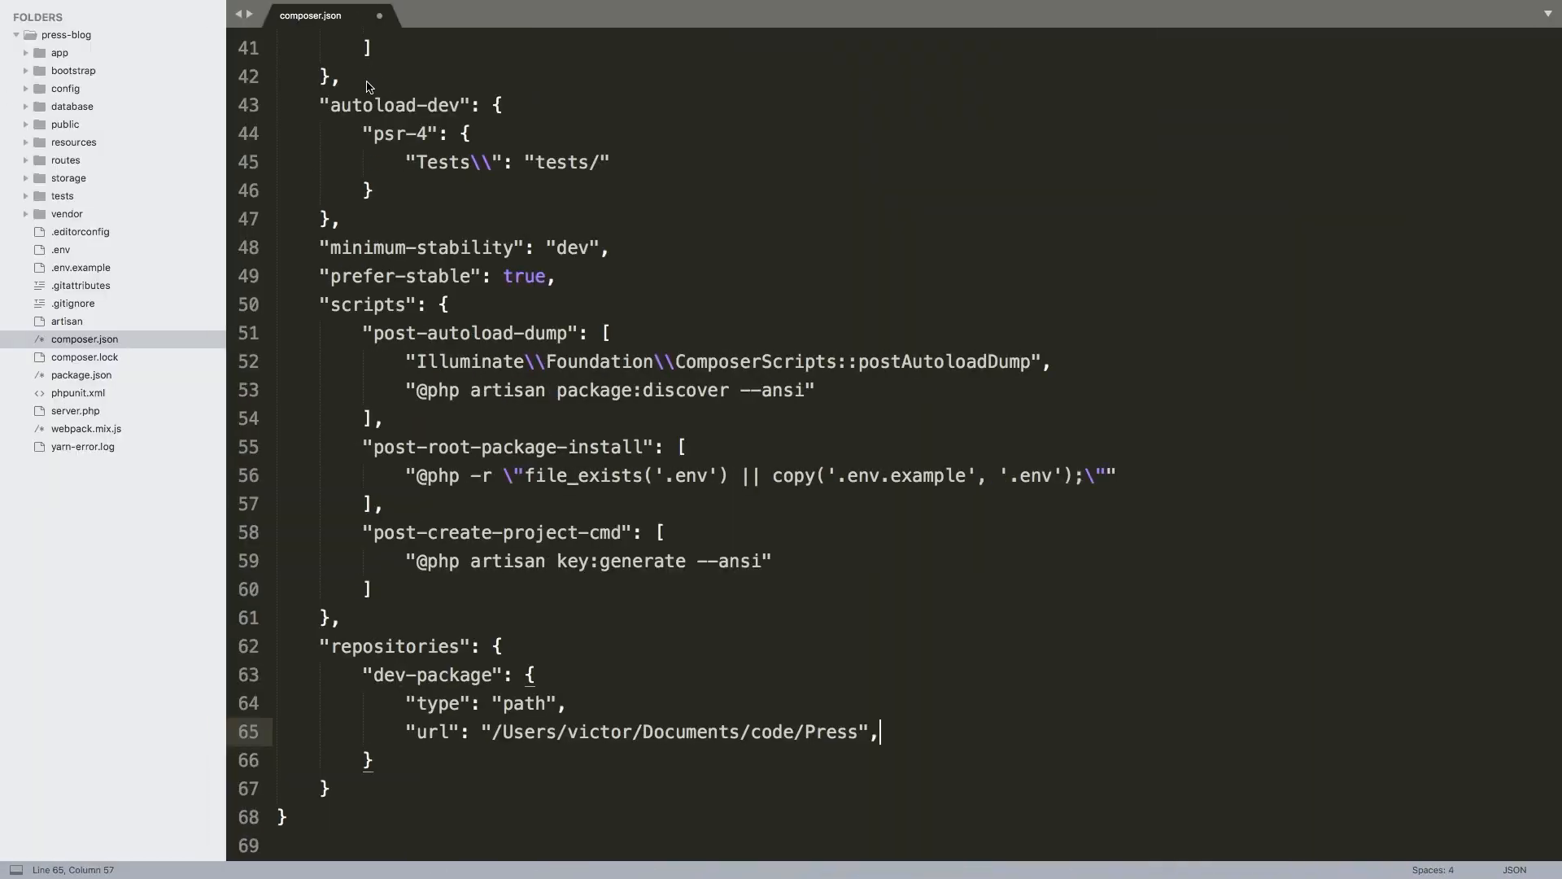
pyautogui.moveTo(752, 736)
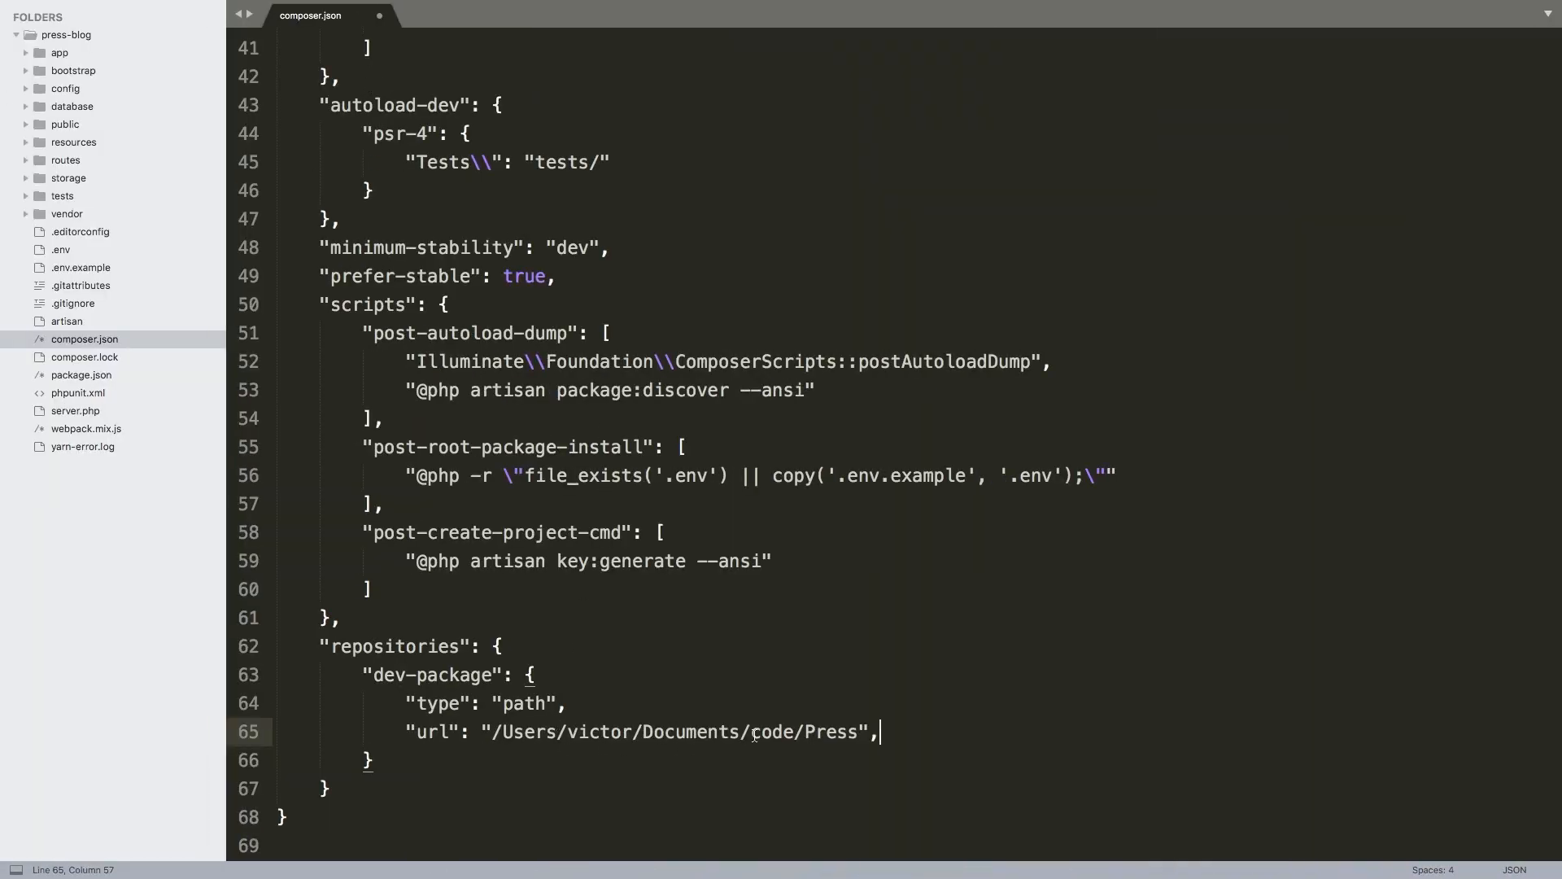
# Add an "options" block with "symlink": true to the dev-package repository
pyautogui.write('"options": {')
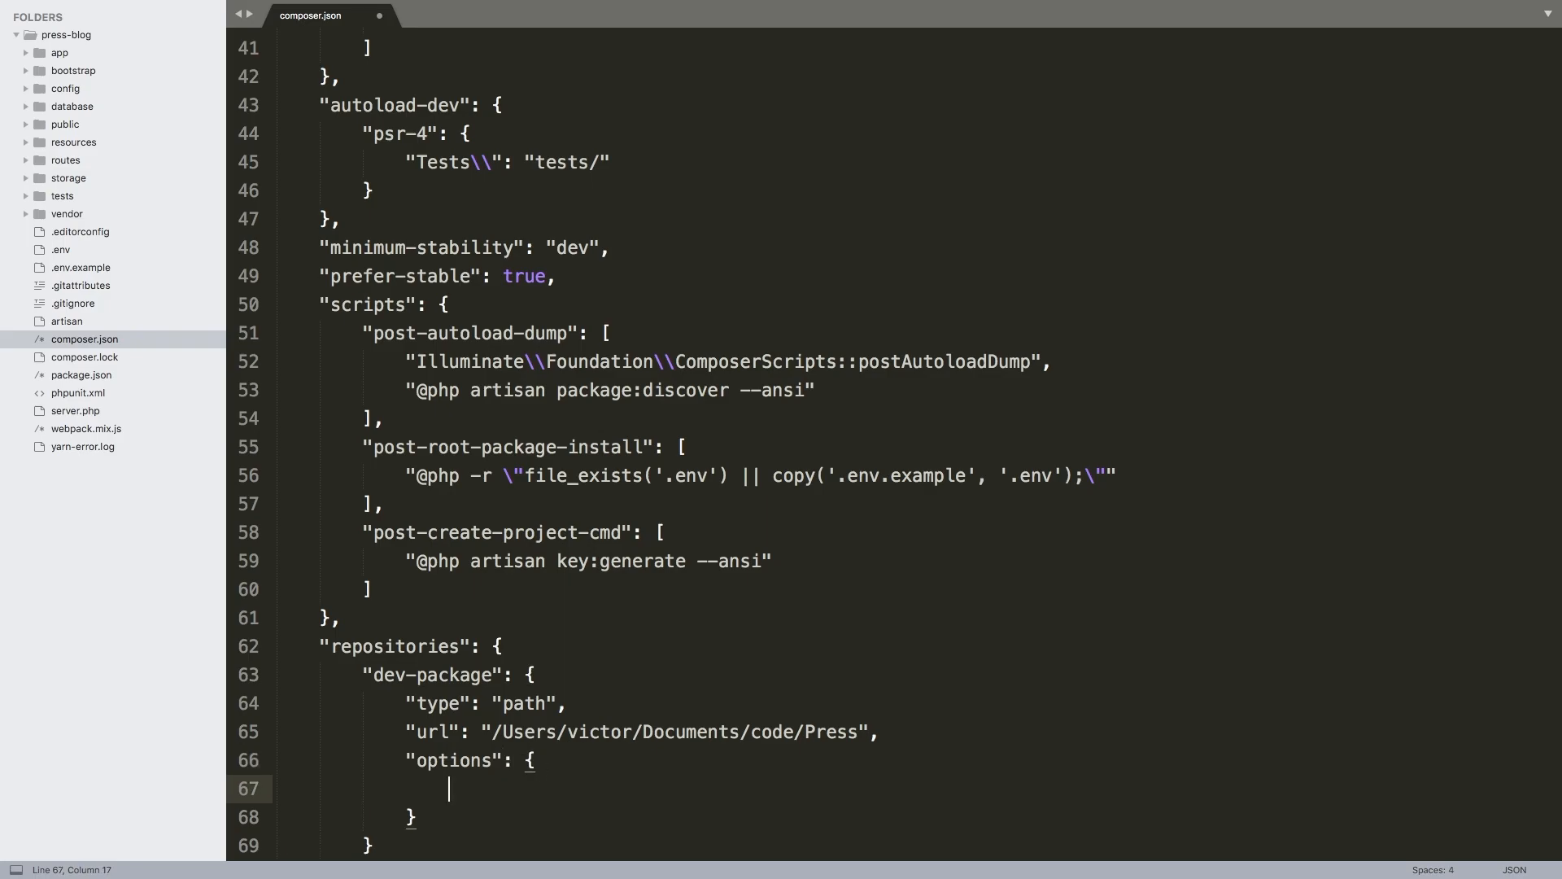
pyautogui.write('"sym"')
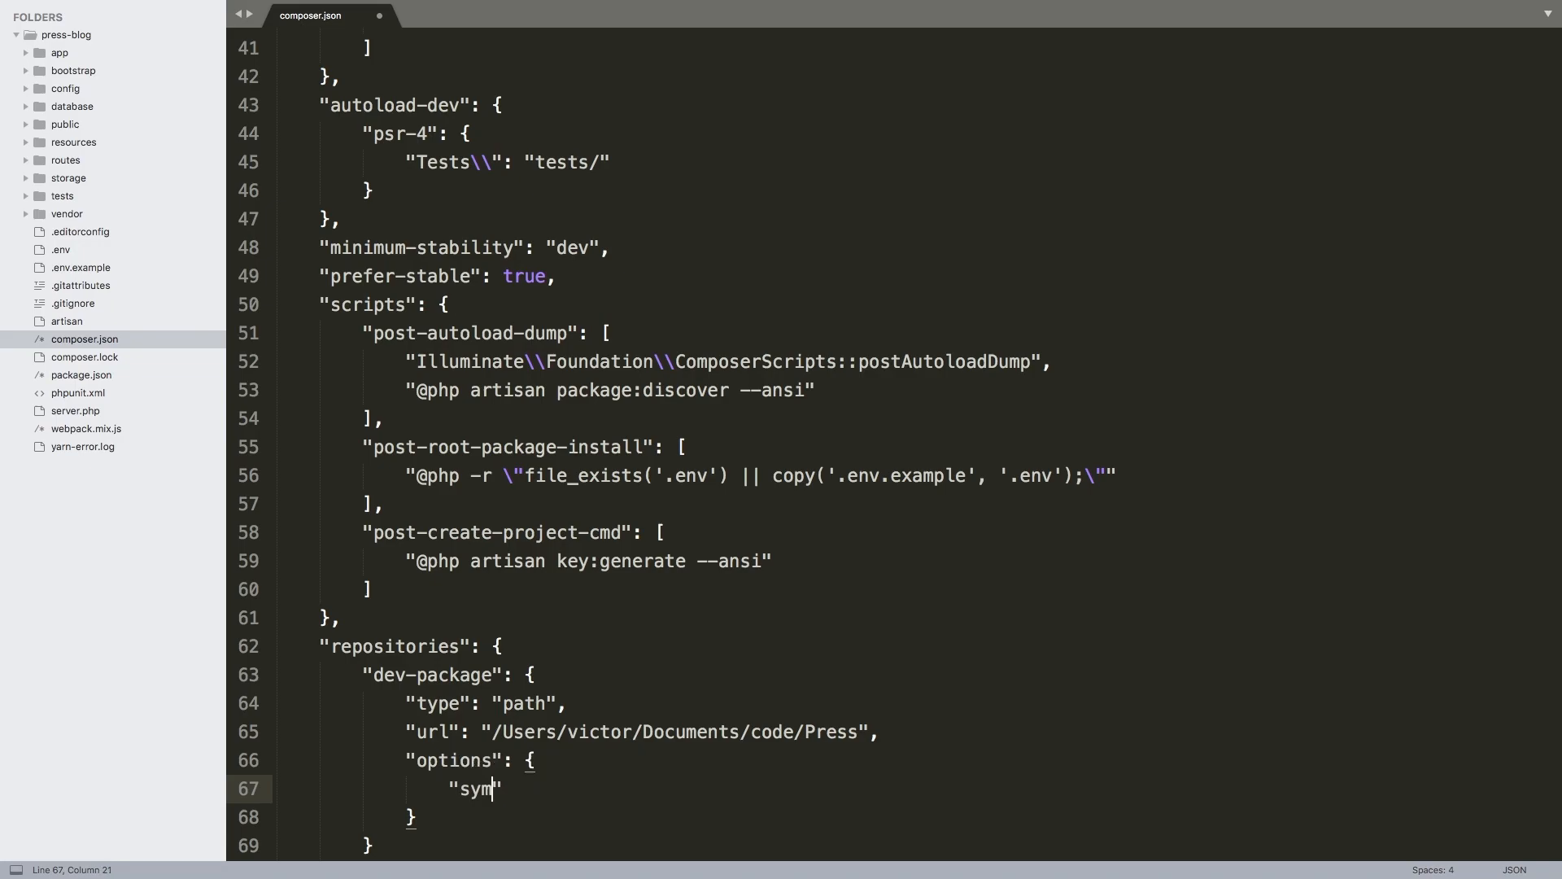
pyautogui.write('link')
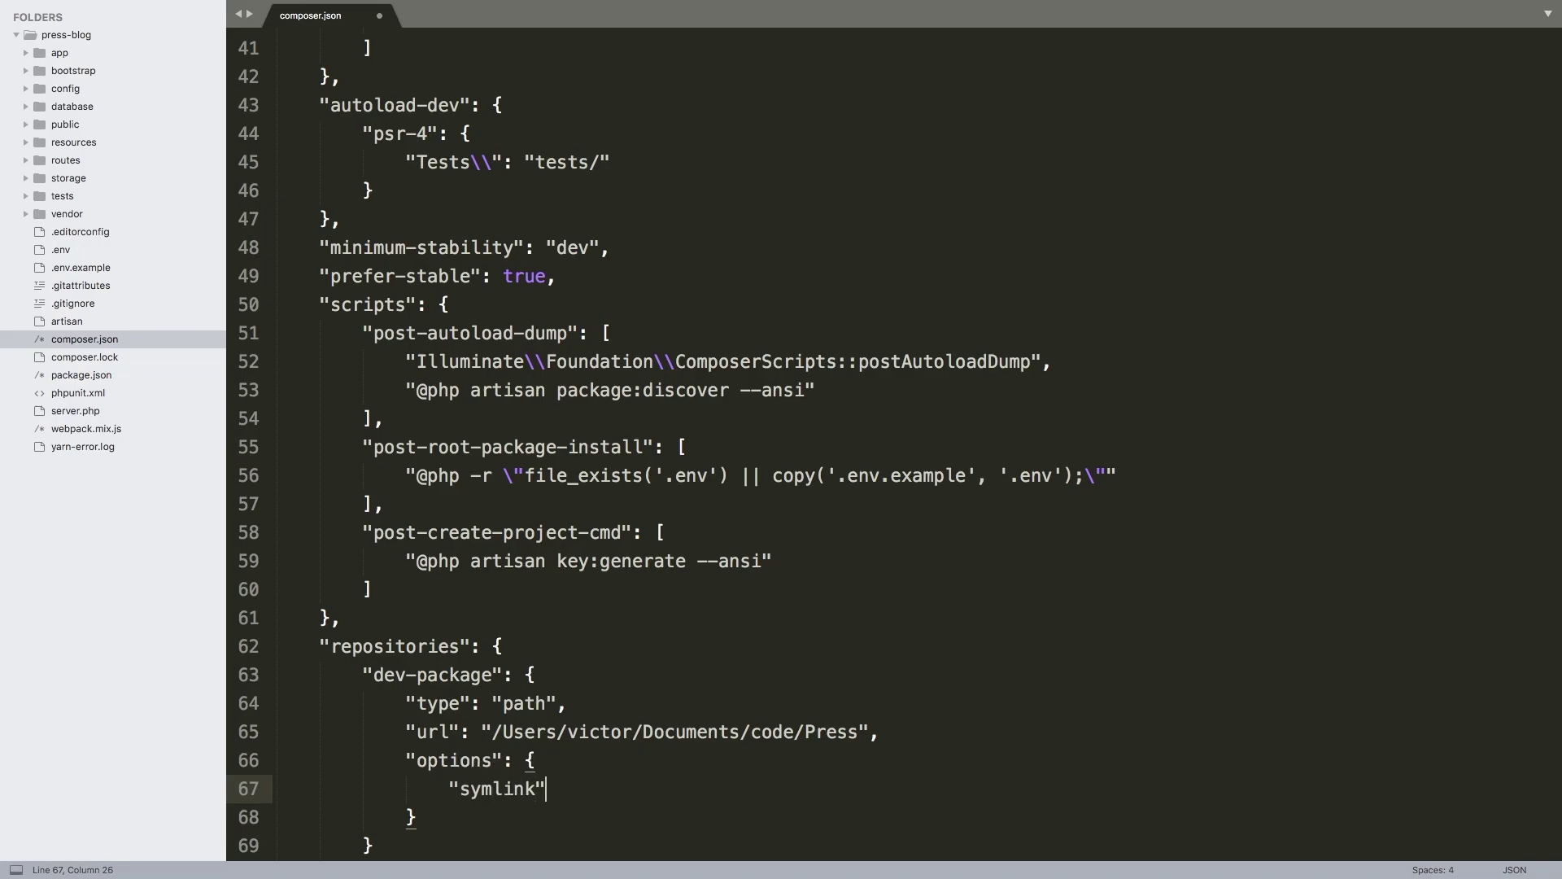
pyautogui.write(': true')
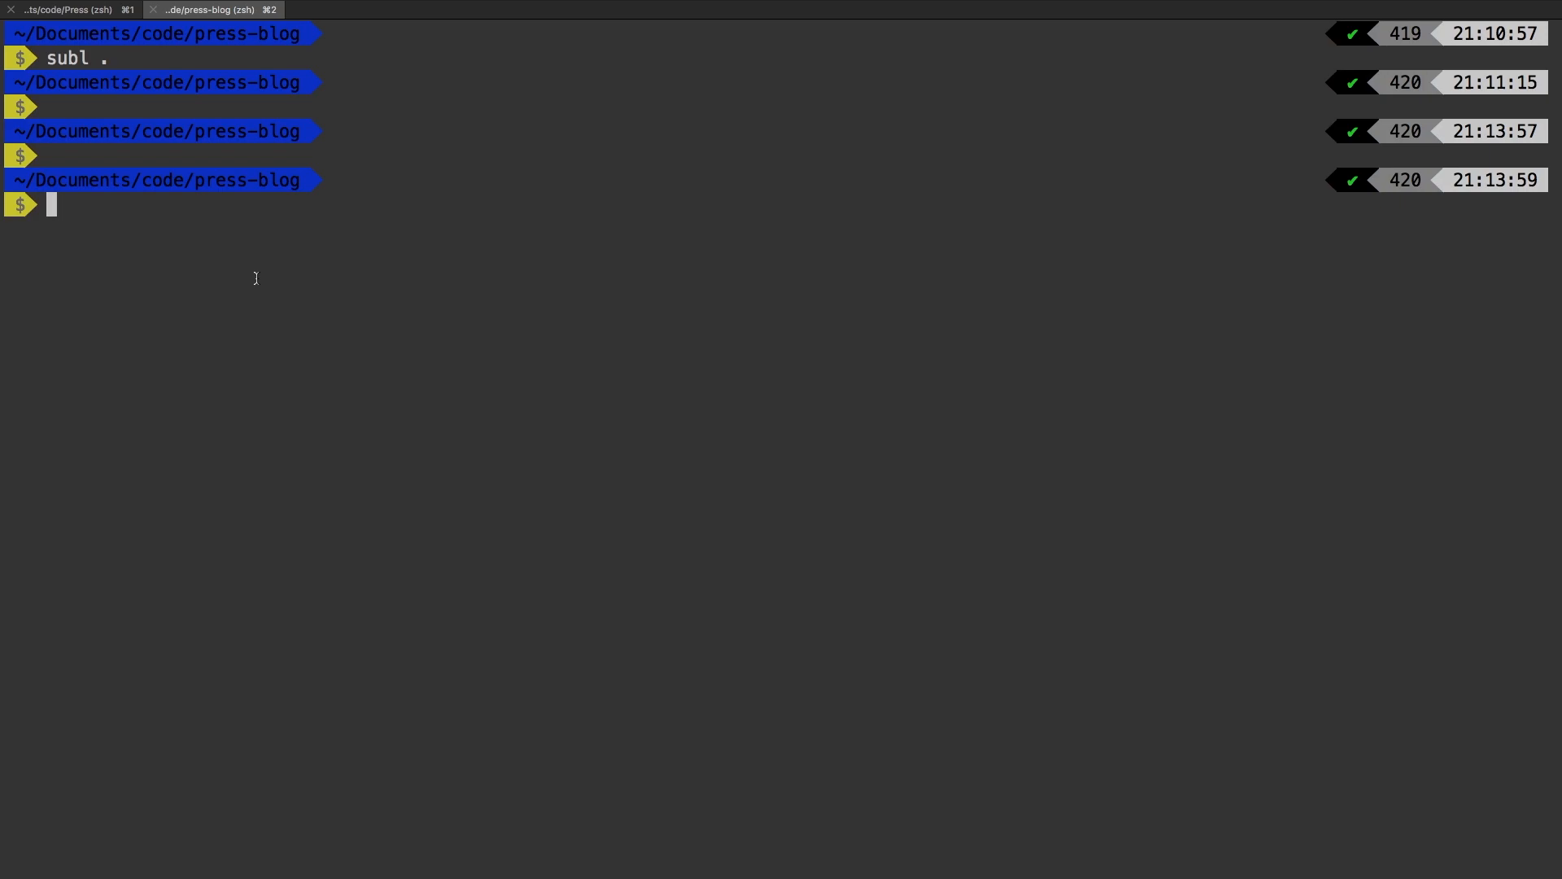
# Run composer require vicgonvt/press and select the installed package name in the output
pyautogui.write('compose')
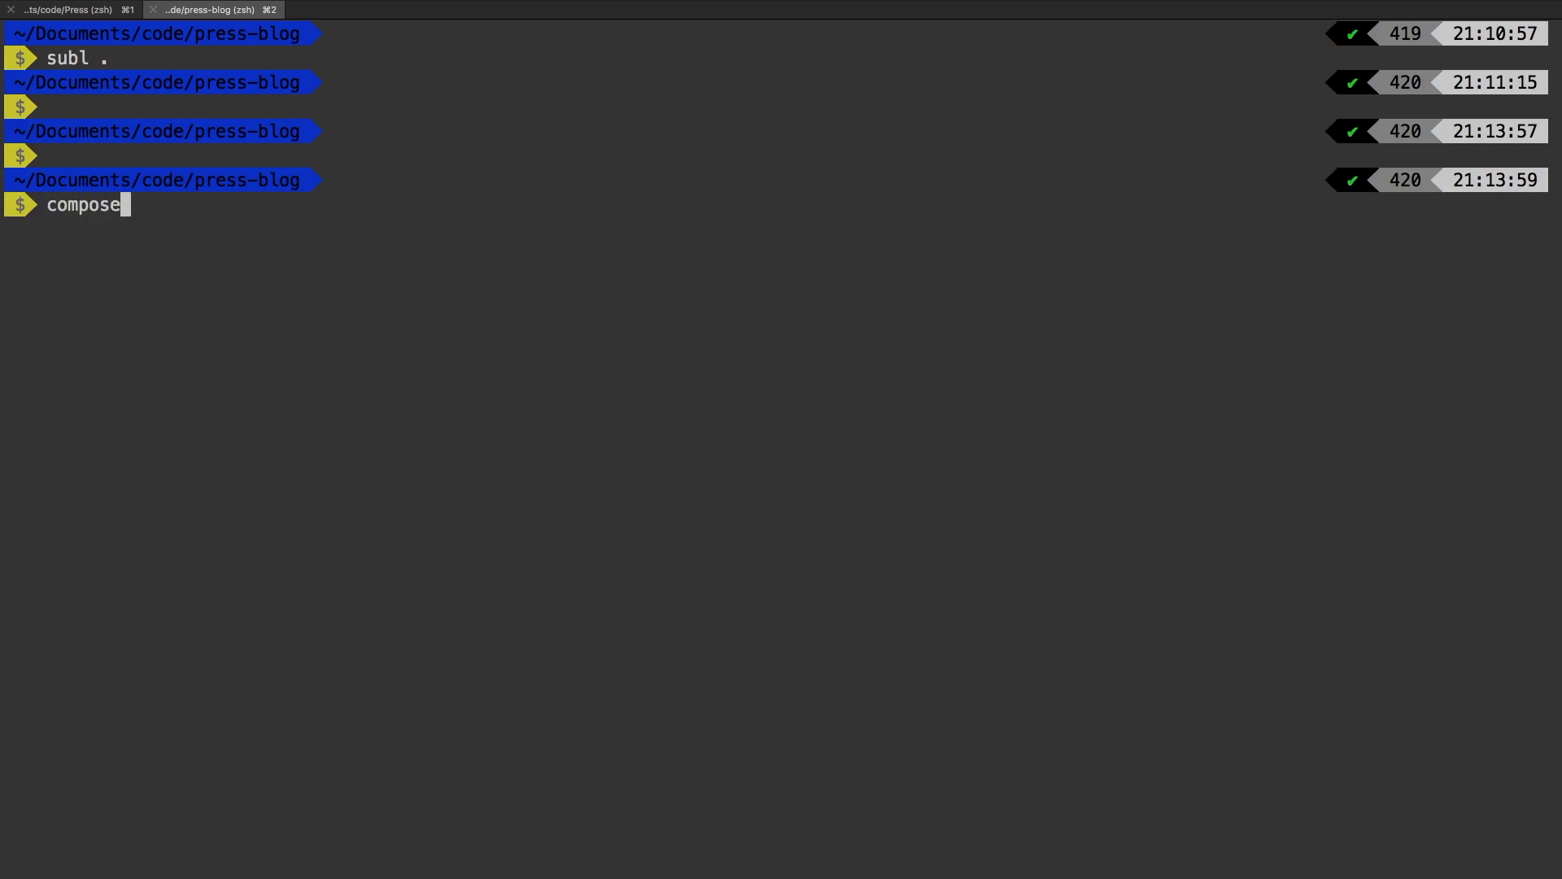
pyautogui.write('r require vicgonvt/press')
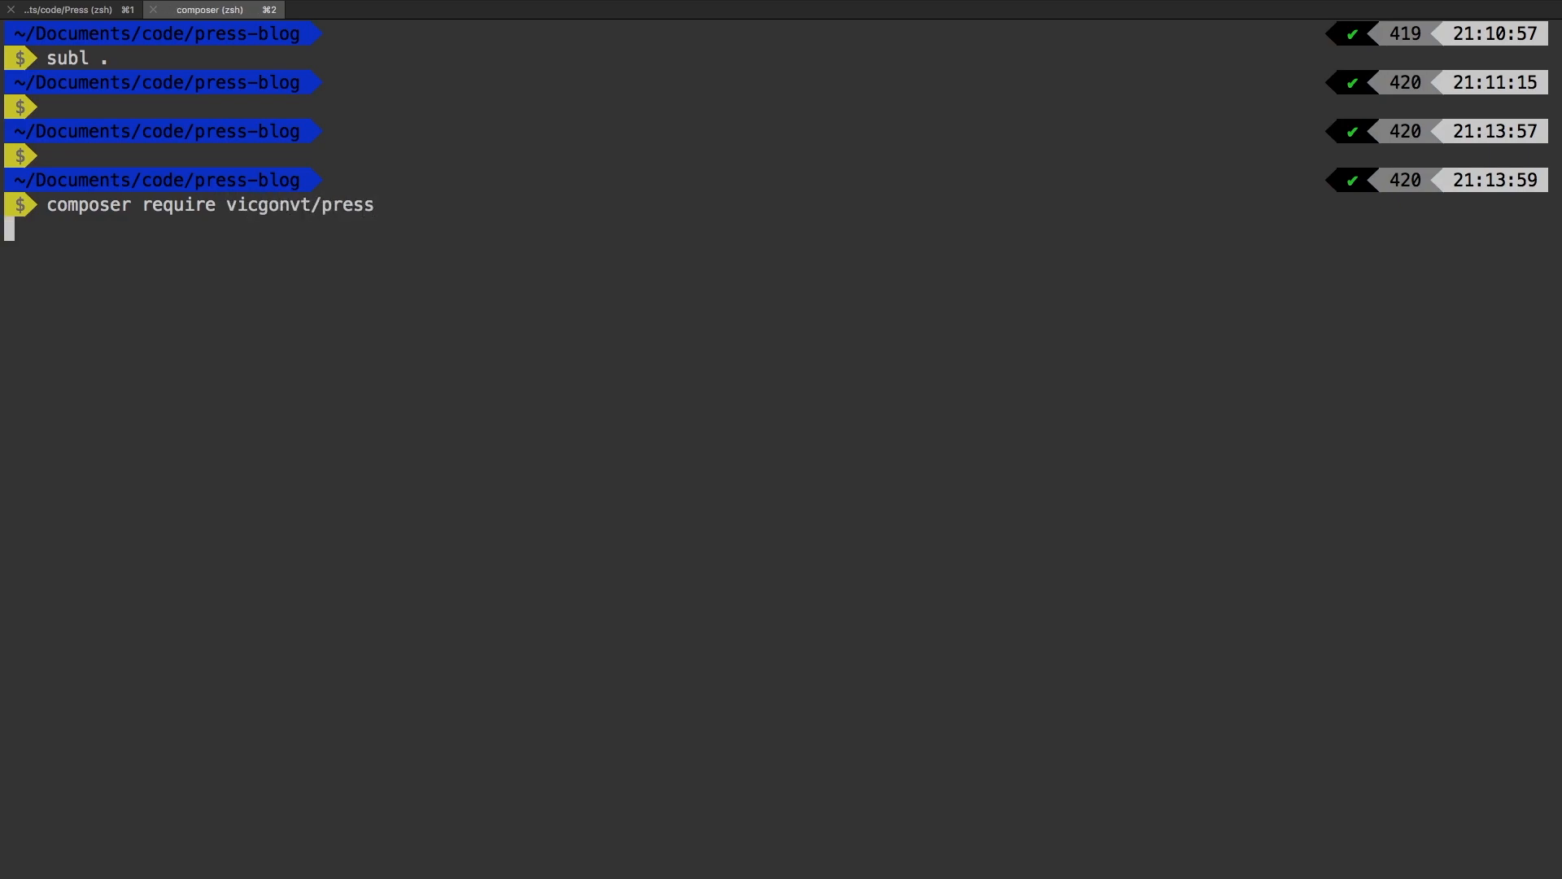
pyautogui.press('Return')
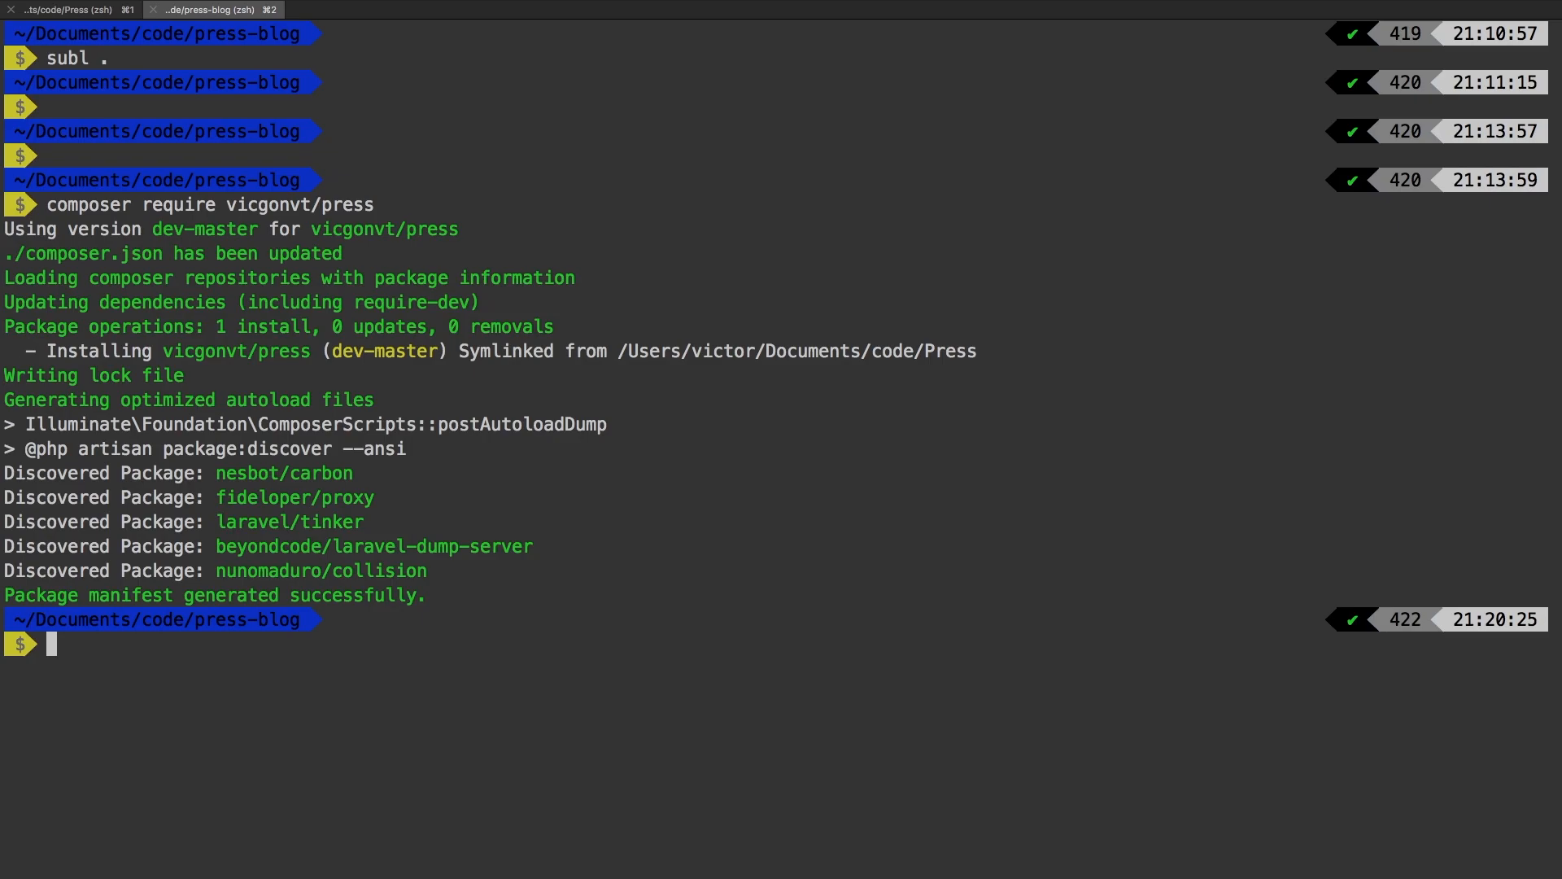
pyautogui.moveTo(412, 142)
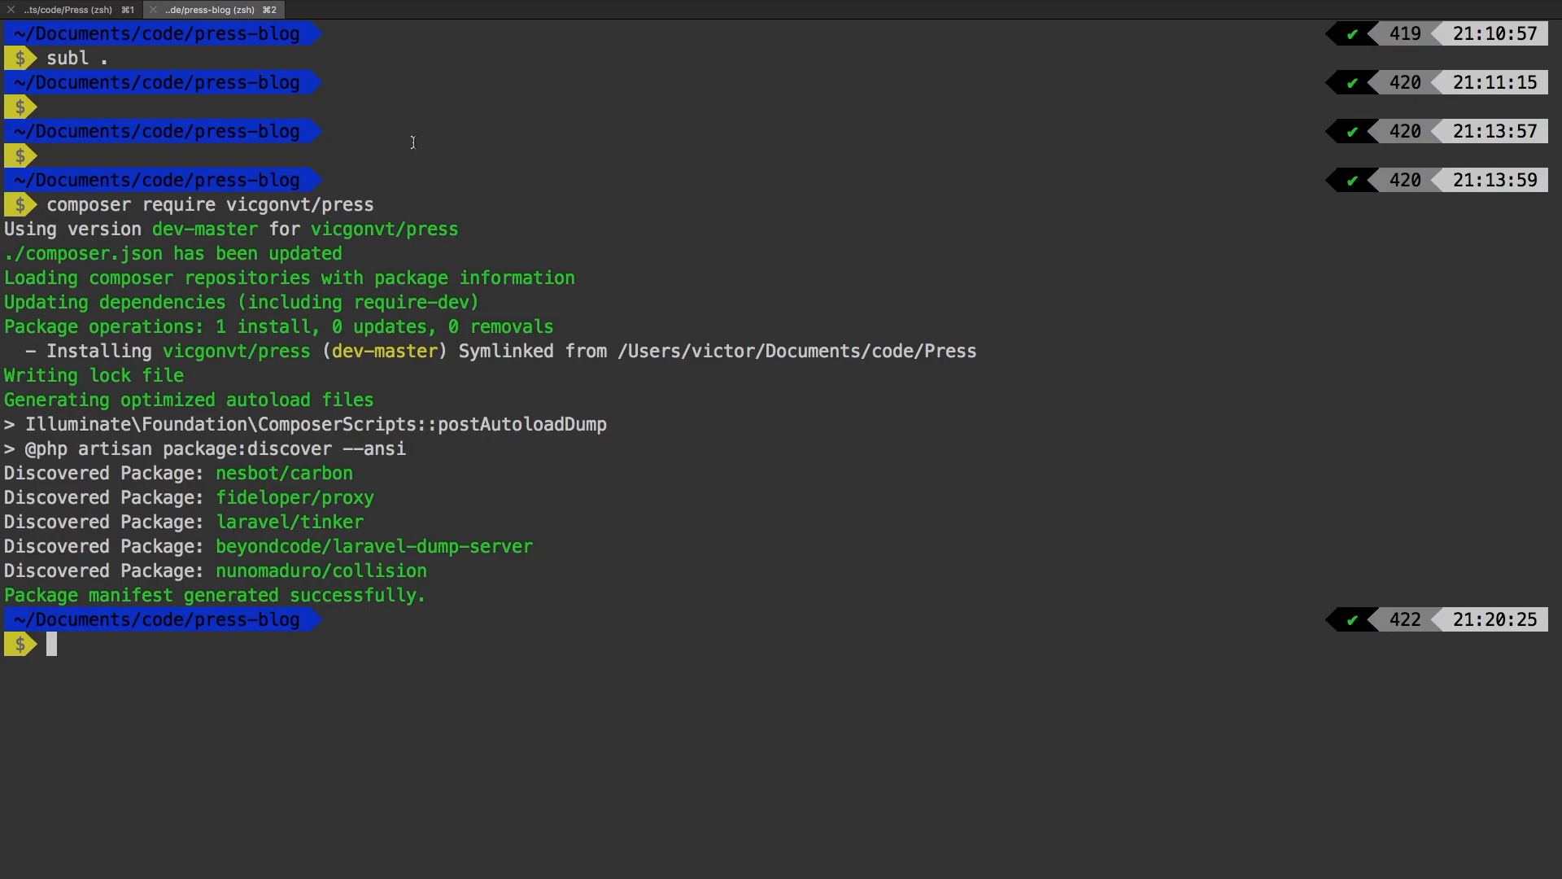
pyautogui.doubleClick(232, 352)
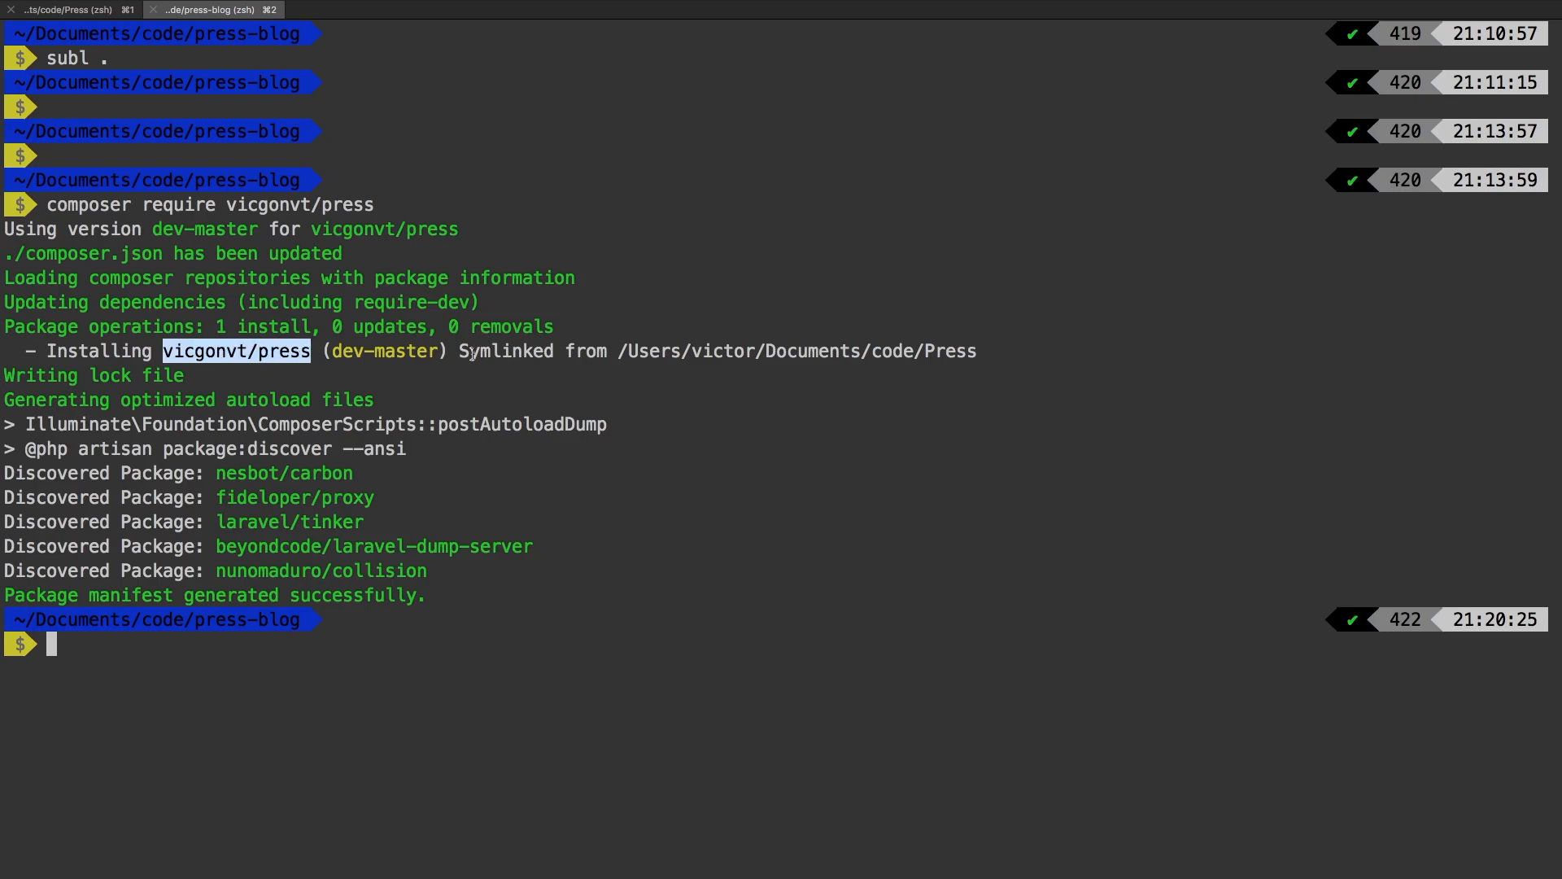
pyautogui.doubleClick(505, 351)
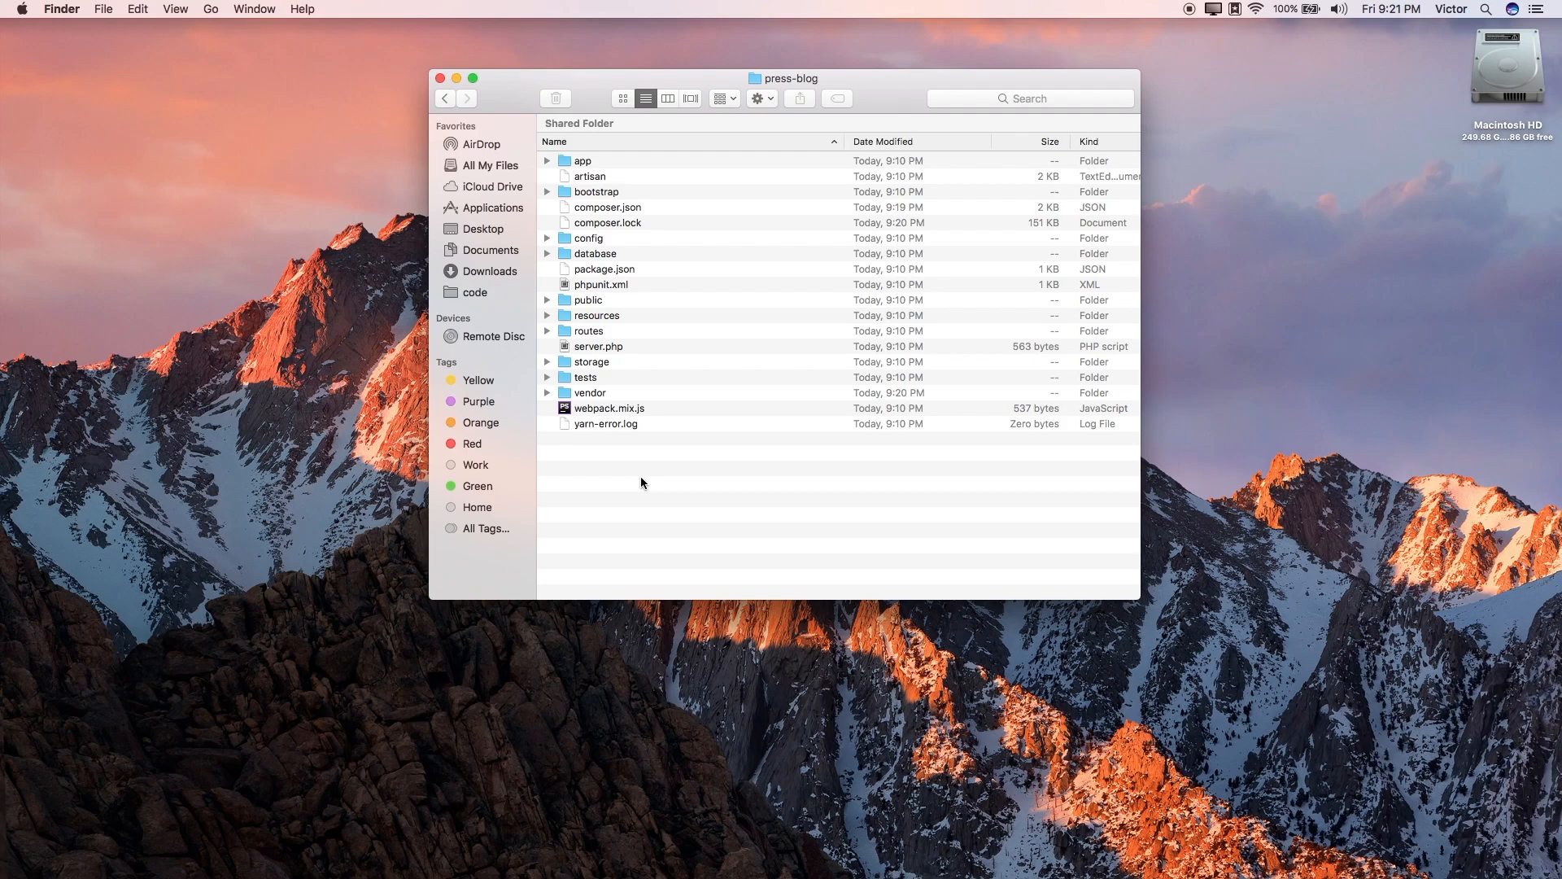
pyautogui.moveTo(597, 393)
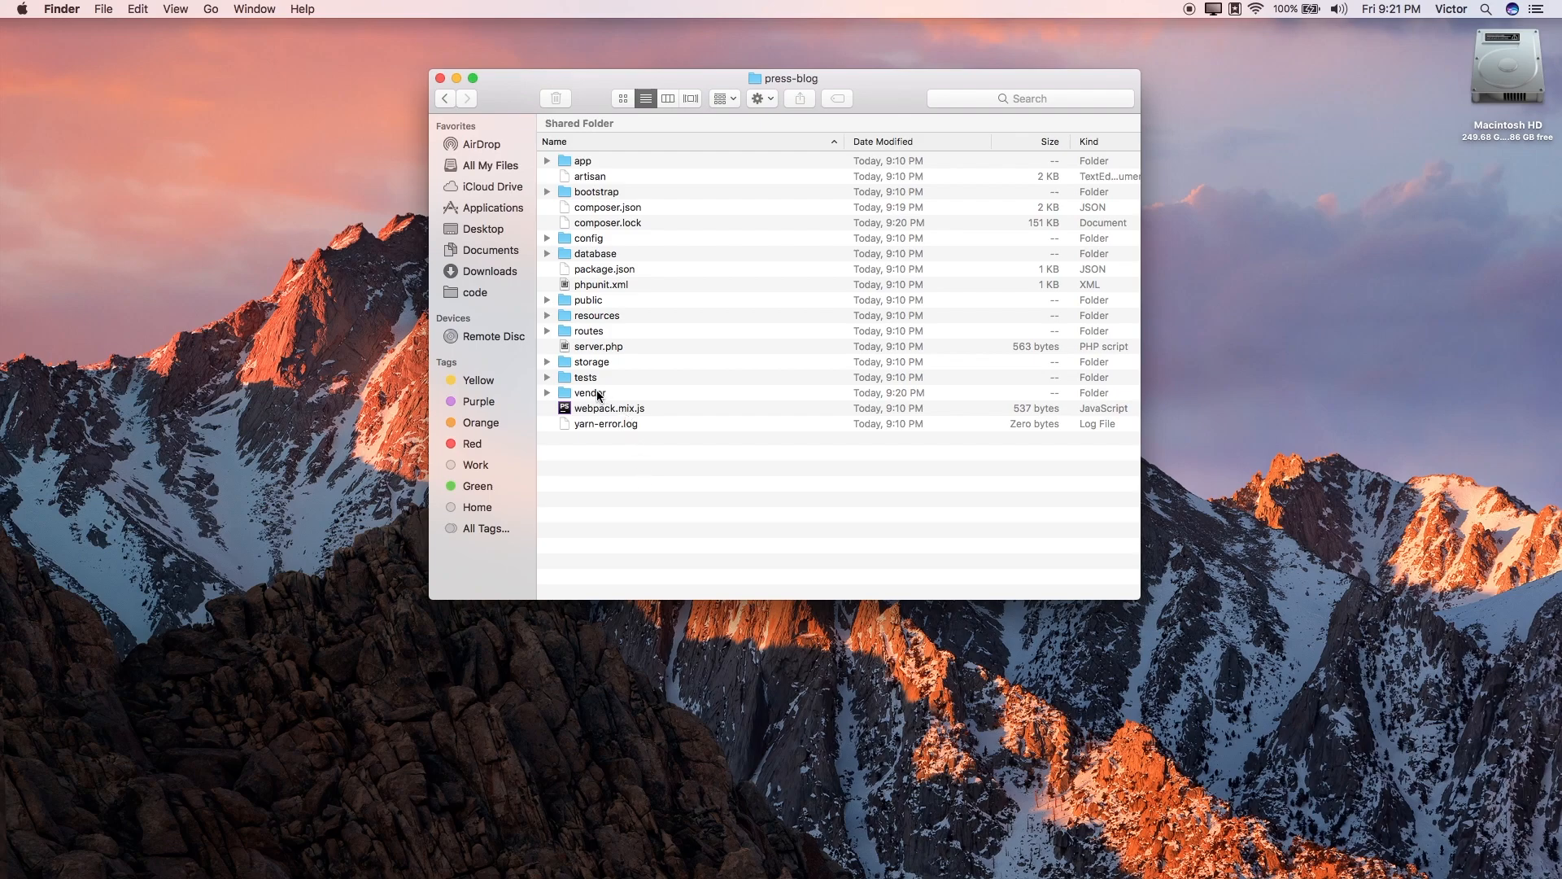
# Navigate into vendor/vicgonvt and follow the press alias to the local Press package
pyautogui.doubleClick(589, 392)
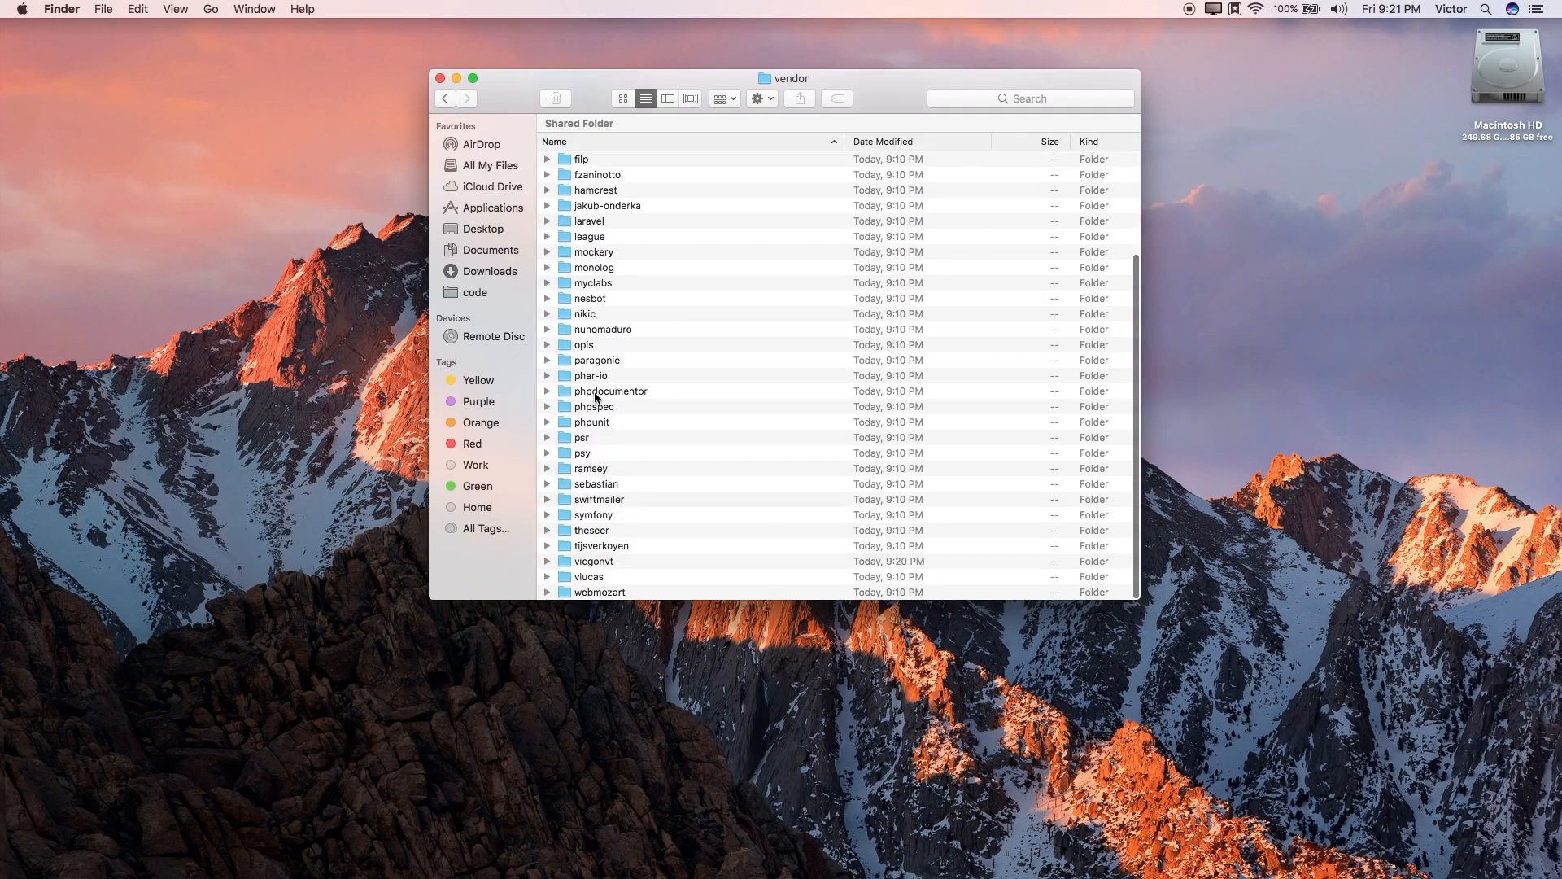
pyautogui.click(592, 561)
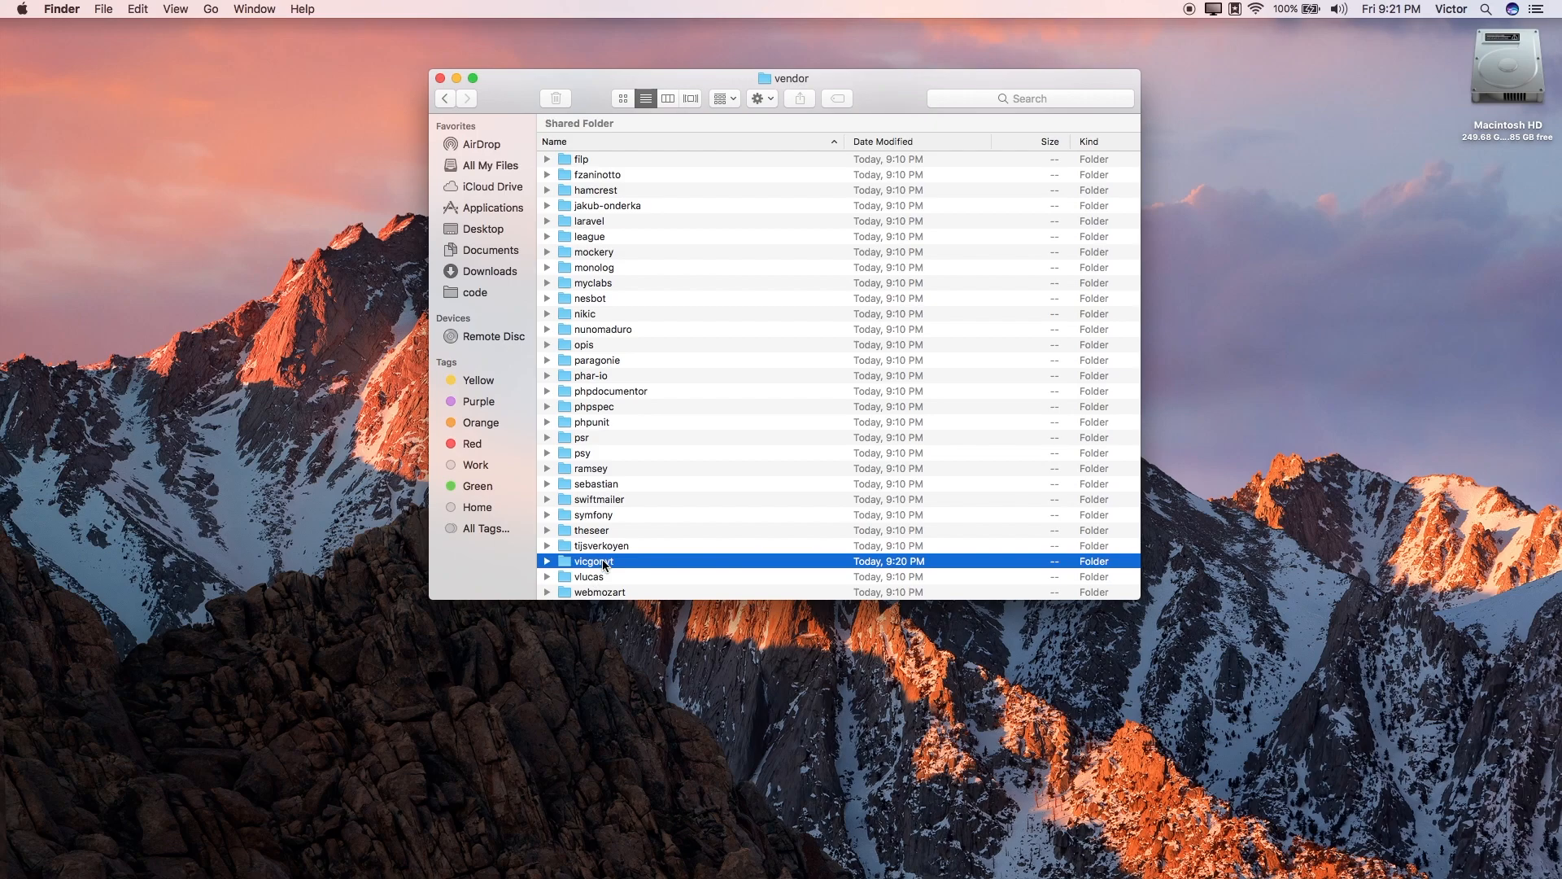
pyautogui.doubleClick(594, 561)
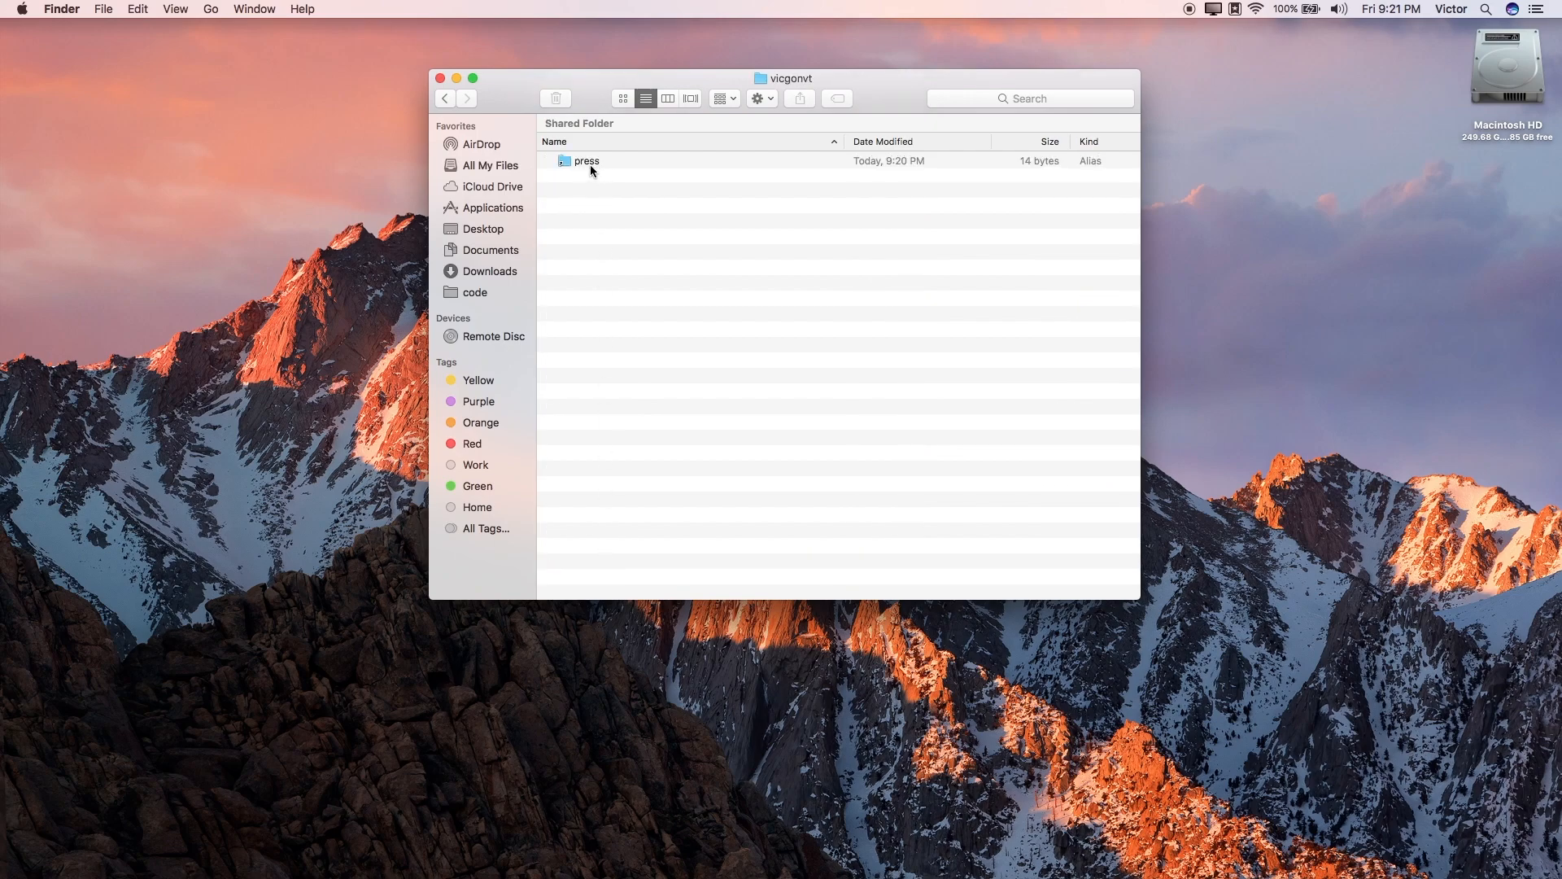
pyautogui.click(588, 161)
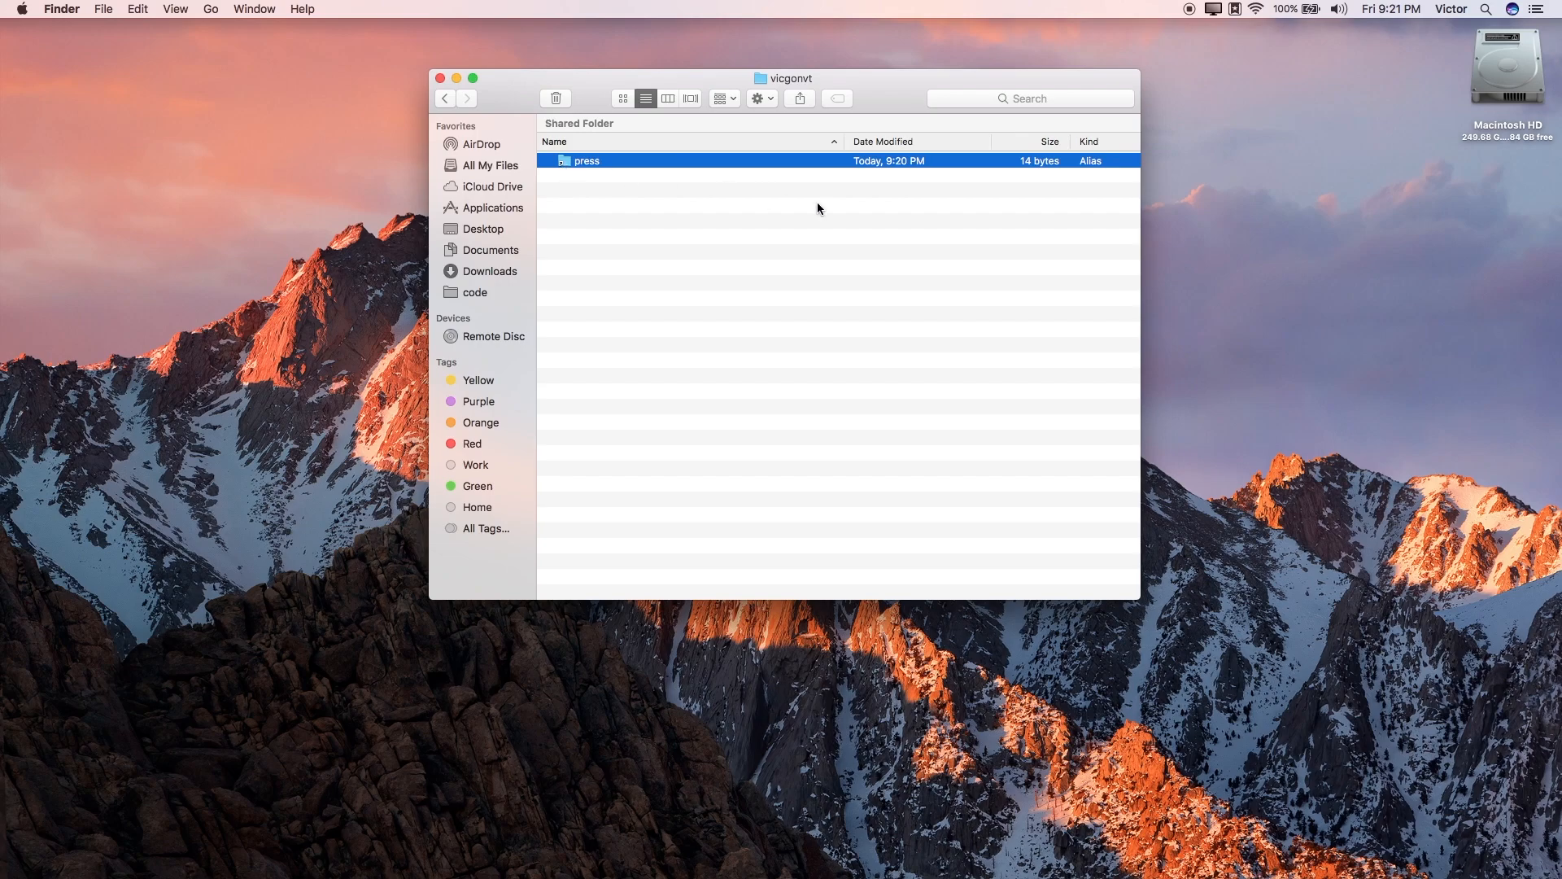
pyautogui.moveTo(1067, 174)
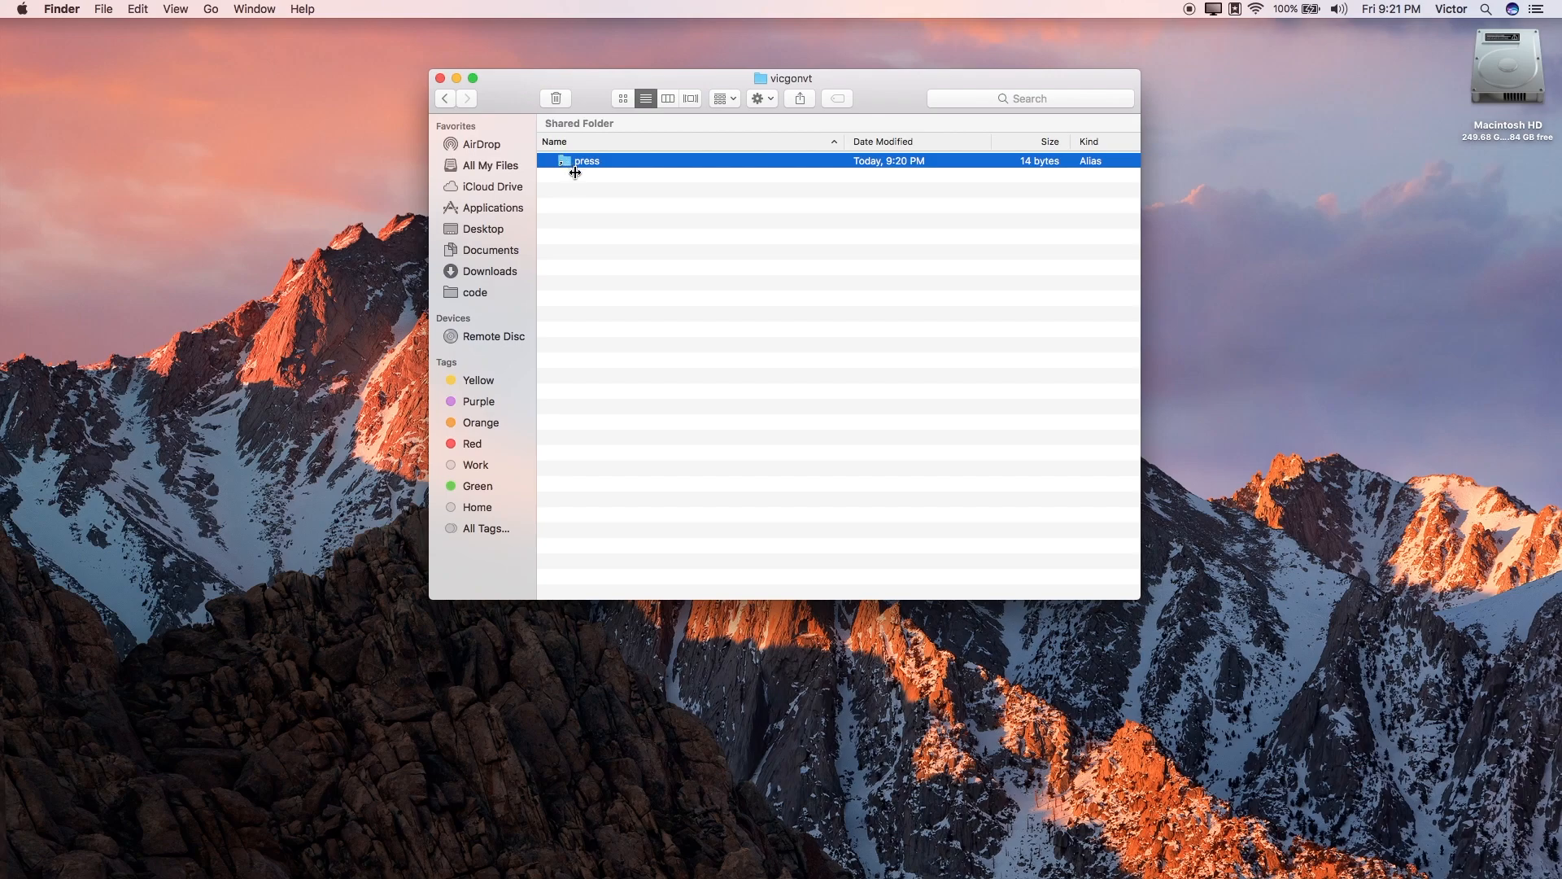
pyautogui.doubleClick(586, 161)
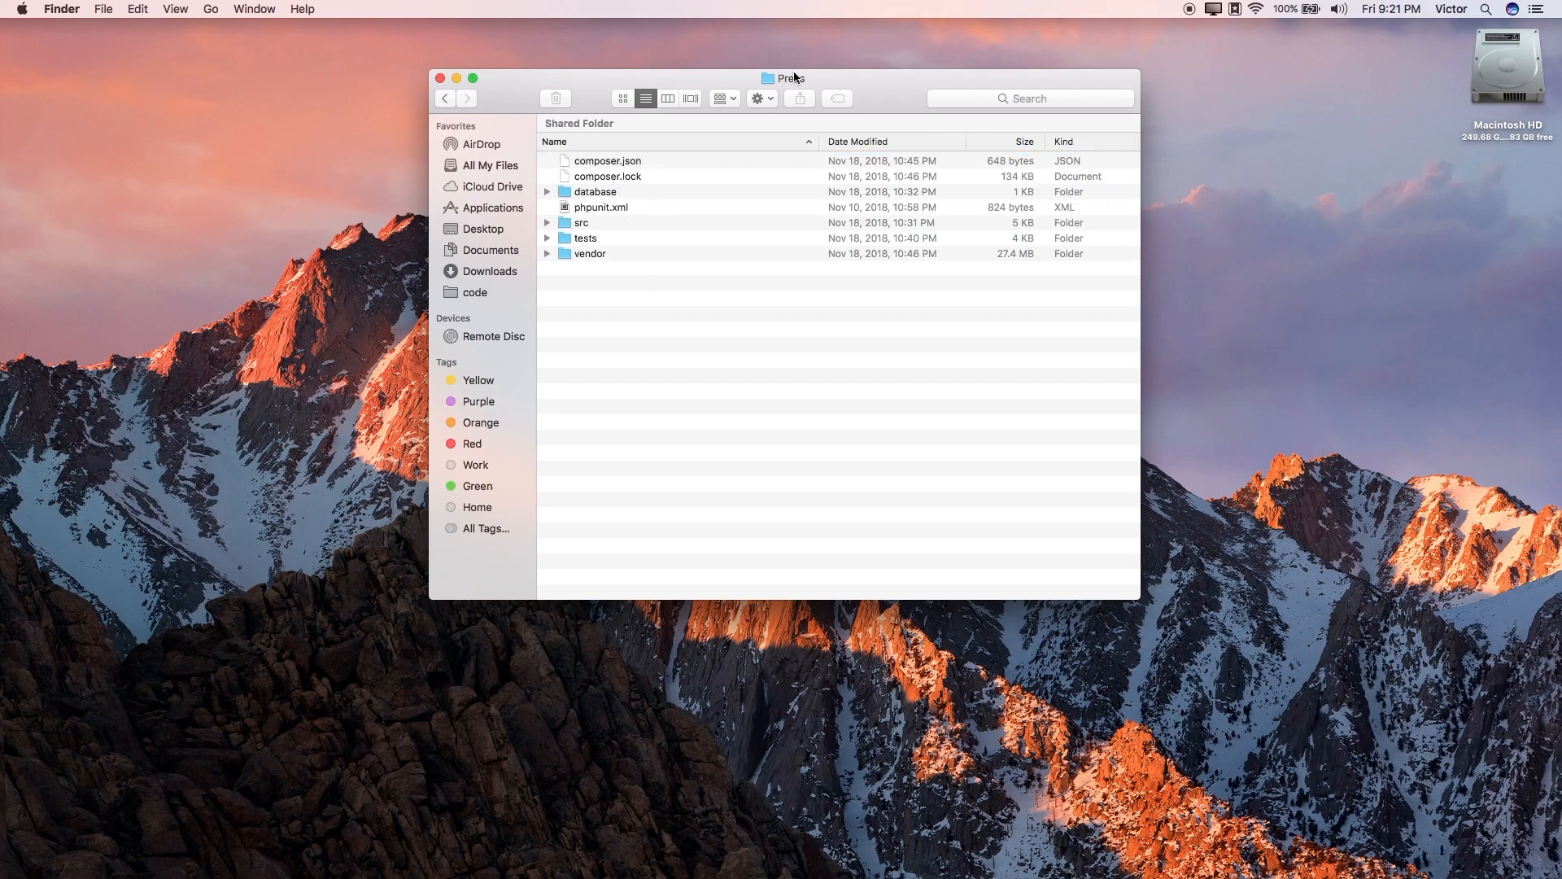
# Check Press's parent folders in the title path menu, return to vicgonvt, then switch to PhpStorm
pyautogui.click(789, 78)
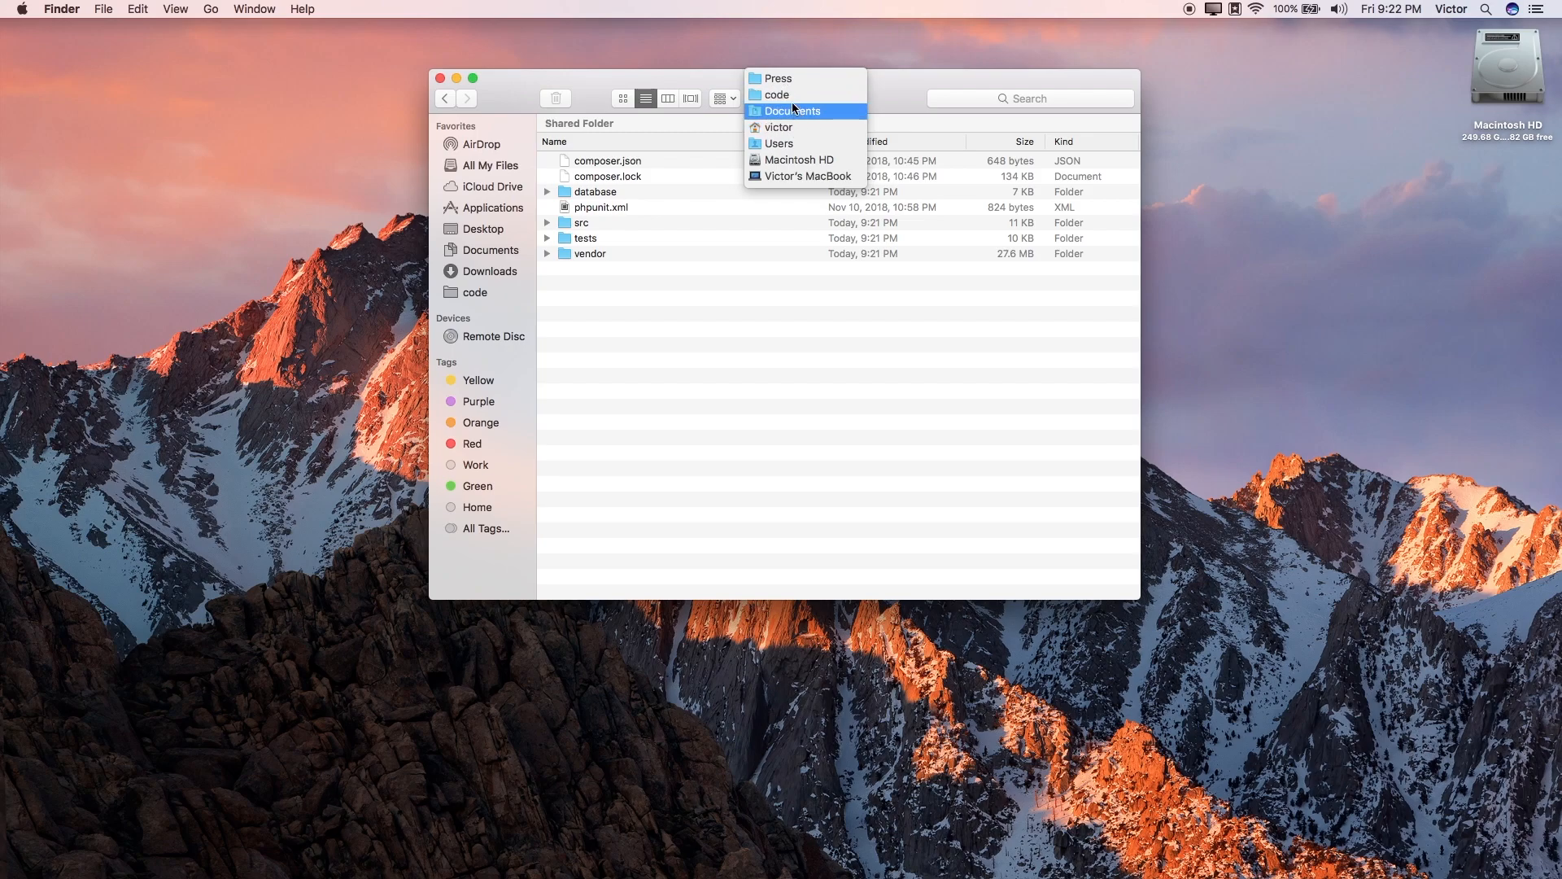
pyautogui.click(777, 78)
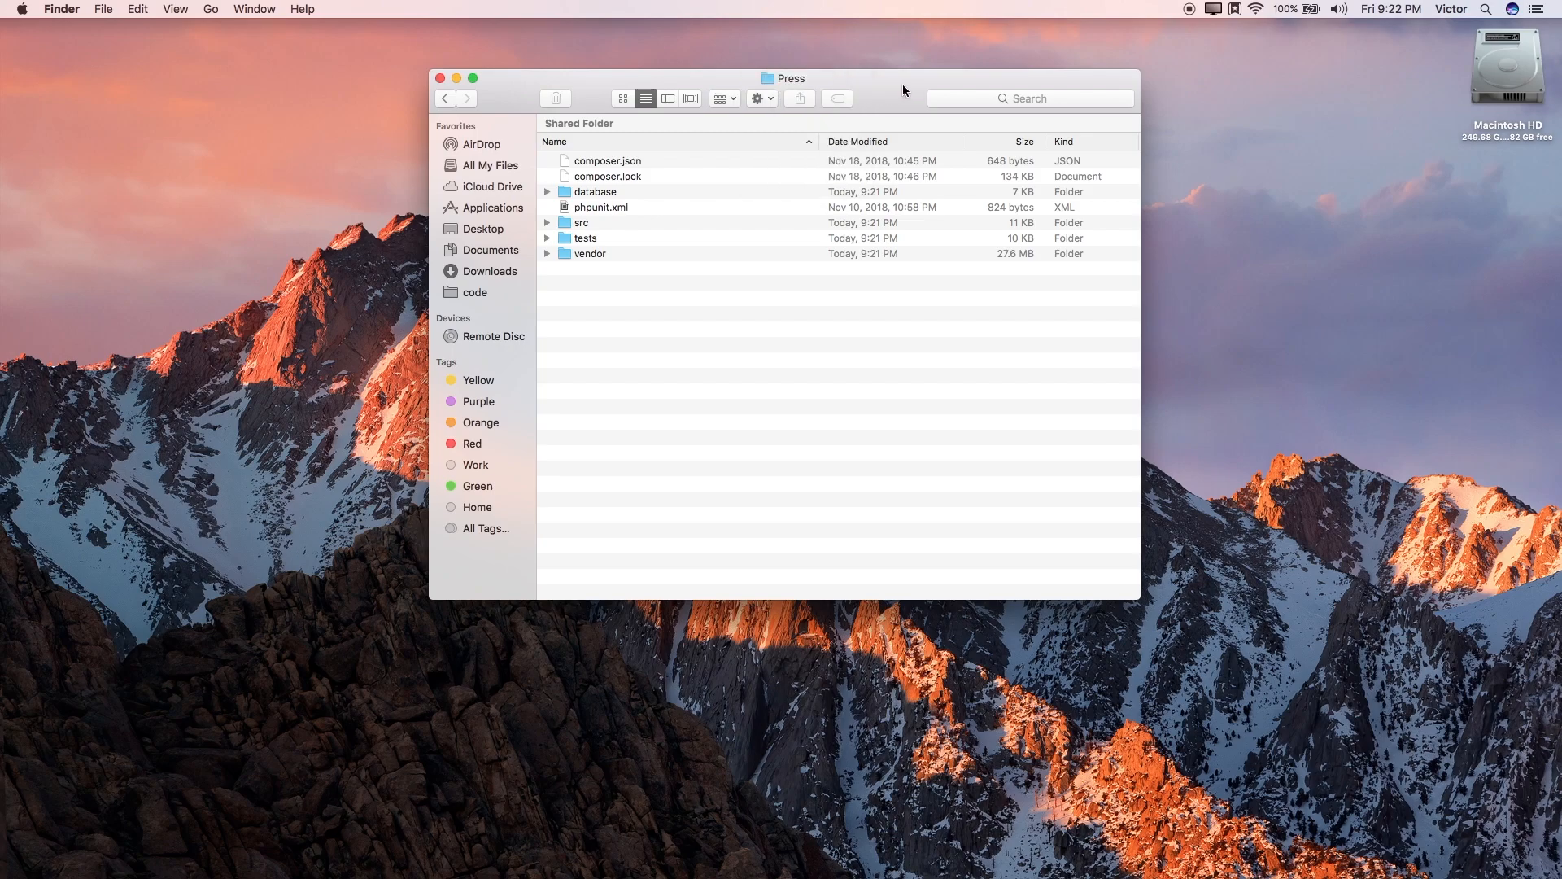
pyautogui.click(444, 98)
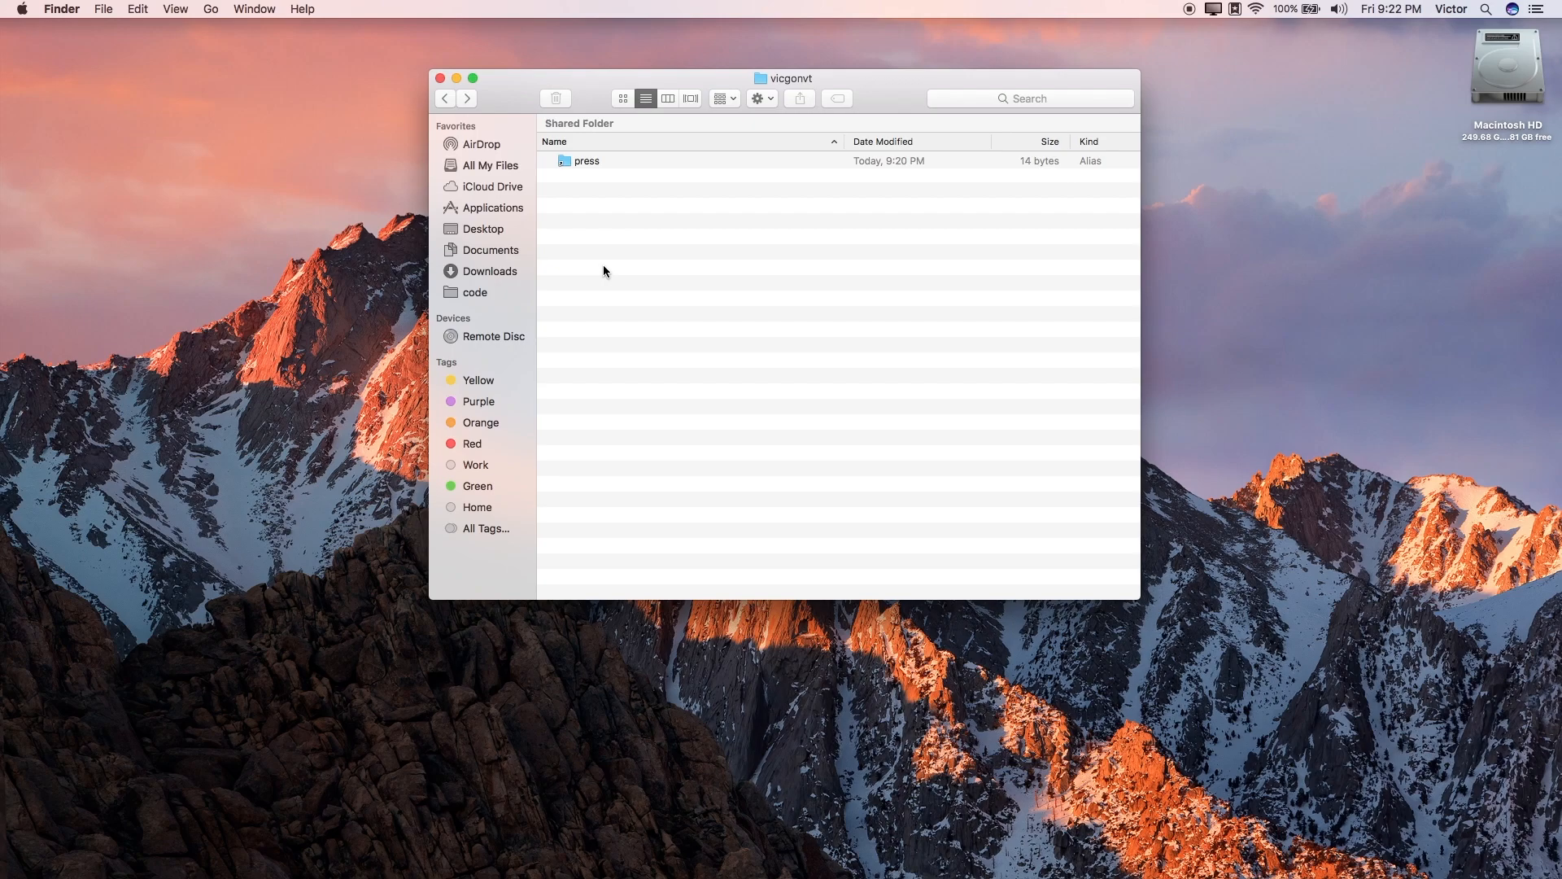
pyautogui.moveTo(589, 184)
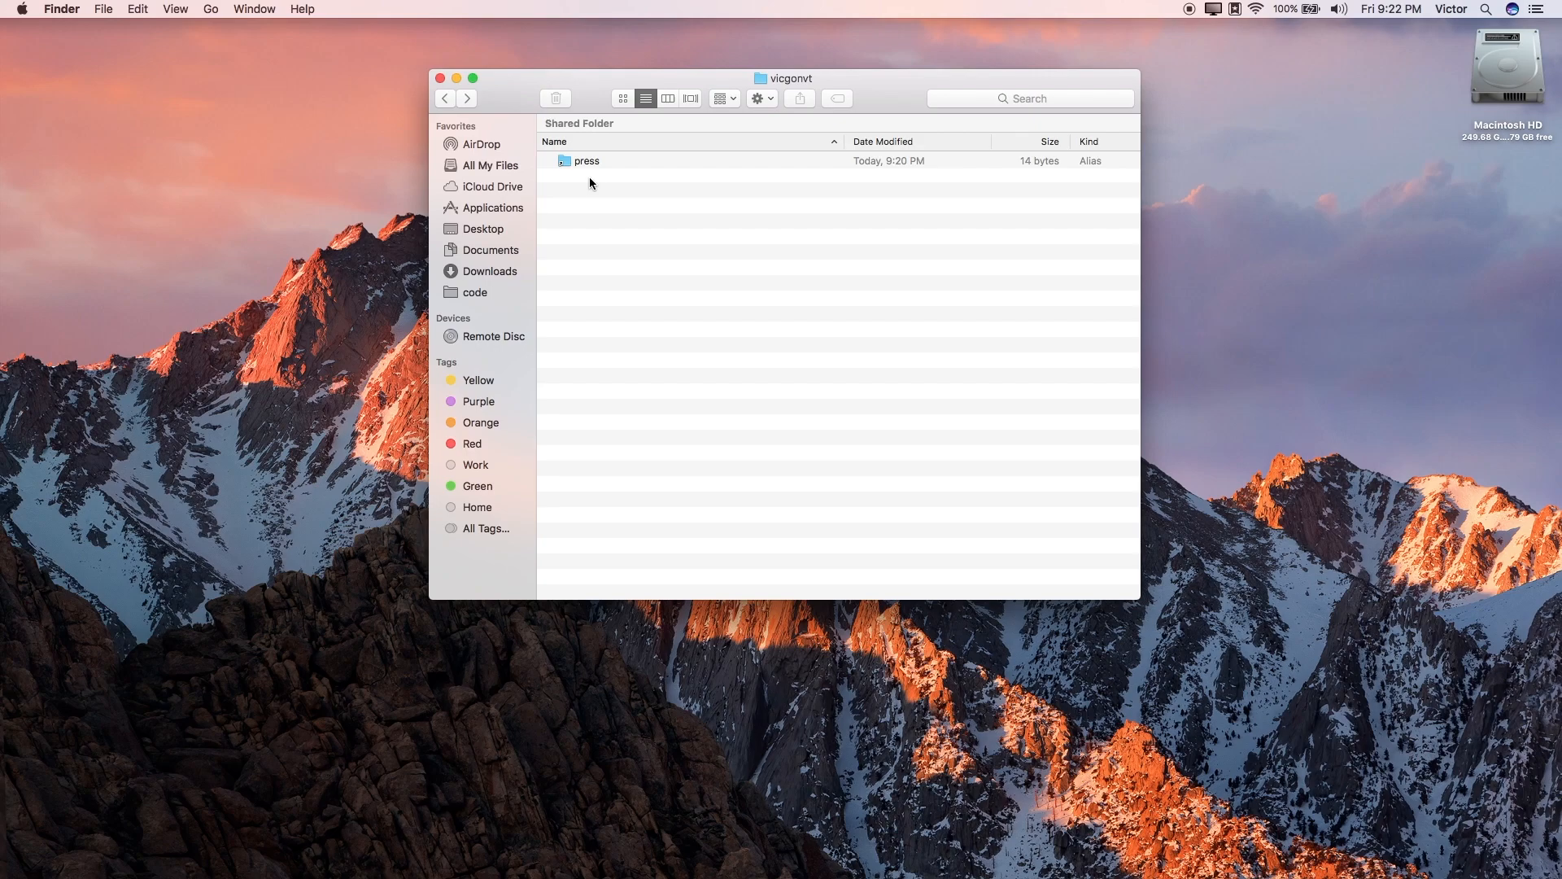
pyautogui.moveTo(651, 295)
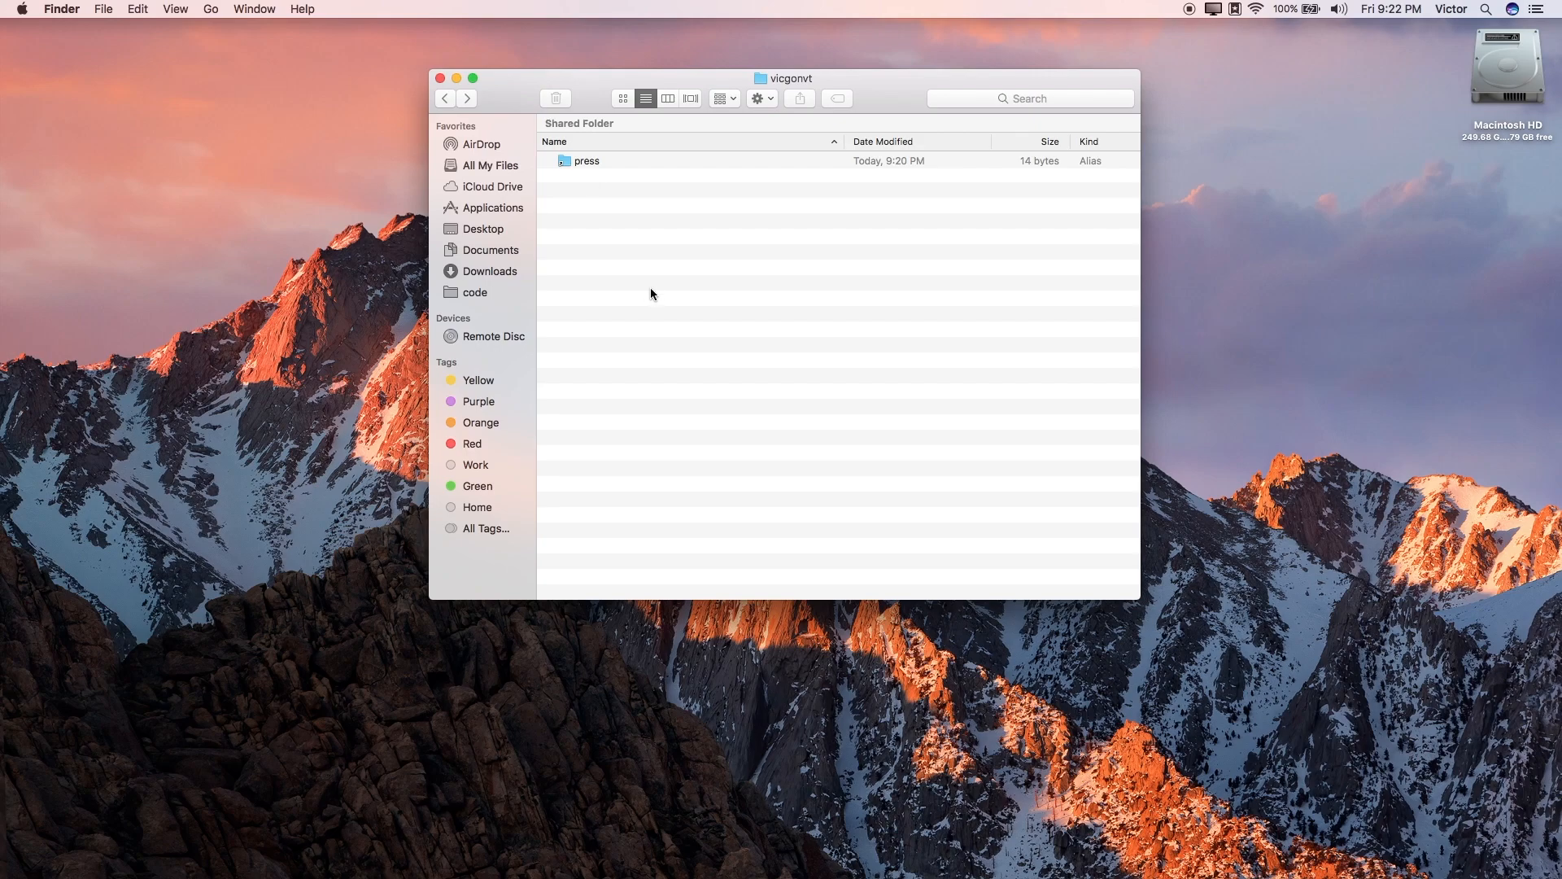
pyautogui.write('phpStorm')
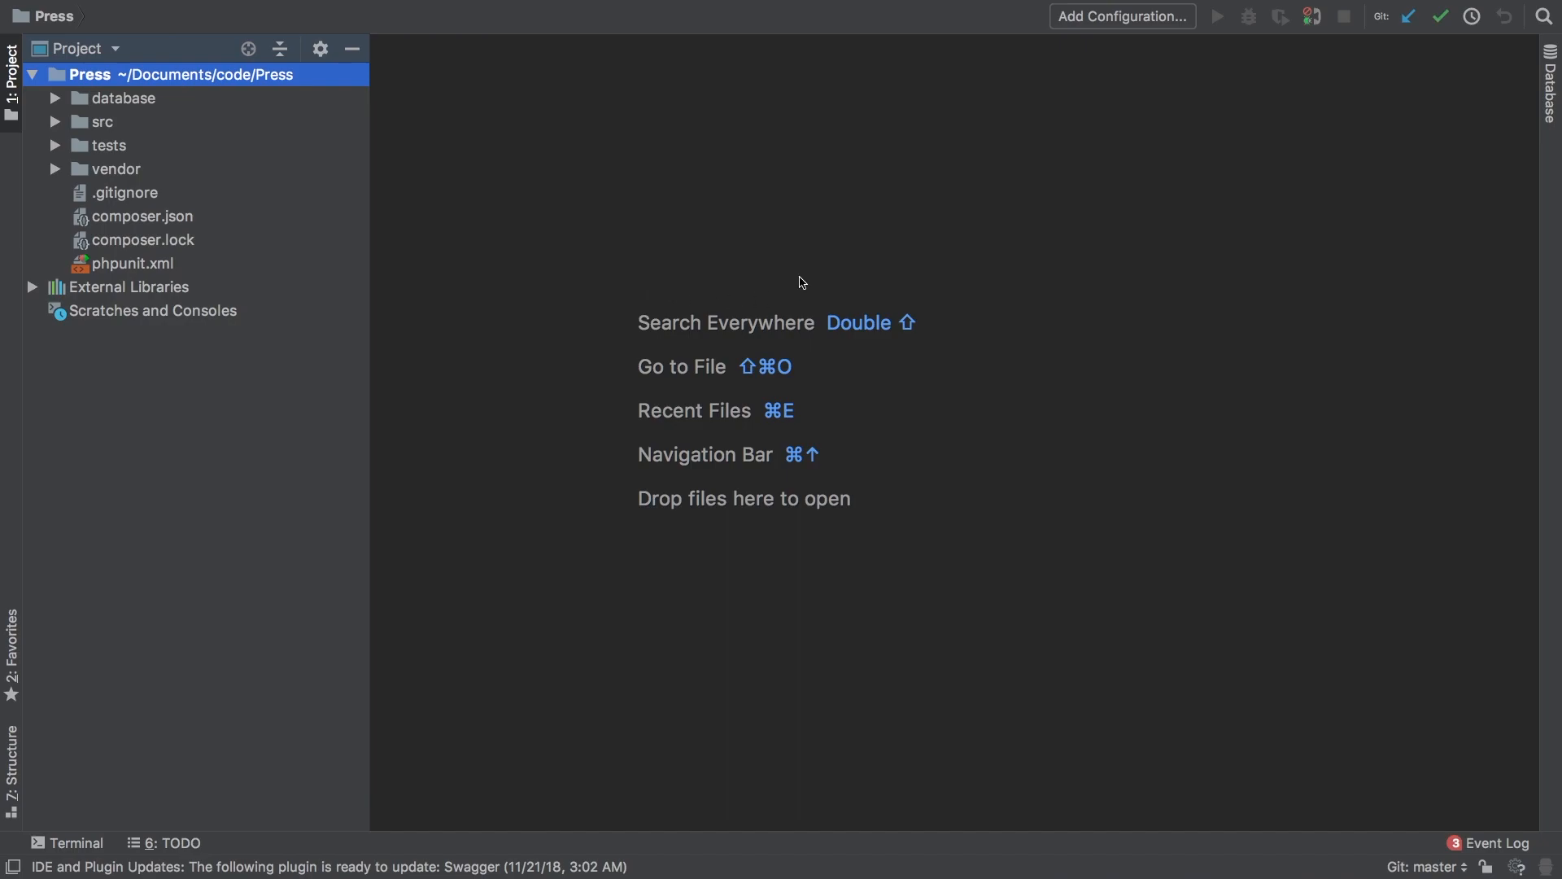
# Expand src in the Project panel and open the Press package's composer.json
pyautogui.click(56, 122)
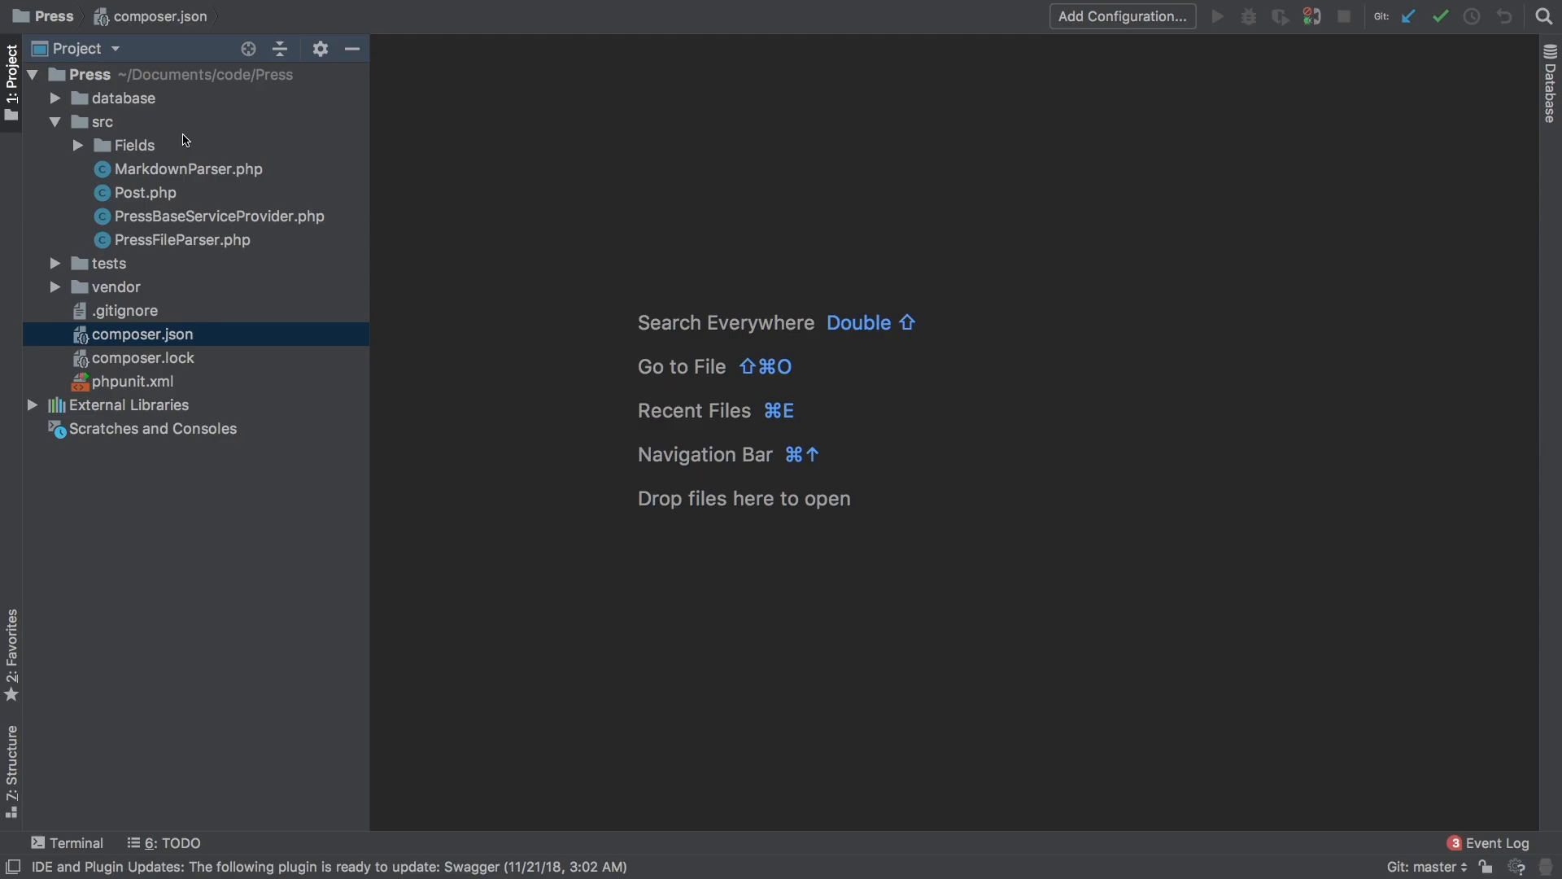
pyautogui.moveTo(468, 203)
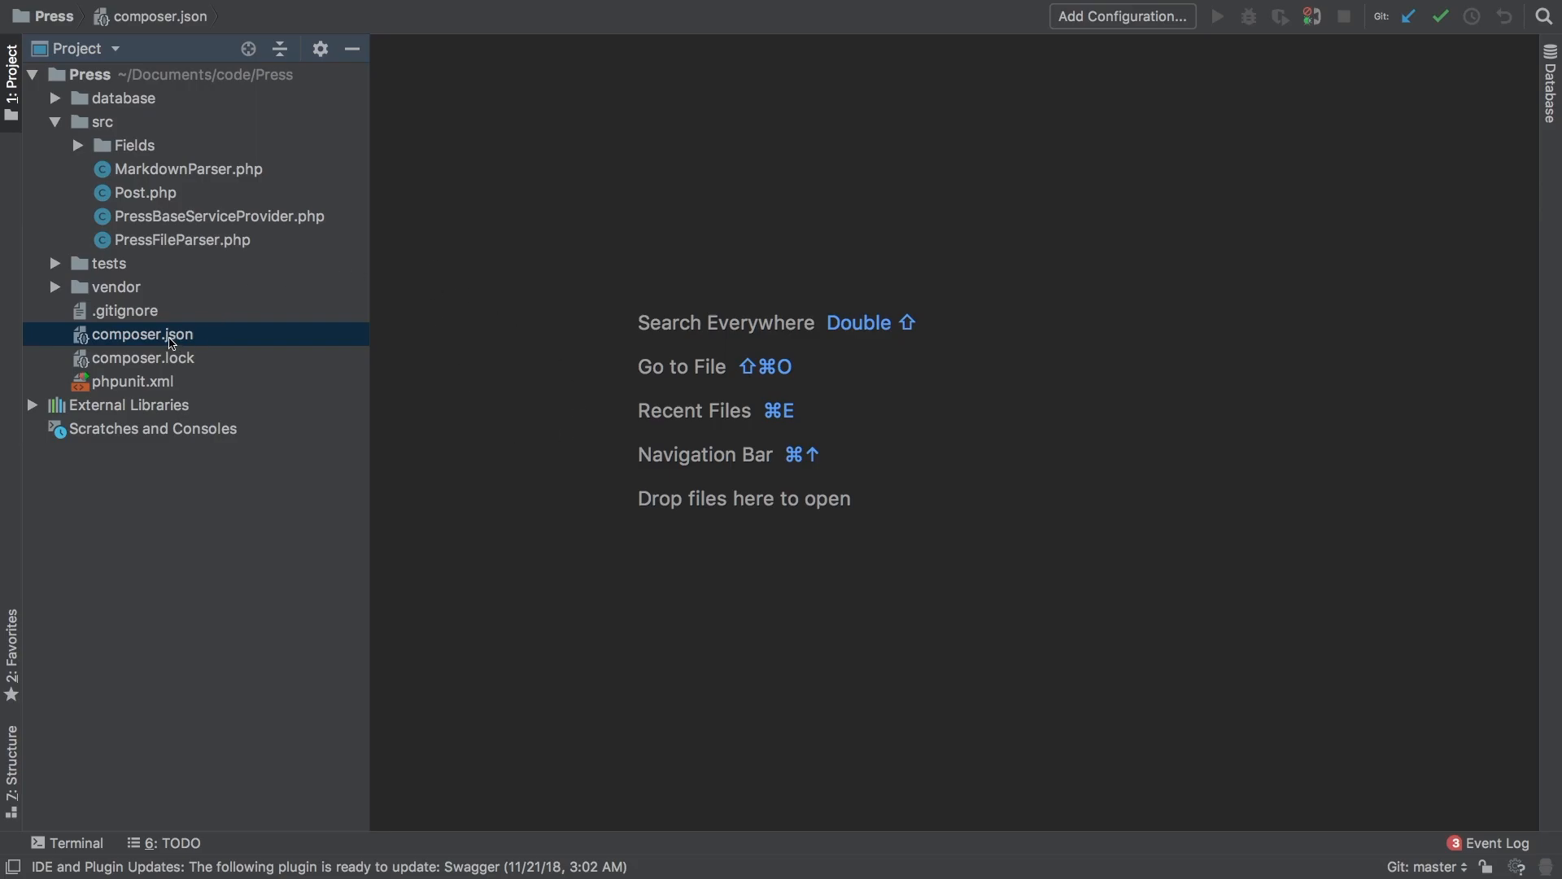
pyautogui.doubleClick(143, 333)
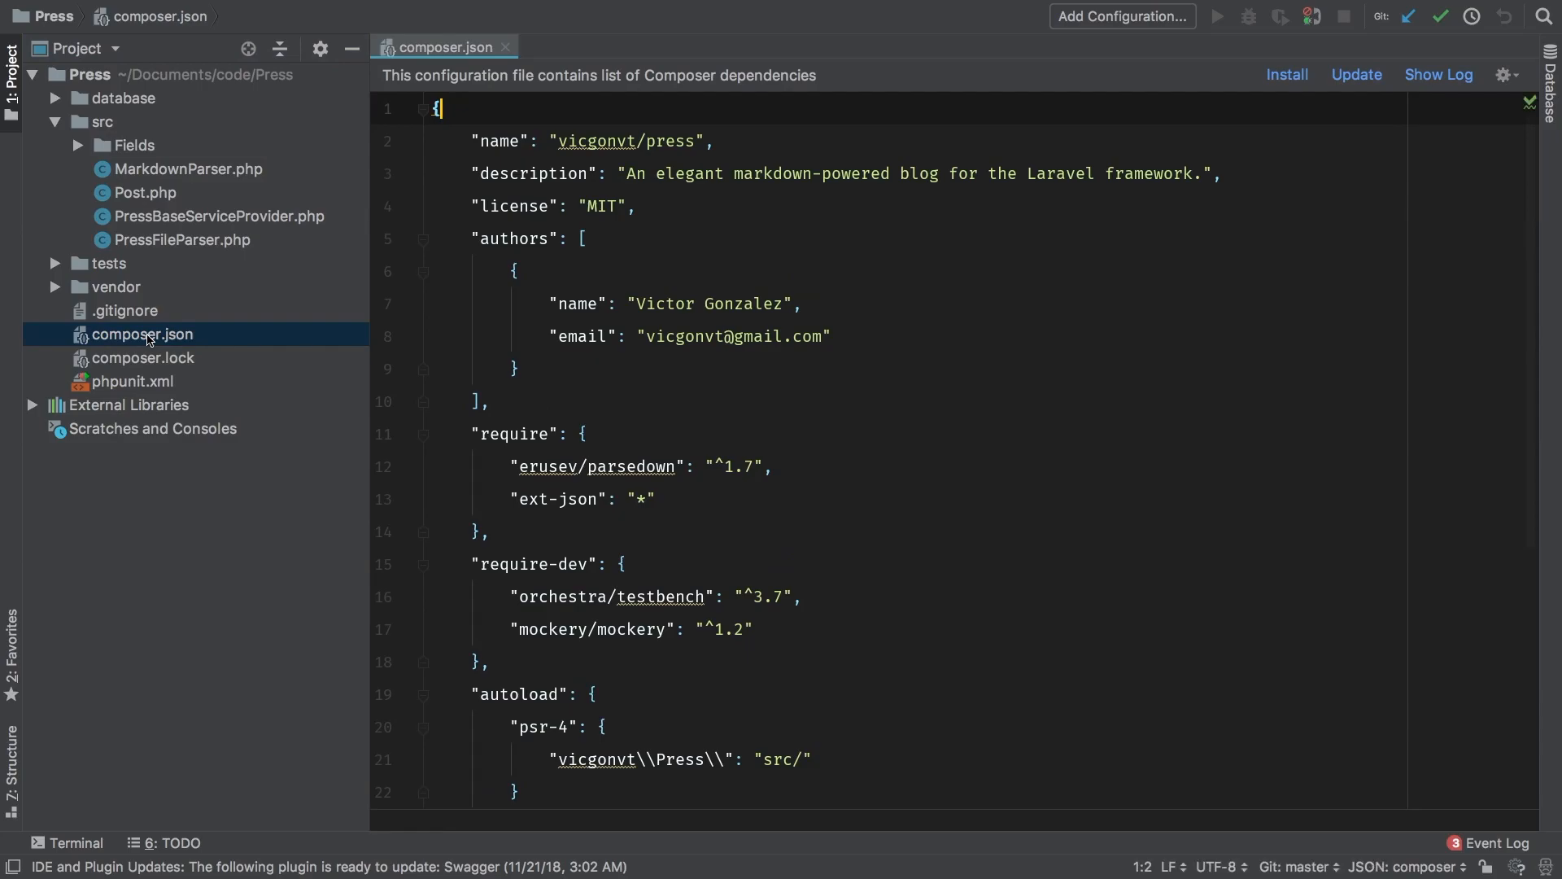
# Under "extra", add "laravel": { "providers": [ ] } with the array opened onto its own lines
pyautogui.scroll(-3)
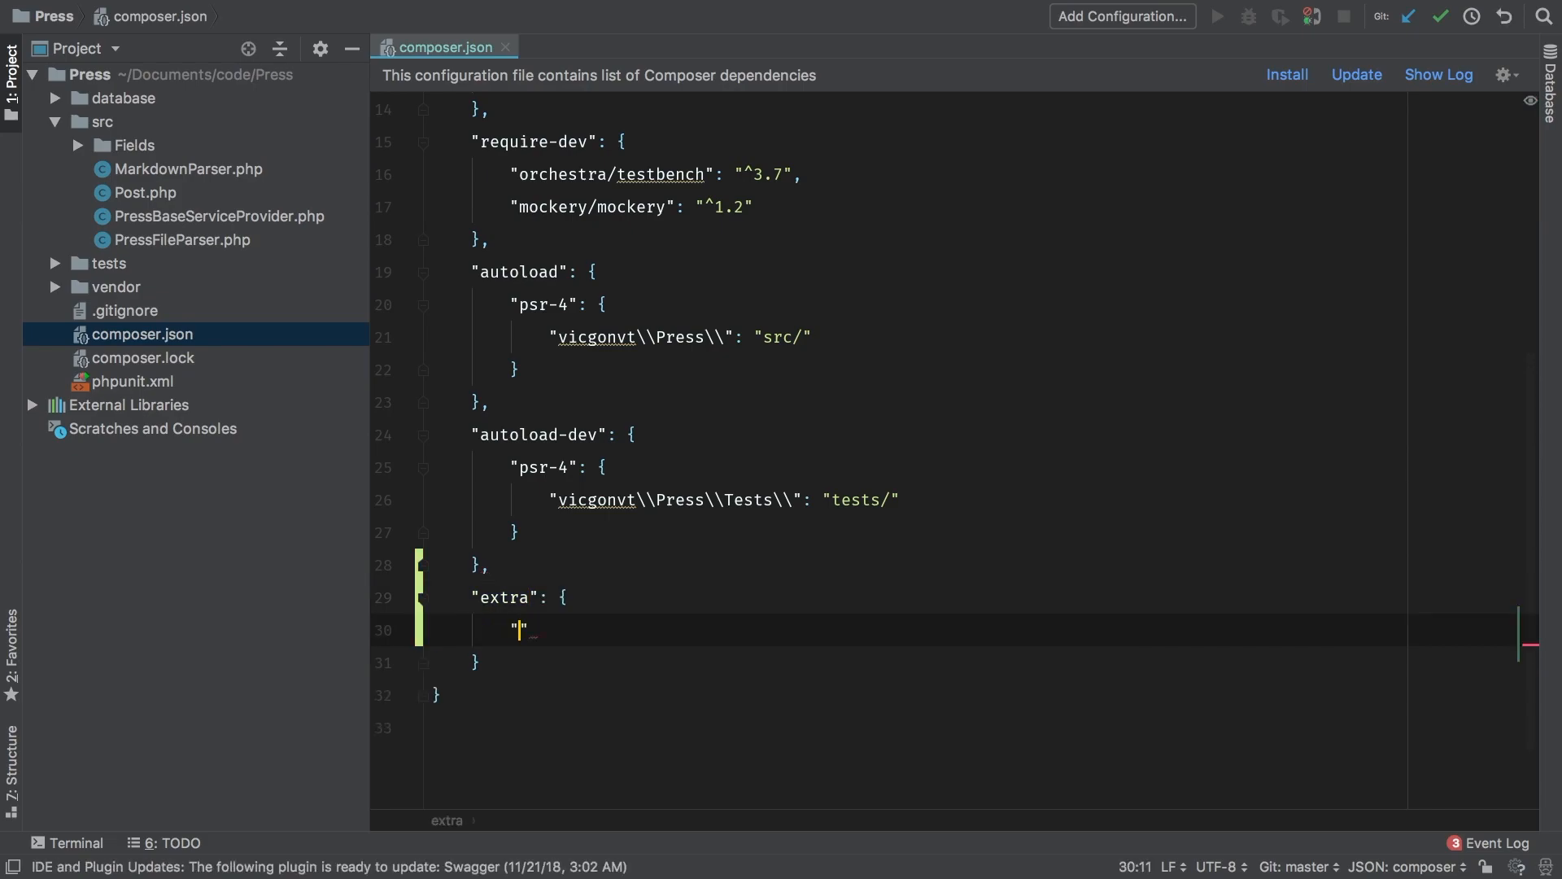
pyautogui.write('laravel":')
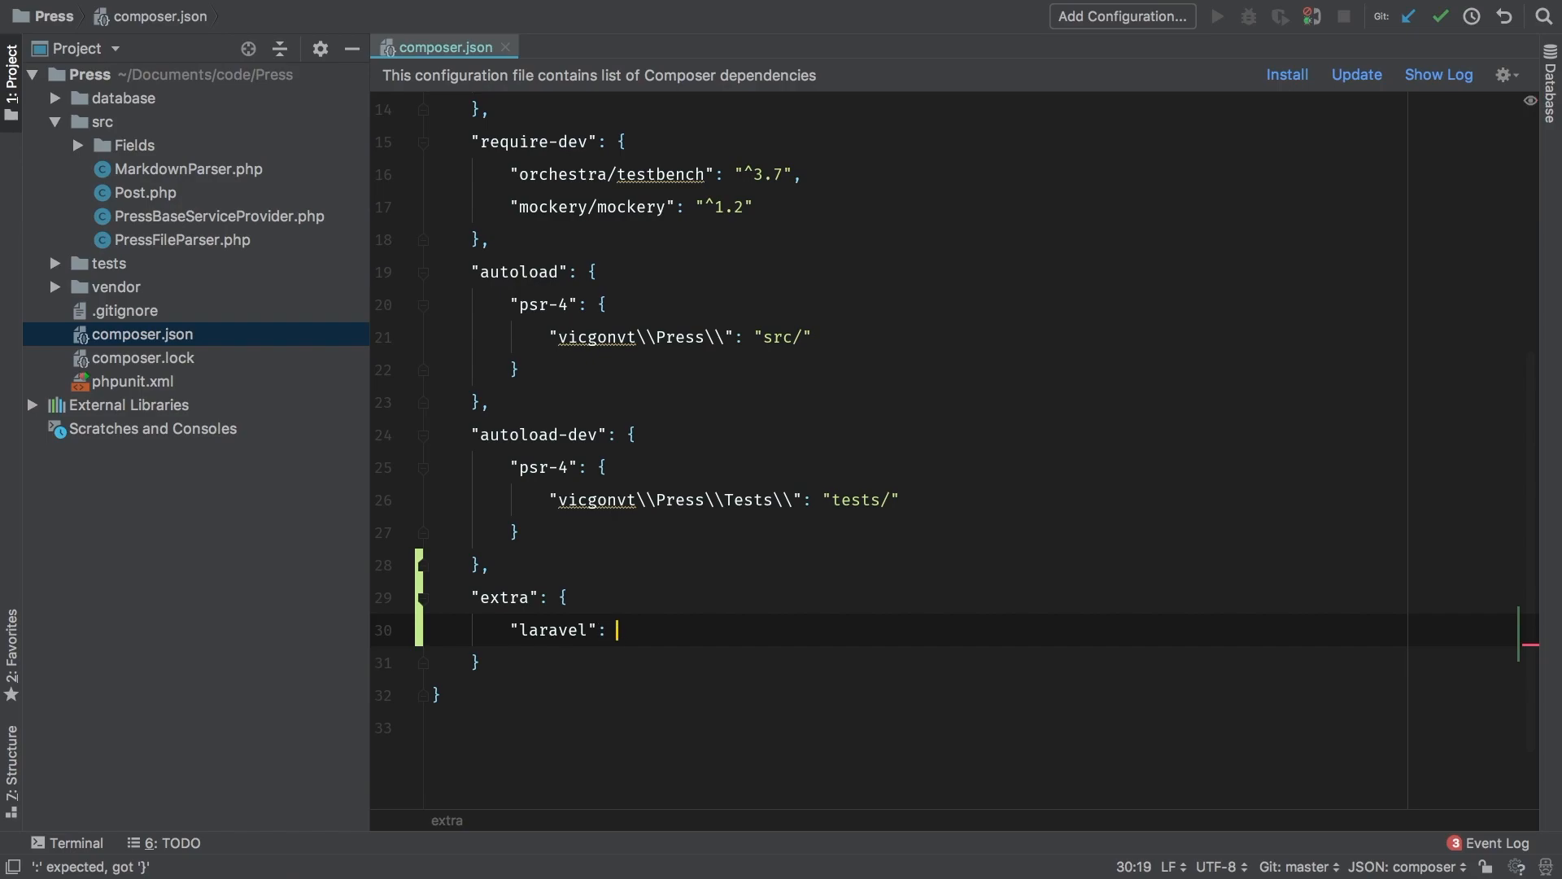
pyautogui.write('{')
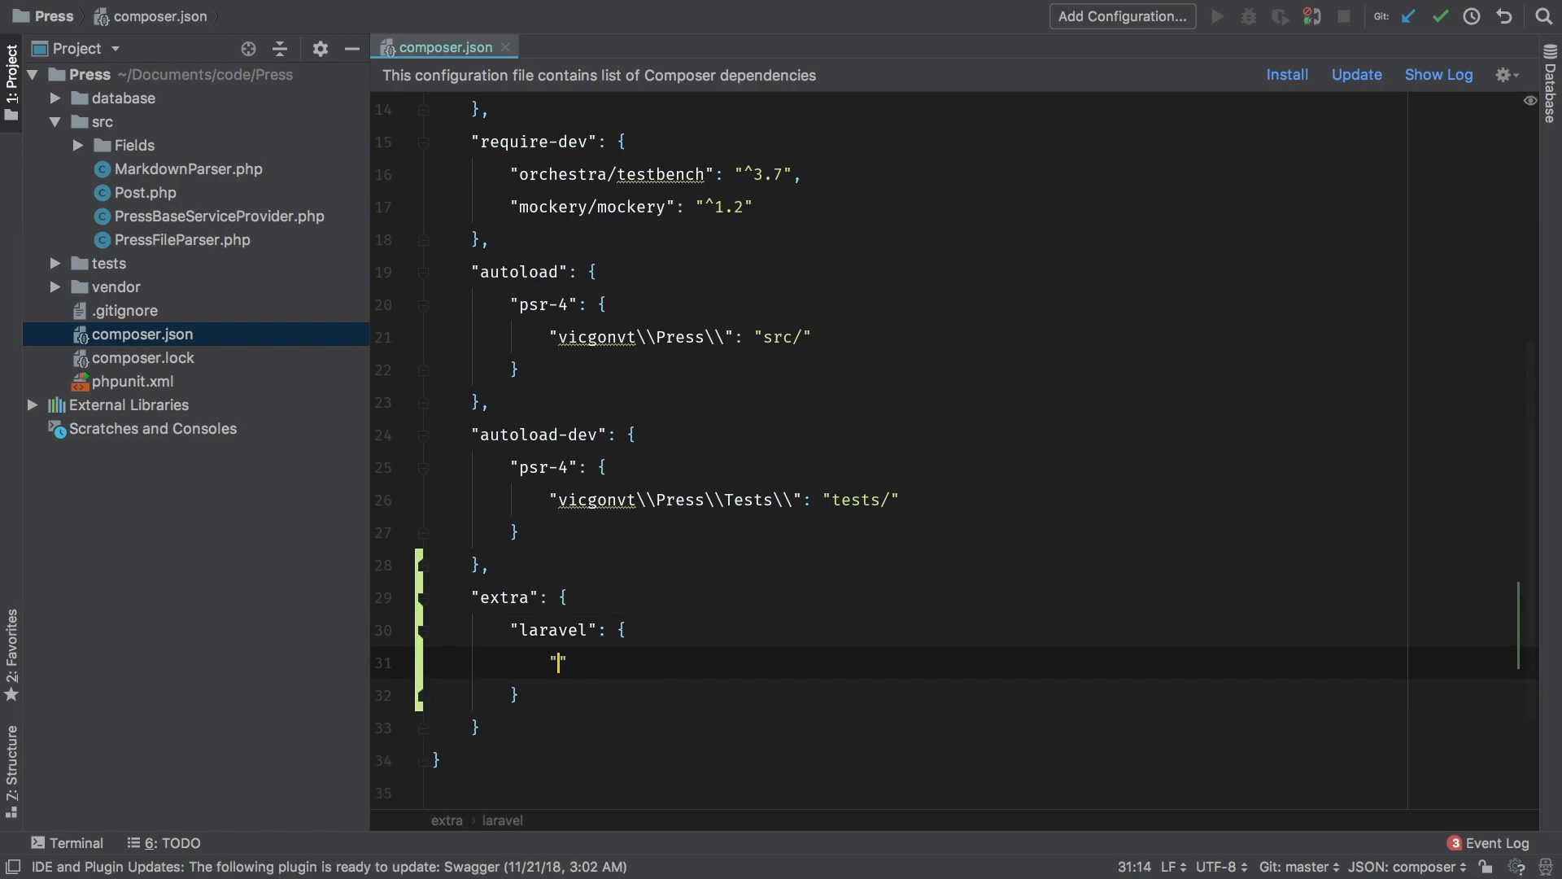
pyautogui.write('providers":')
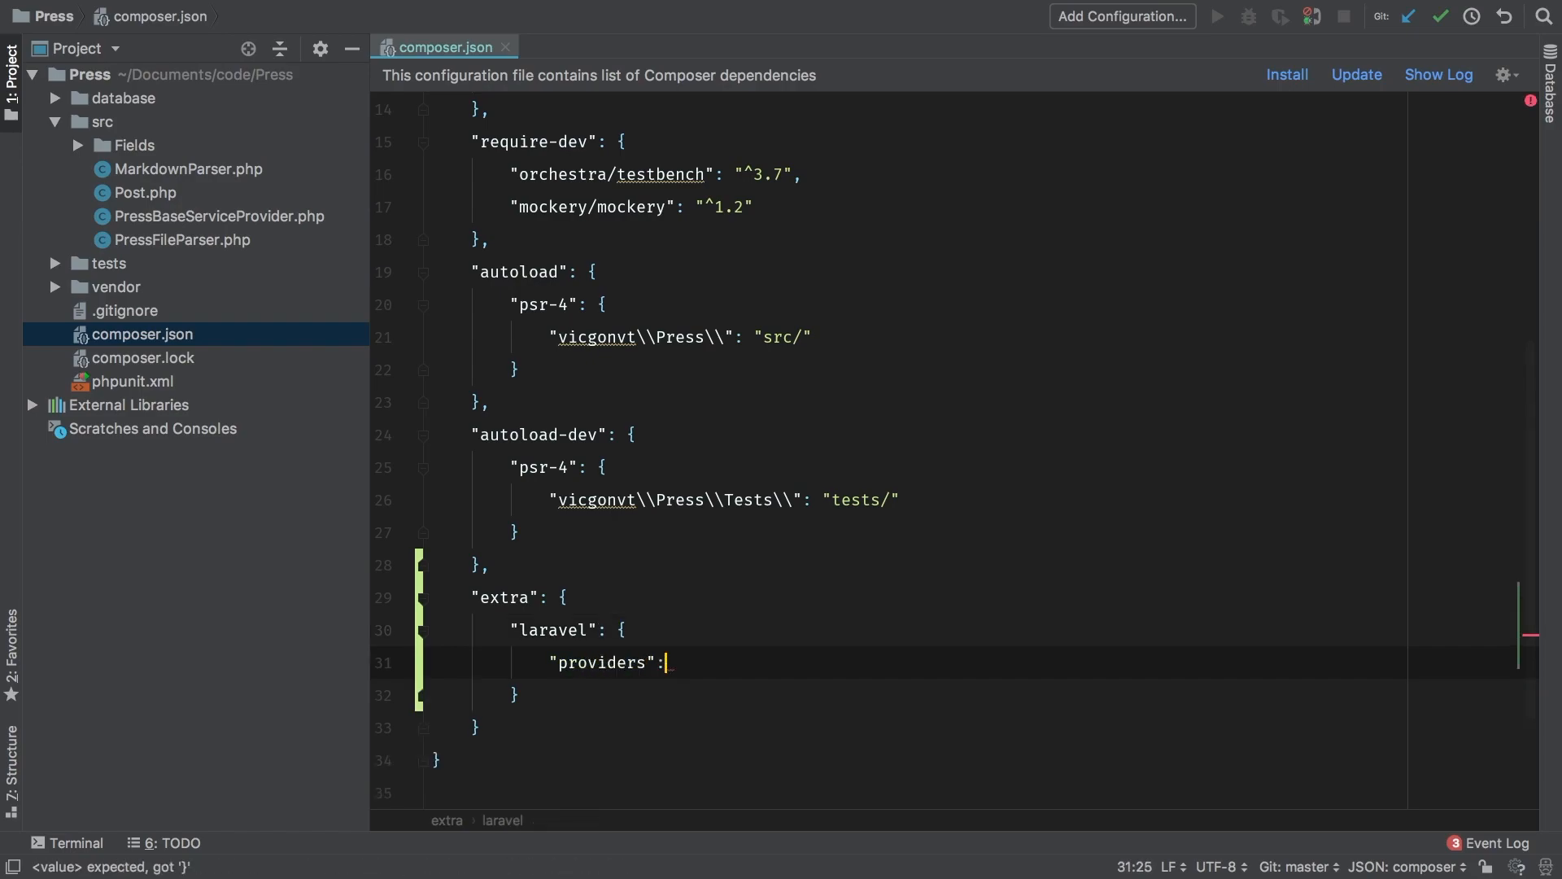
pyautogui.write('[]')
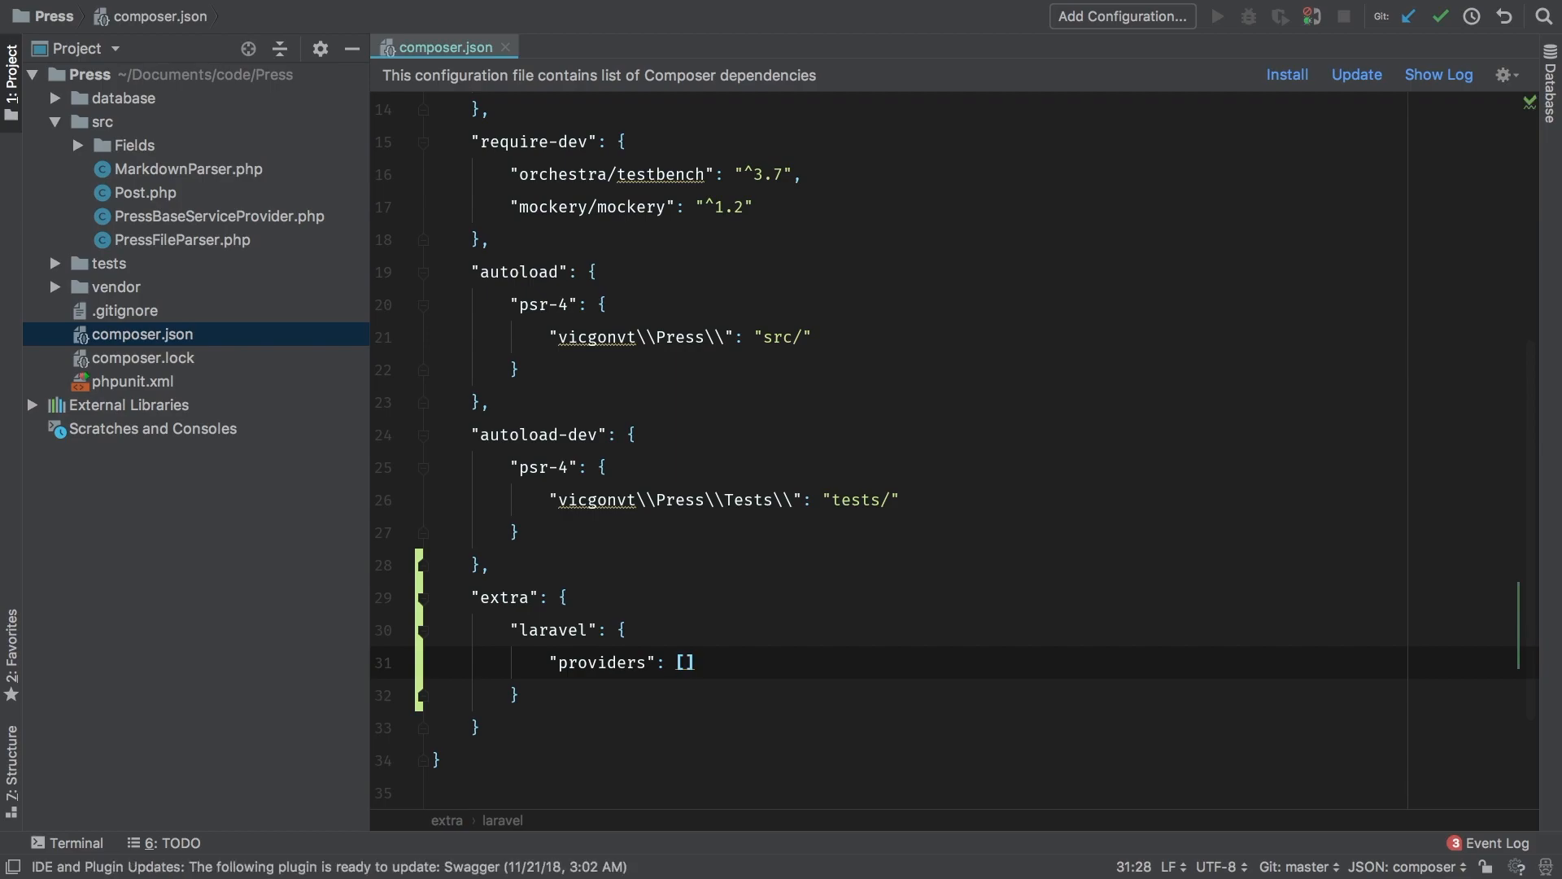
pyautogui.press('Return')
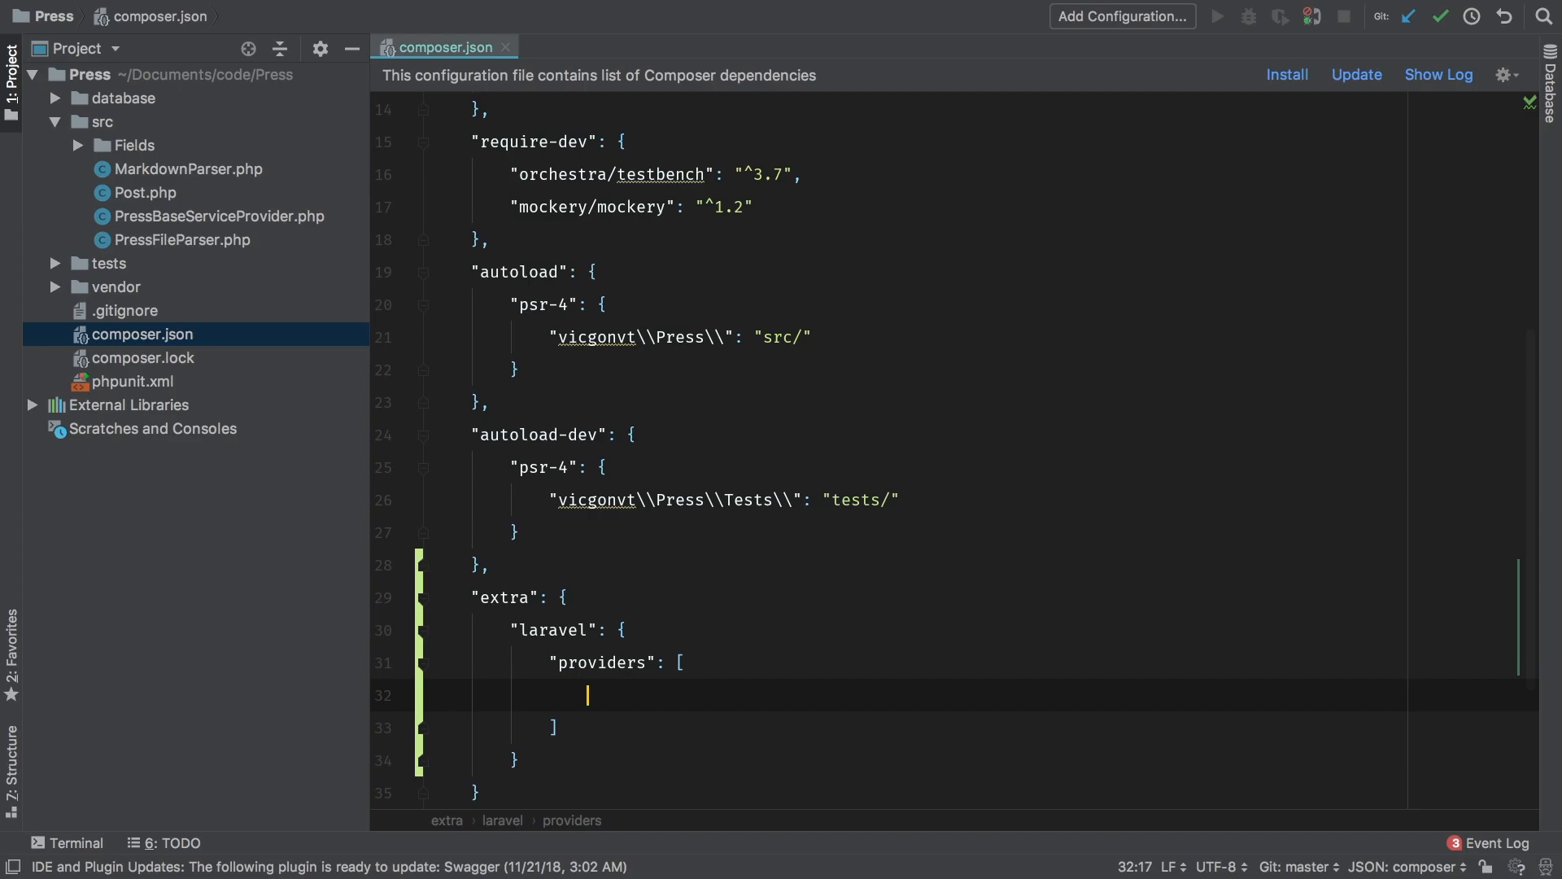
# Enter "vicgonvt\\Press\\PressBaseServiceProvider" as the providers entry
pyautogui.write('"vicgonv"')
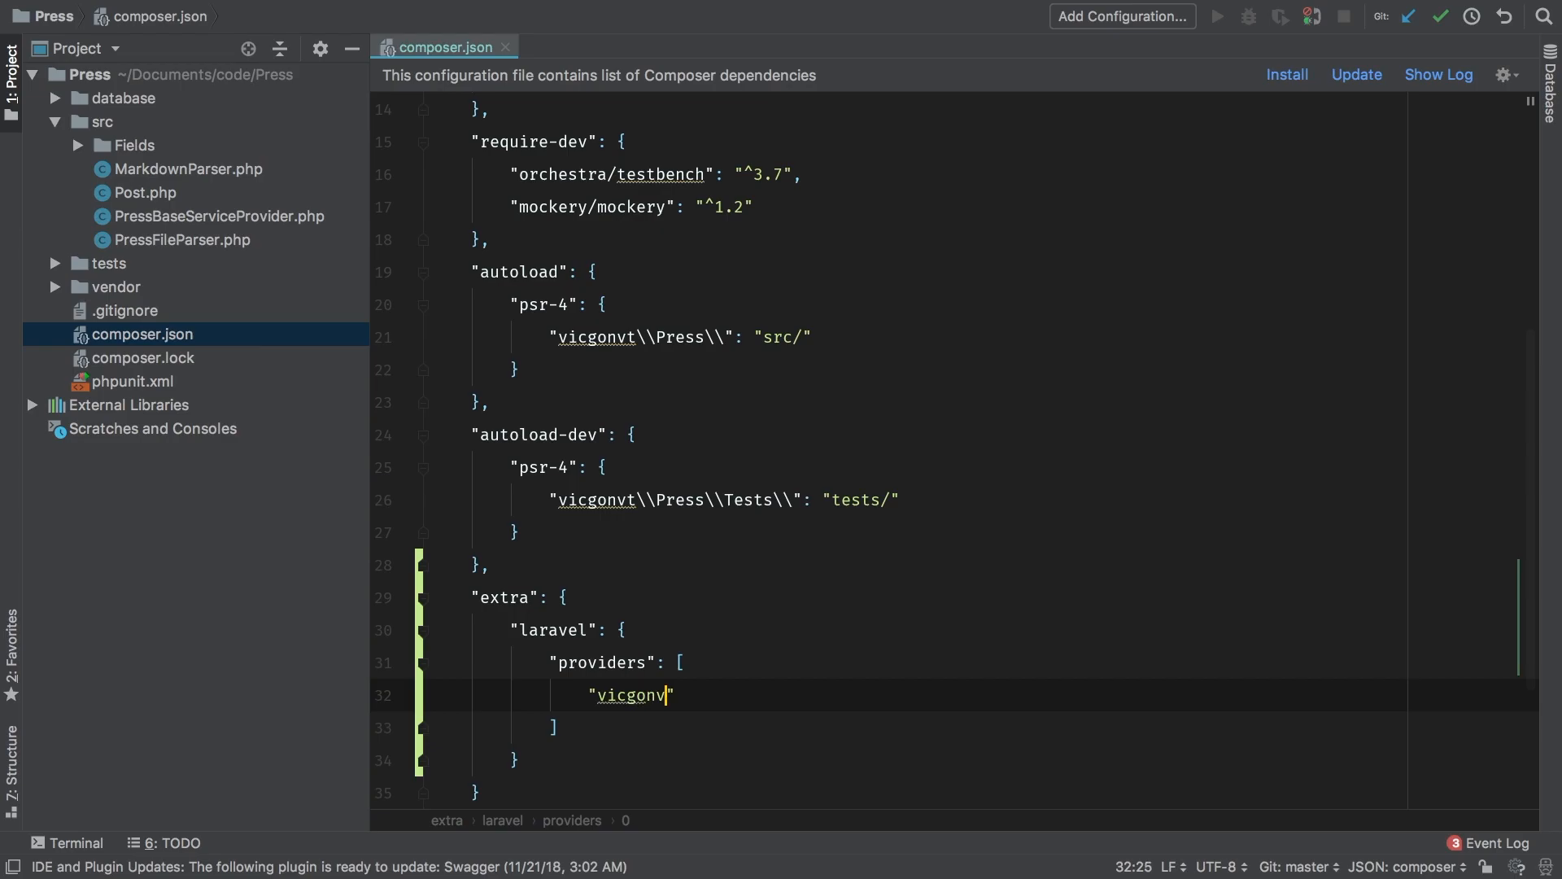
pyautogui.write('t\\Press')
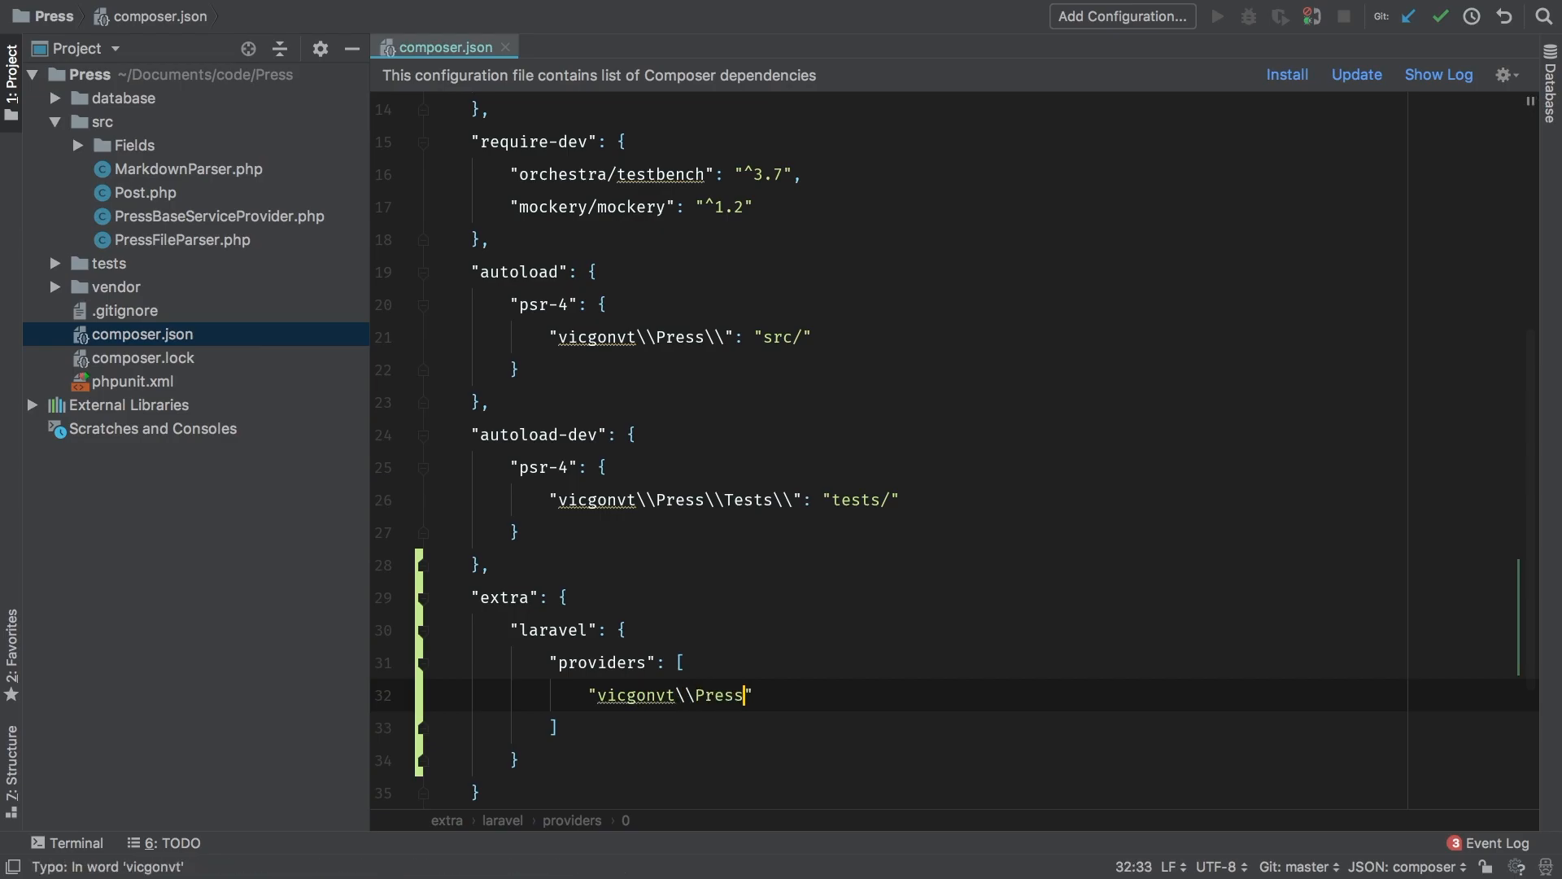
pyautogui.write('\\\\PressBaseServic')
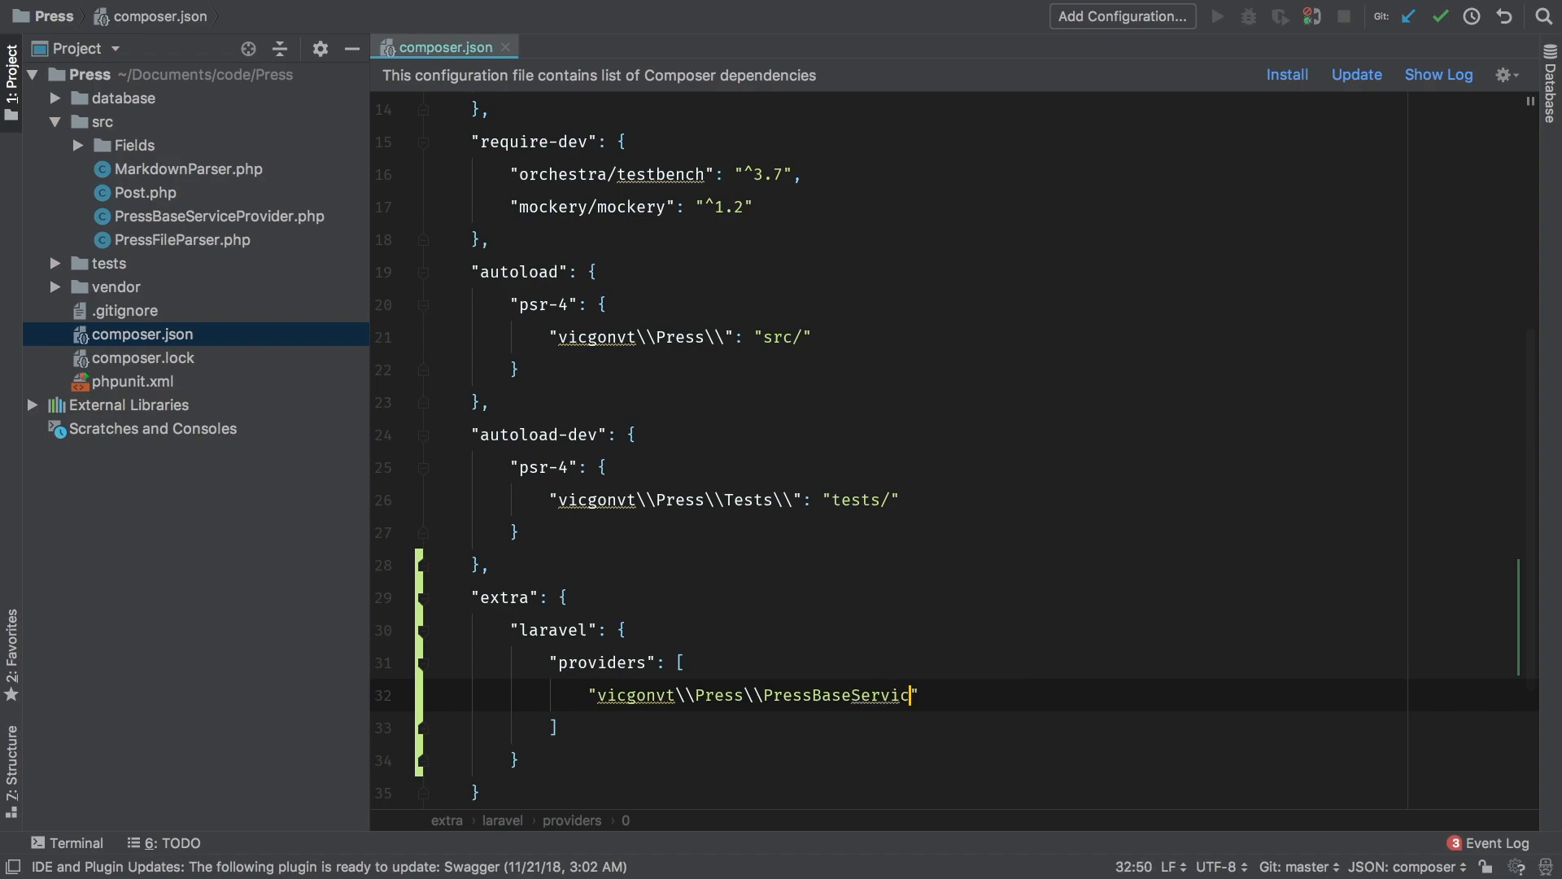
pyautogui.write('eProvider')
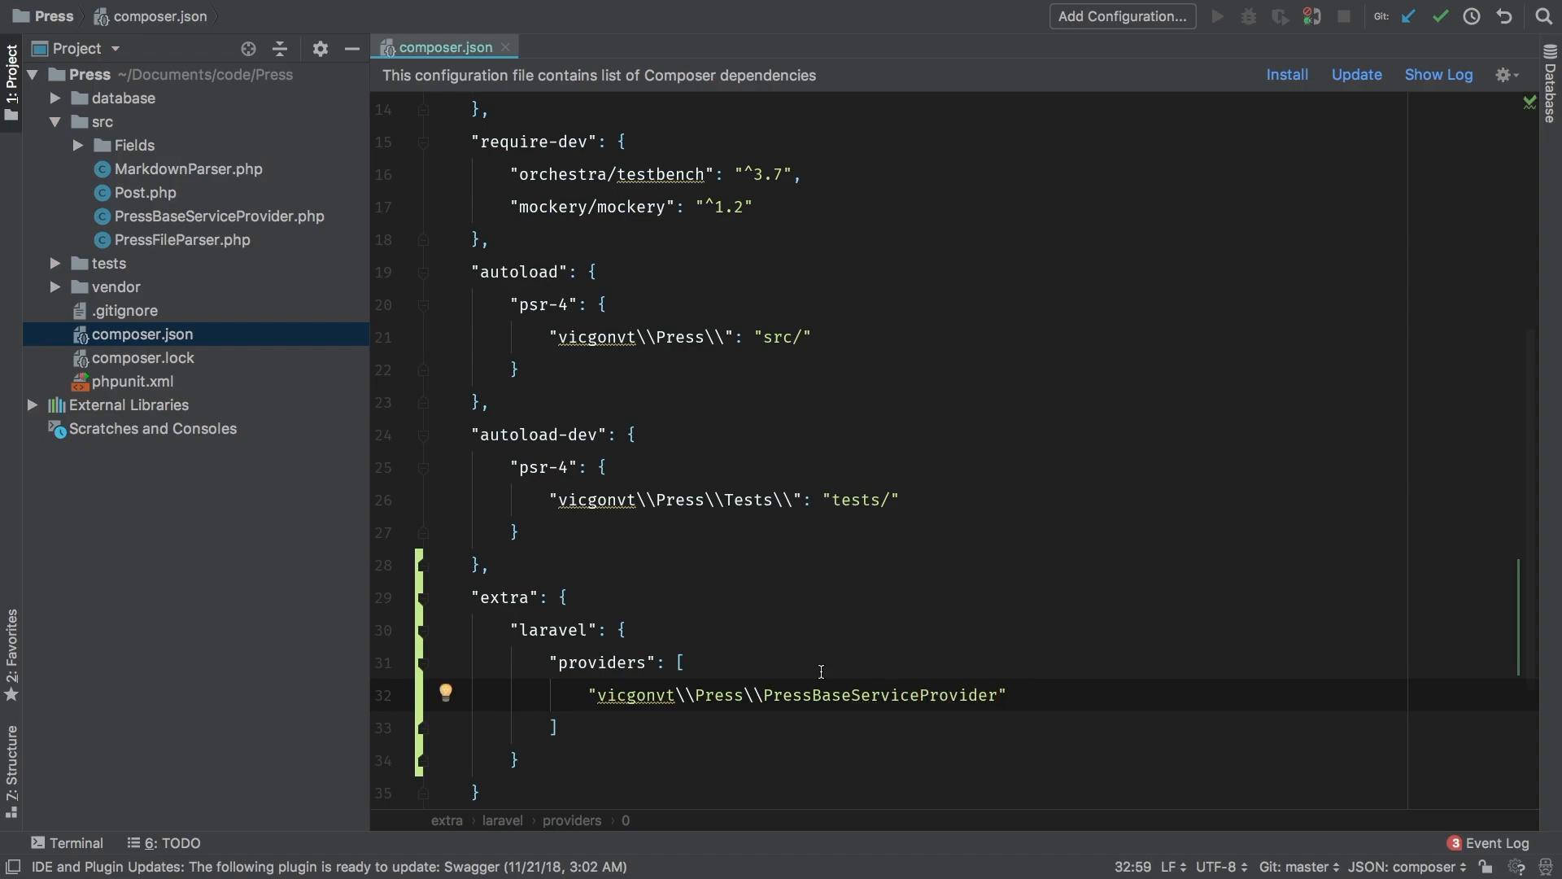
pyautogui.moveTo(696, 729)
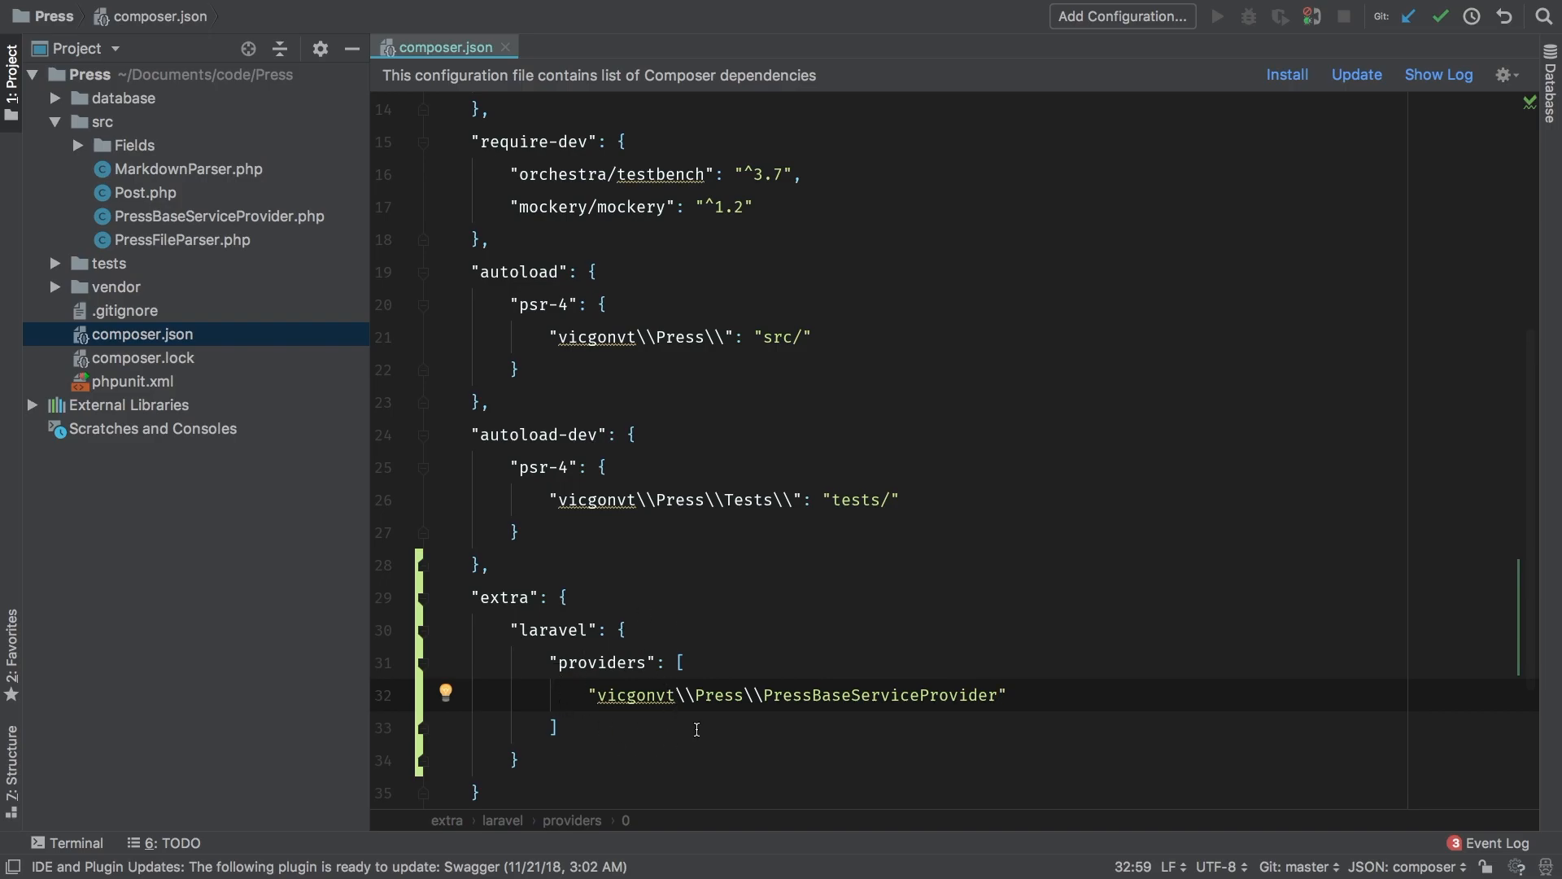
pyautogui.moveTo(736, 744)
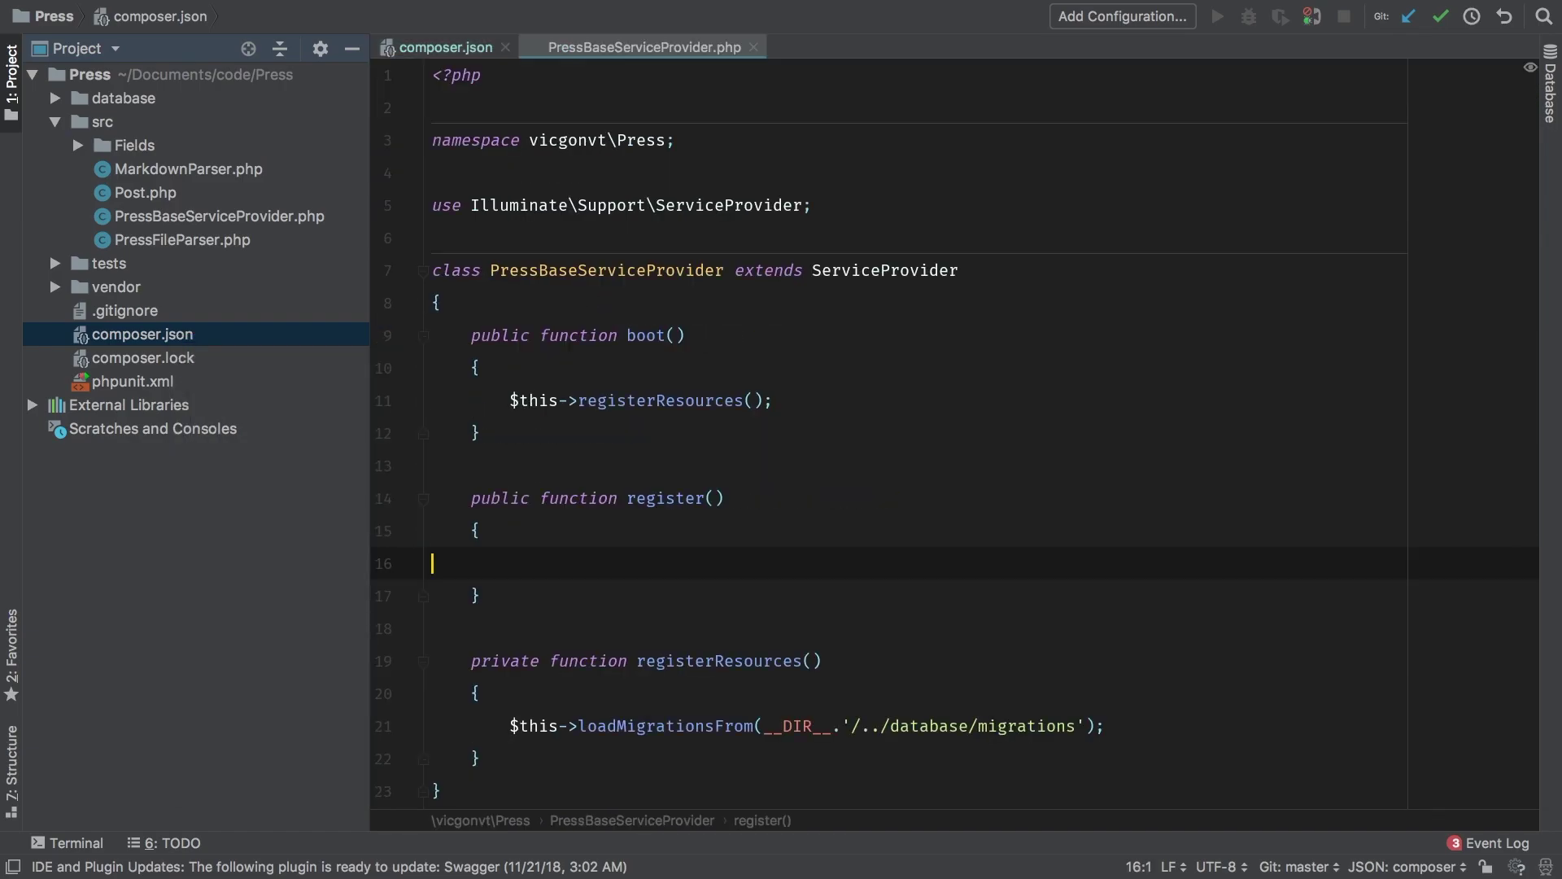
# Select the namespace and PressBaseServiceProvider class name to verify them, then return to composer.json
pyautogui.click(643, 47)
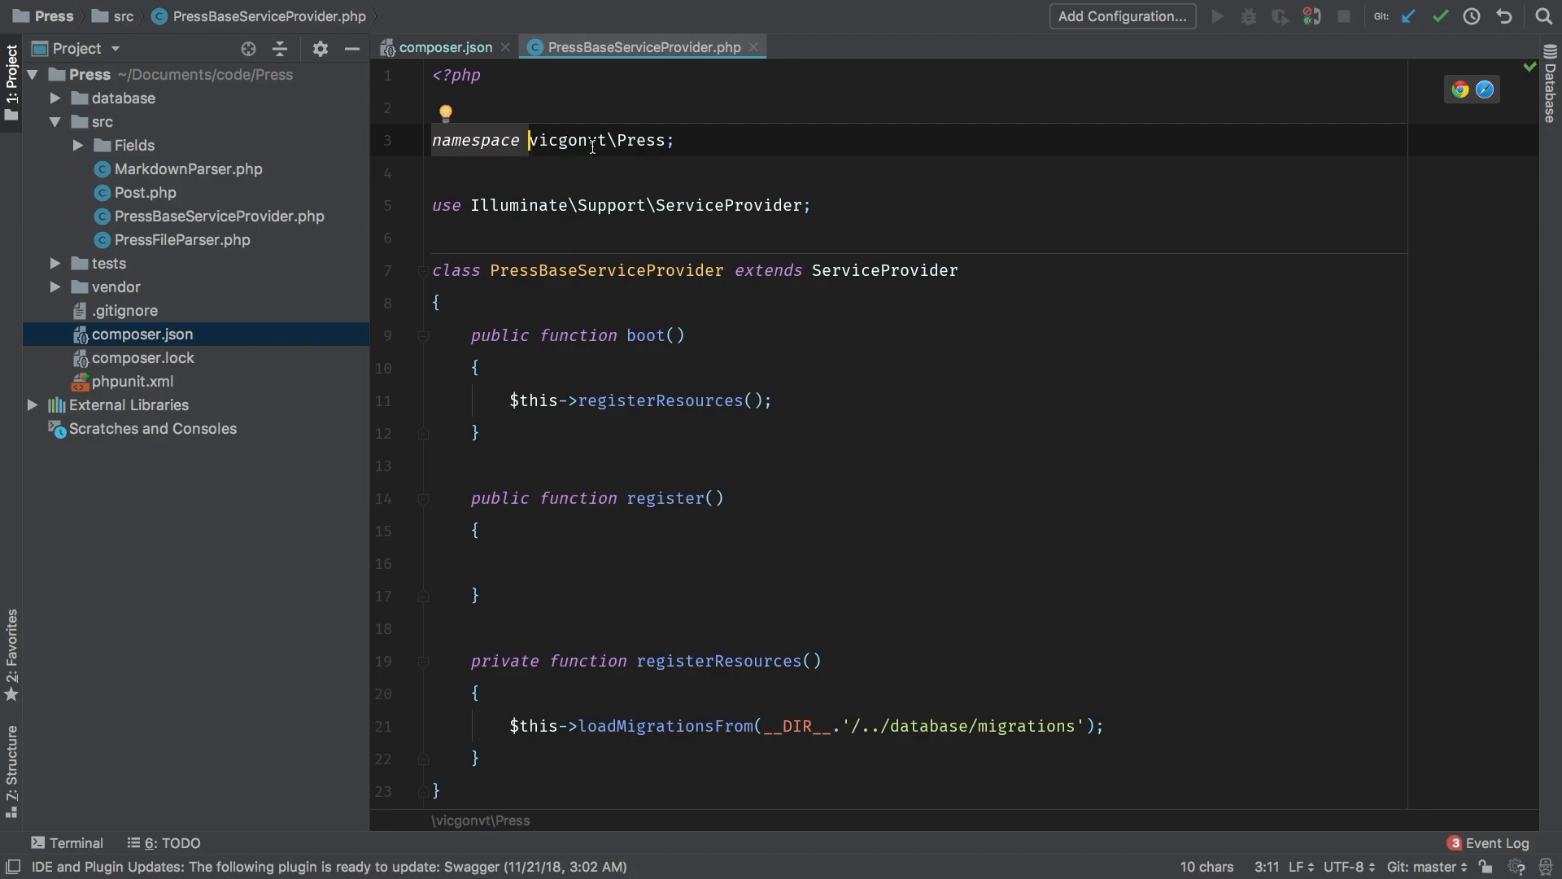
pyautogui.doubleClick(642, 140)
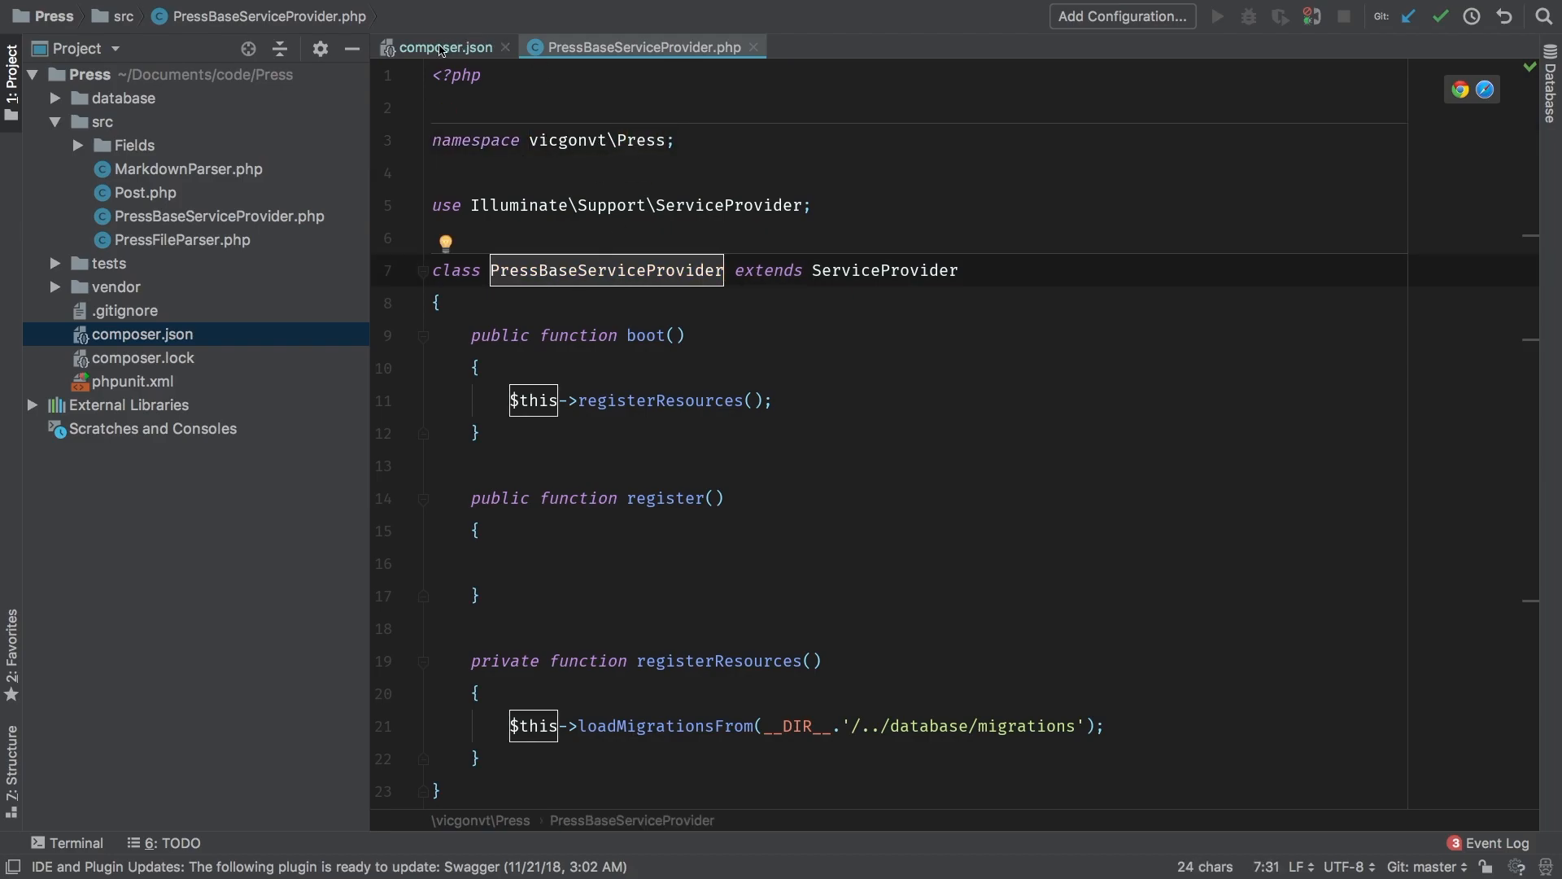
pyautogui.click(442, 47)
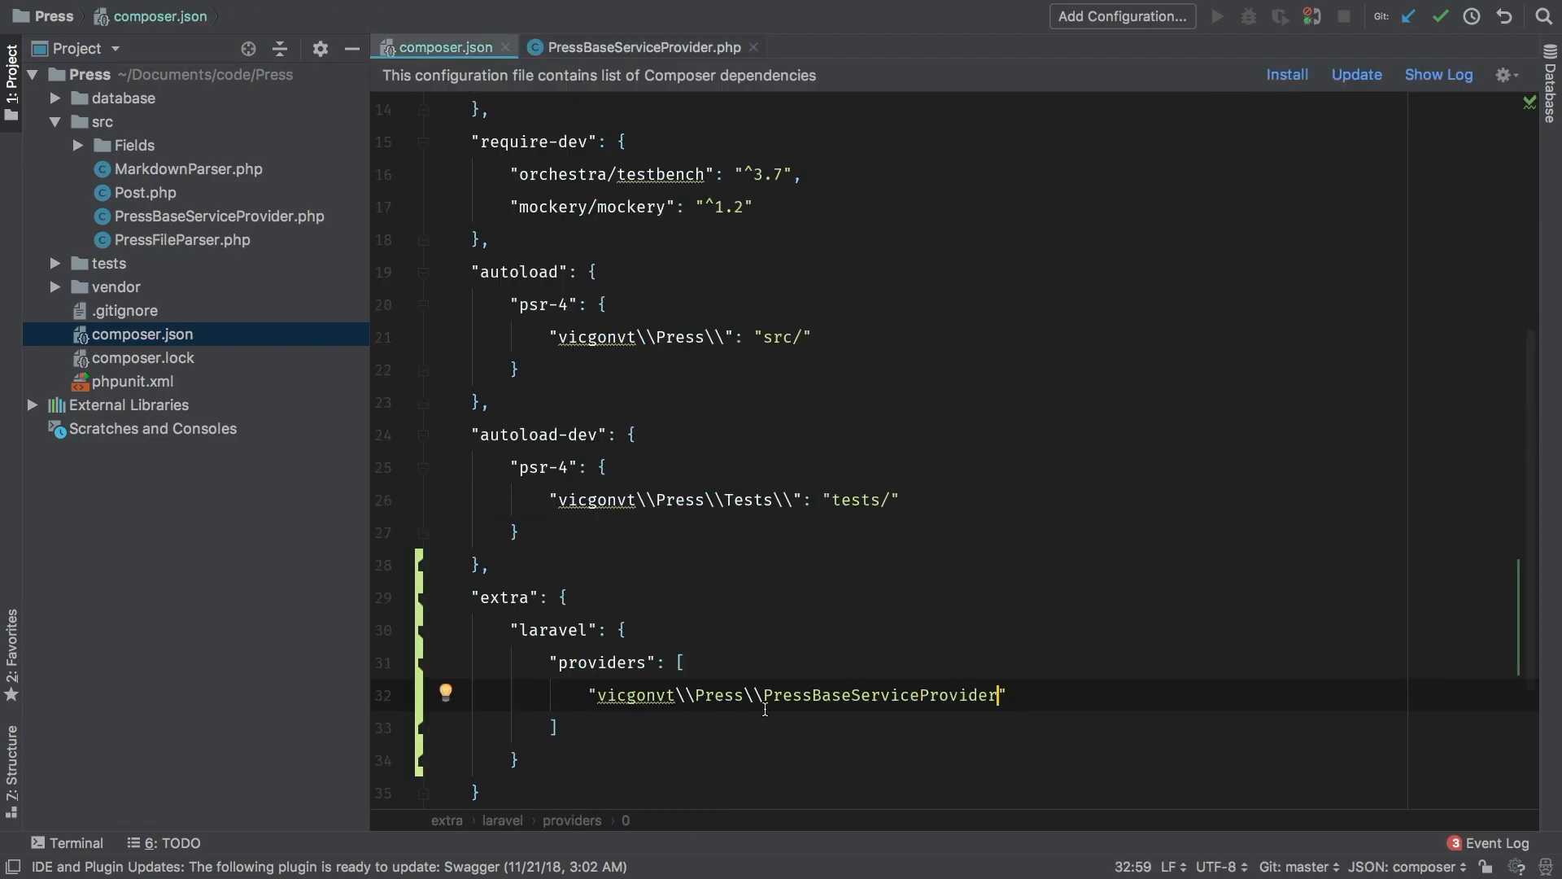
pyautogui.scroll(-3)
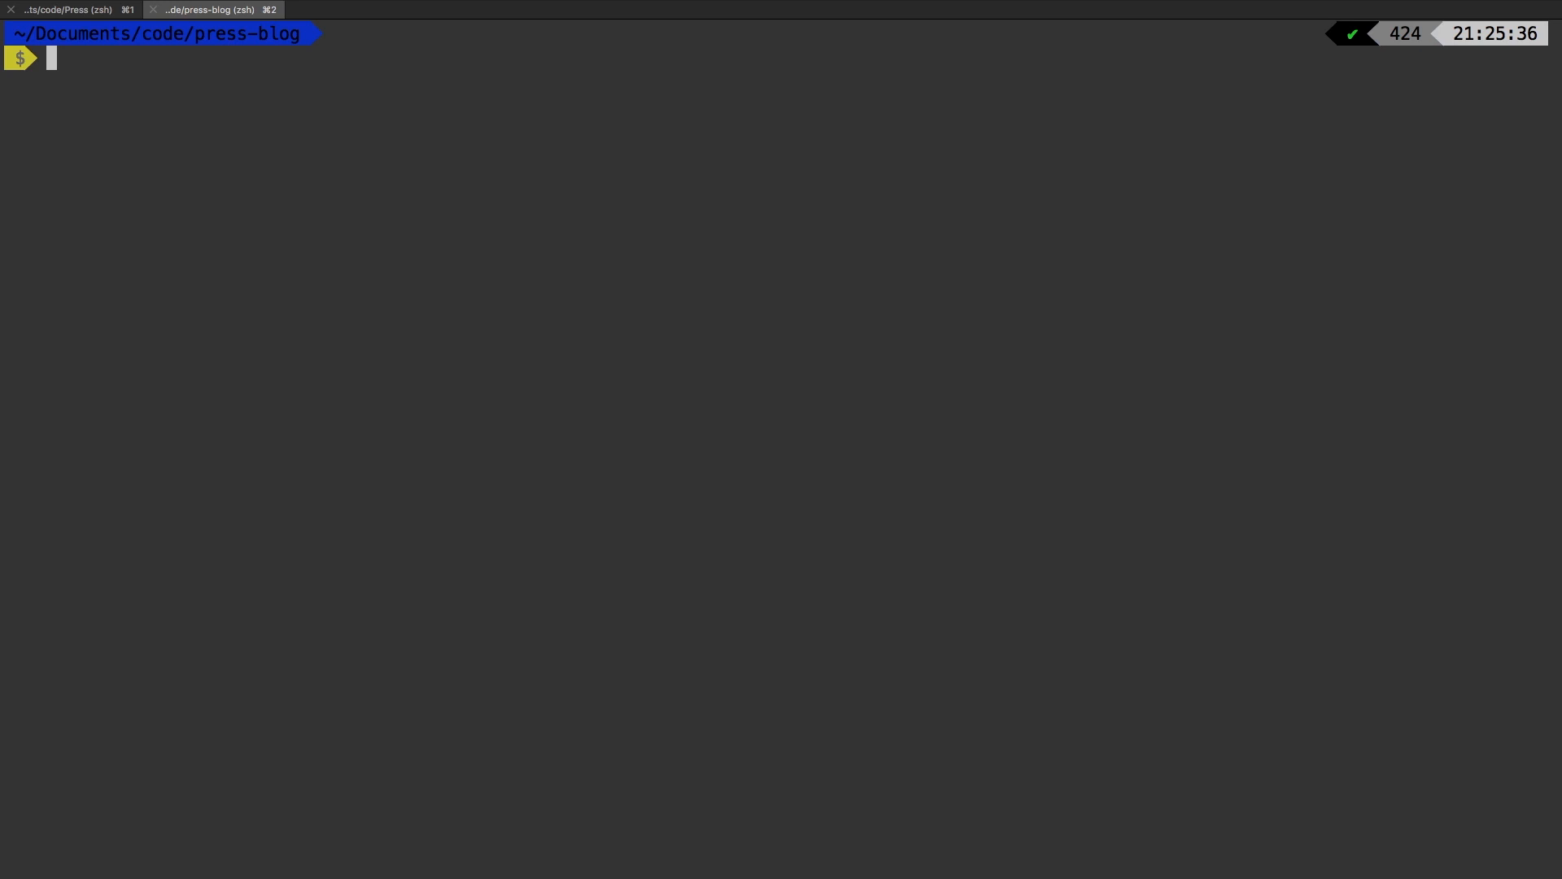
# Run composer remove vicgonvt/press to drop the package from press-blog
pyautogui.write('composer remove vic')
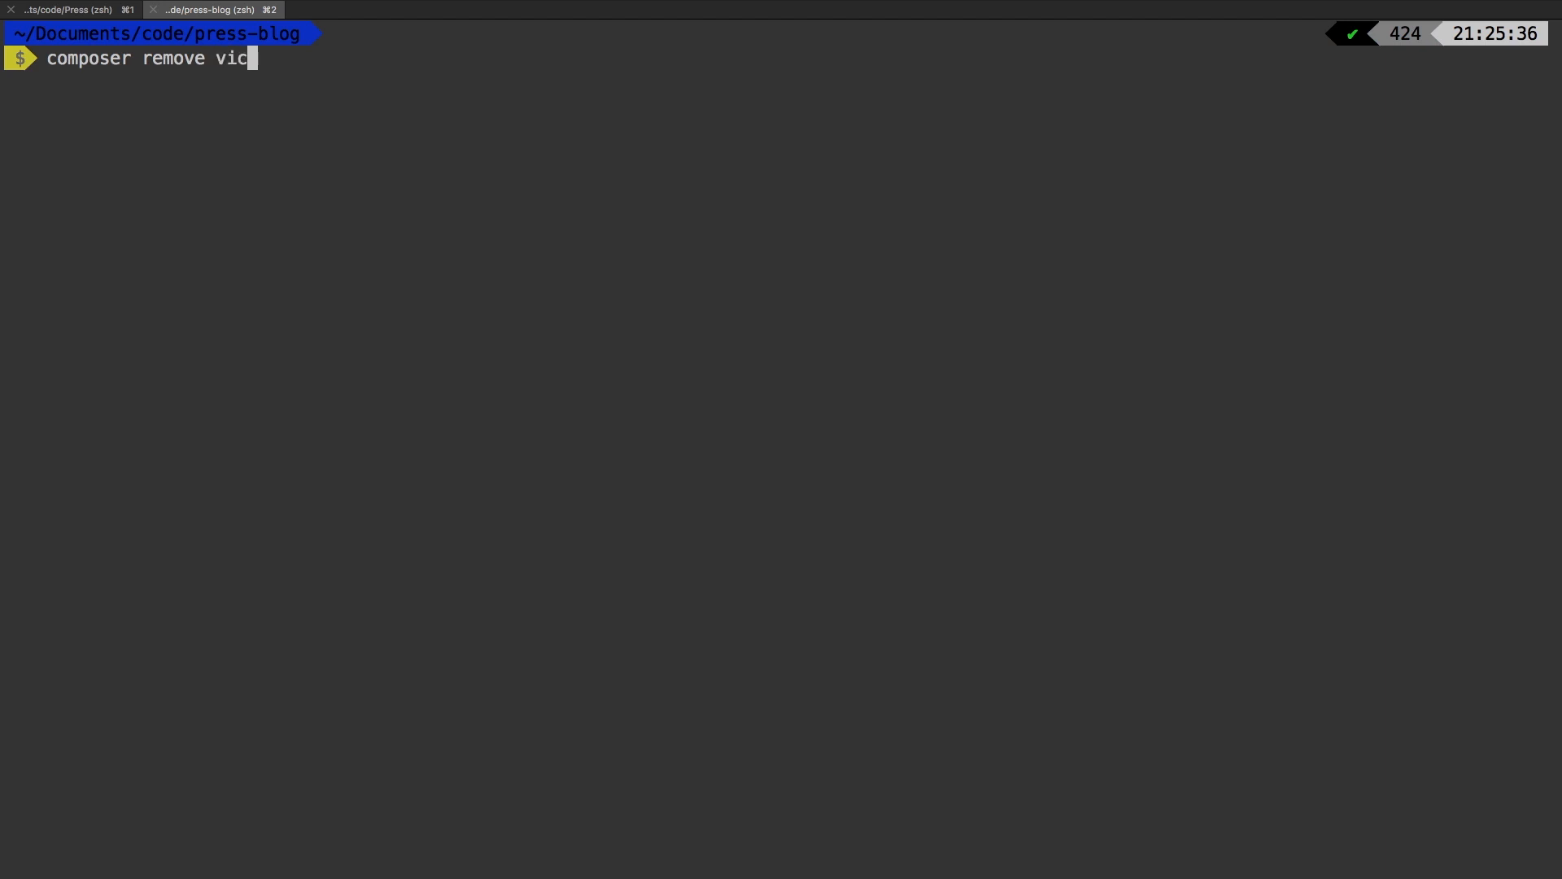
pyautogui.write('gonvt/pre')
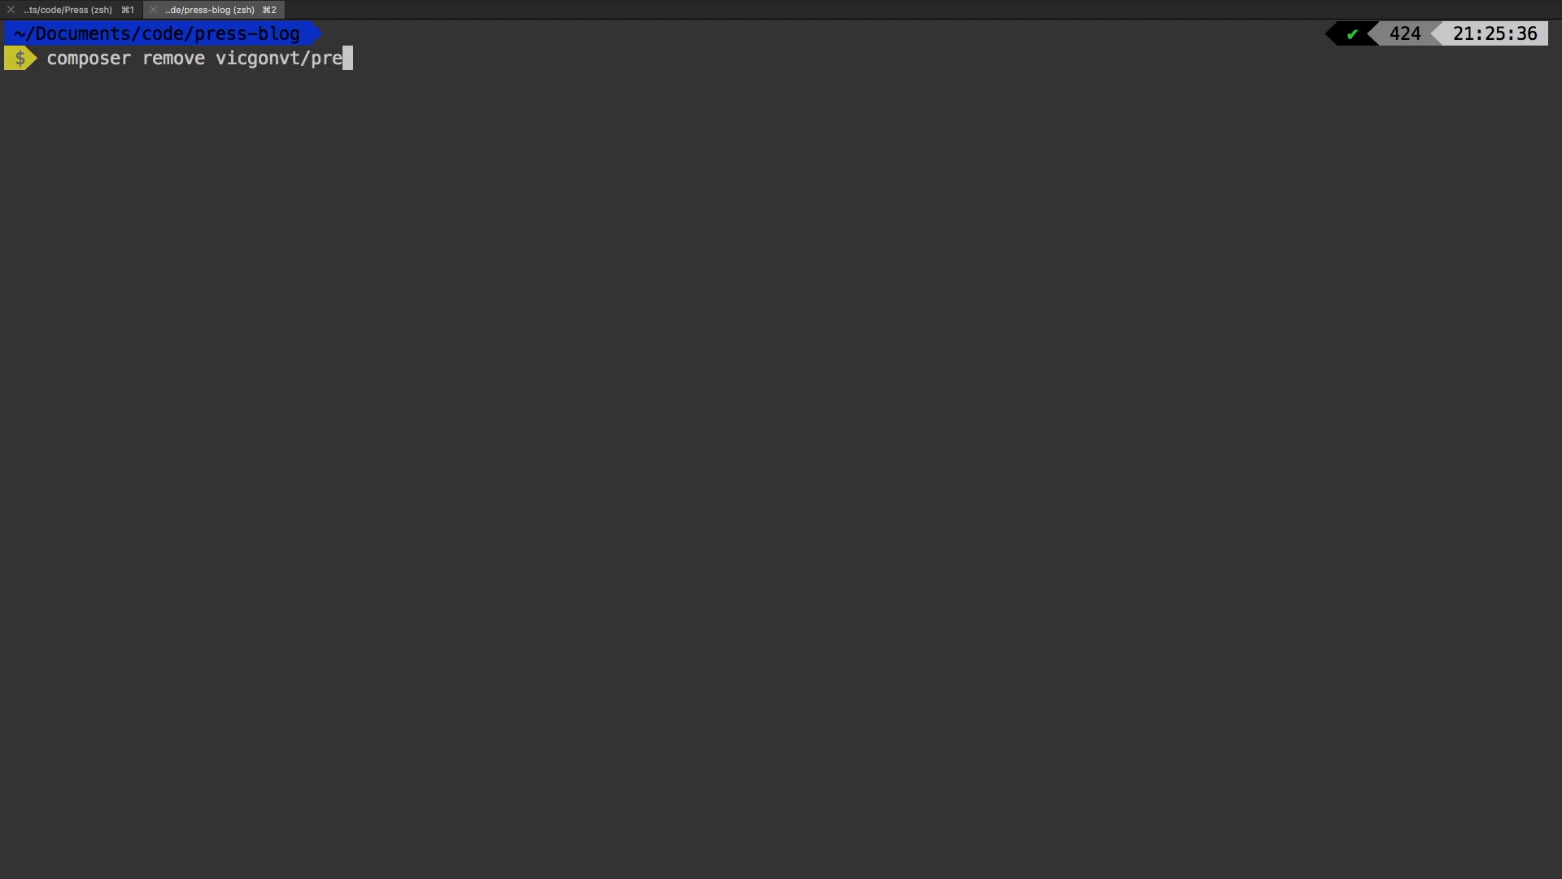
pyautogui.press('Return')
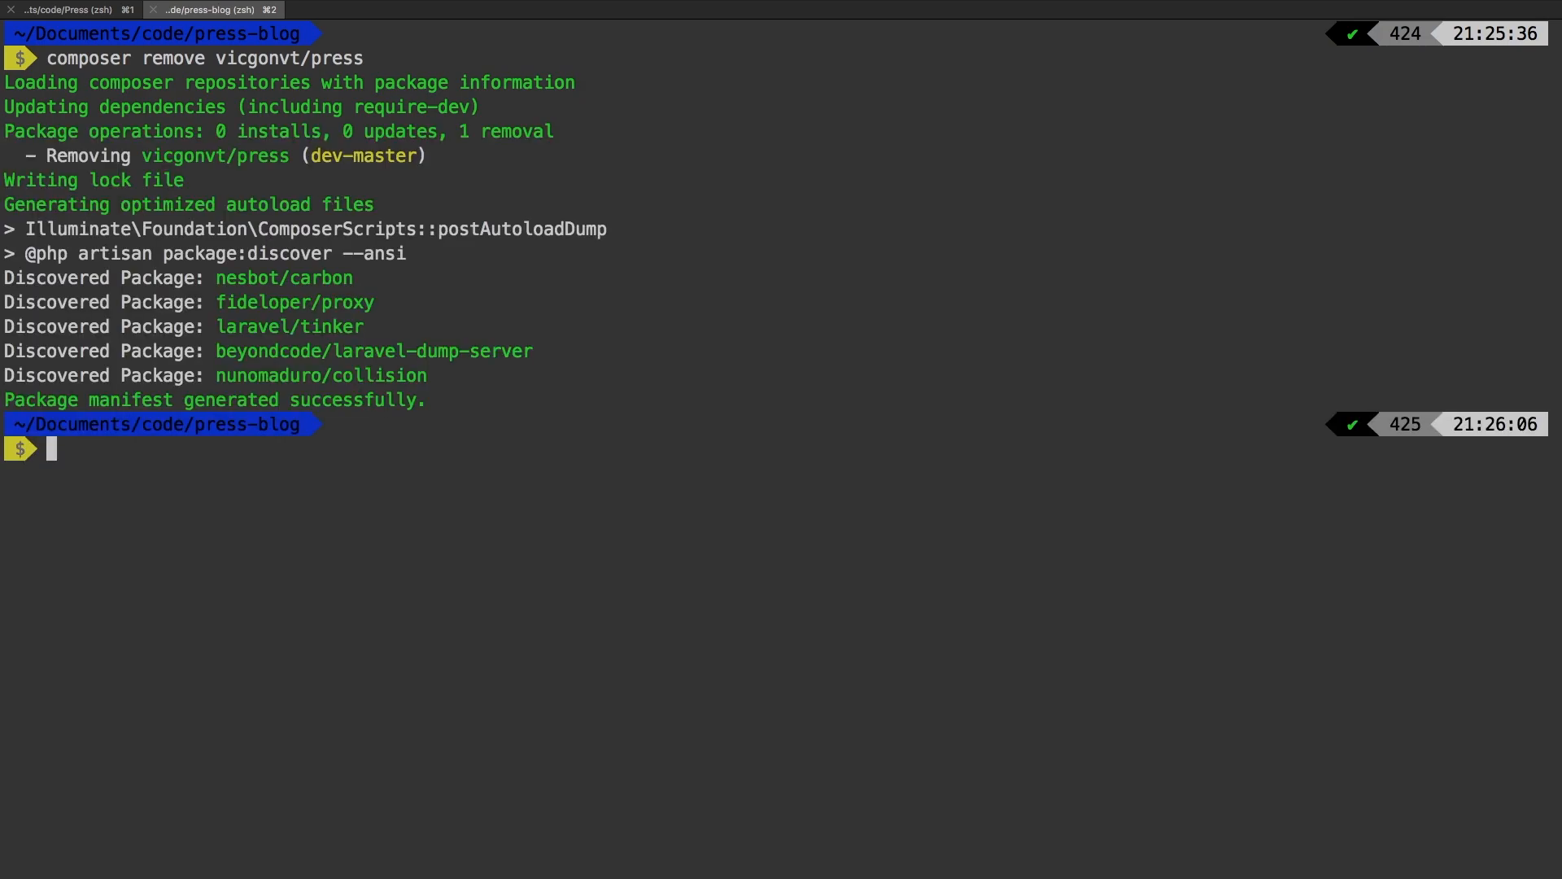
# Run composer require vicgonvt/press again so the provider is auto-discovered
pyautogui.write('composer')
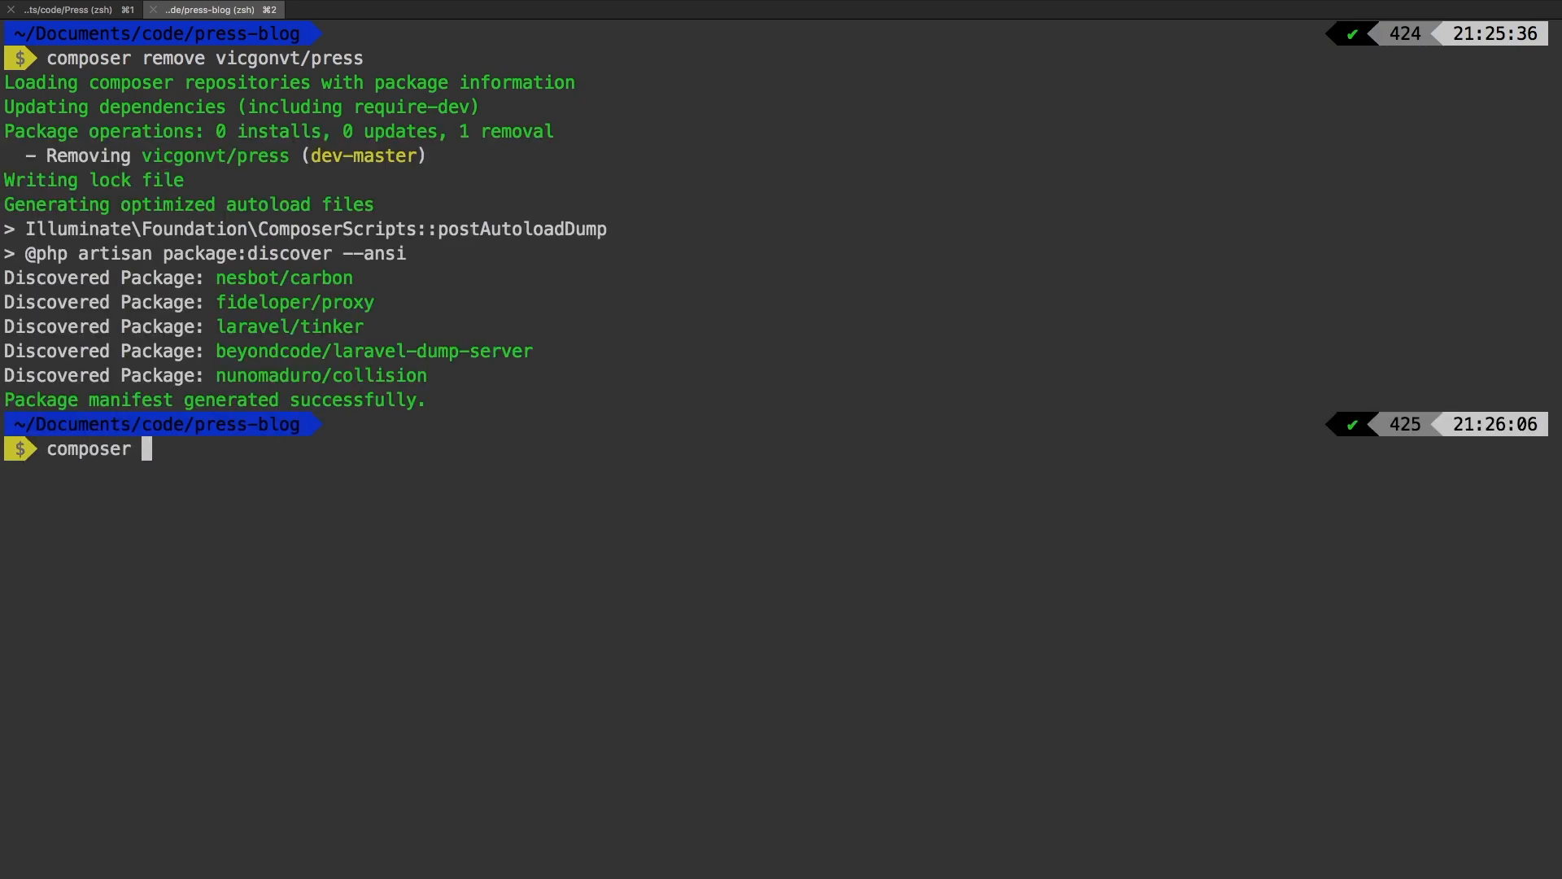
pyautogui.write('require vi')
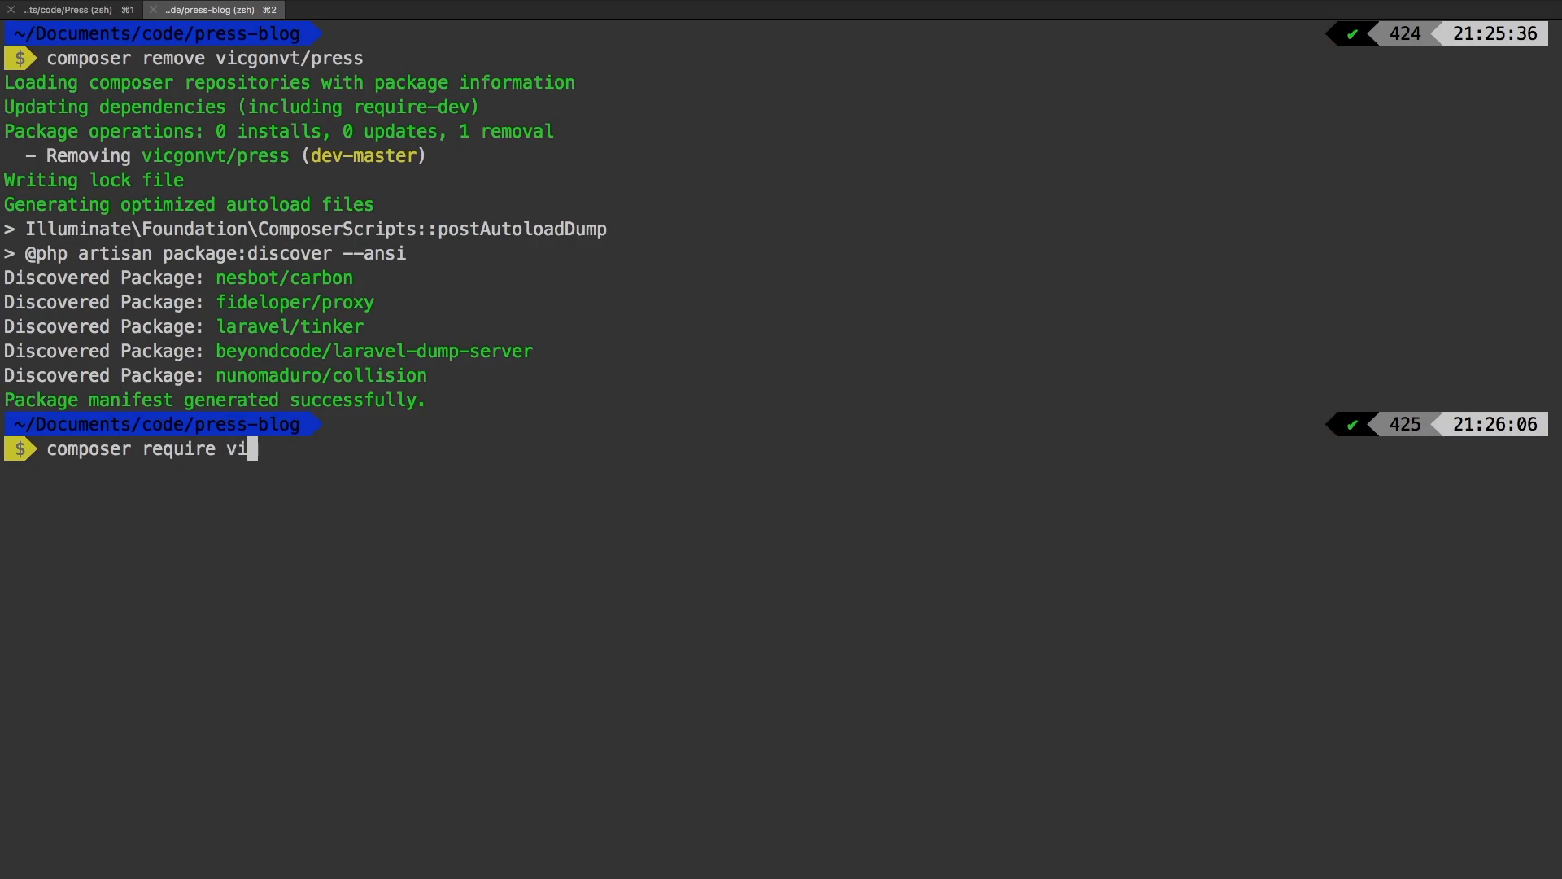
pyautogui.write('cgonvt/press')
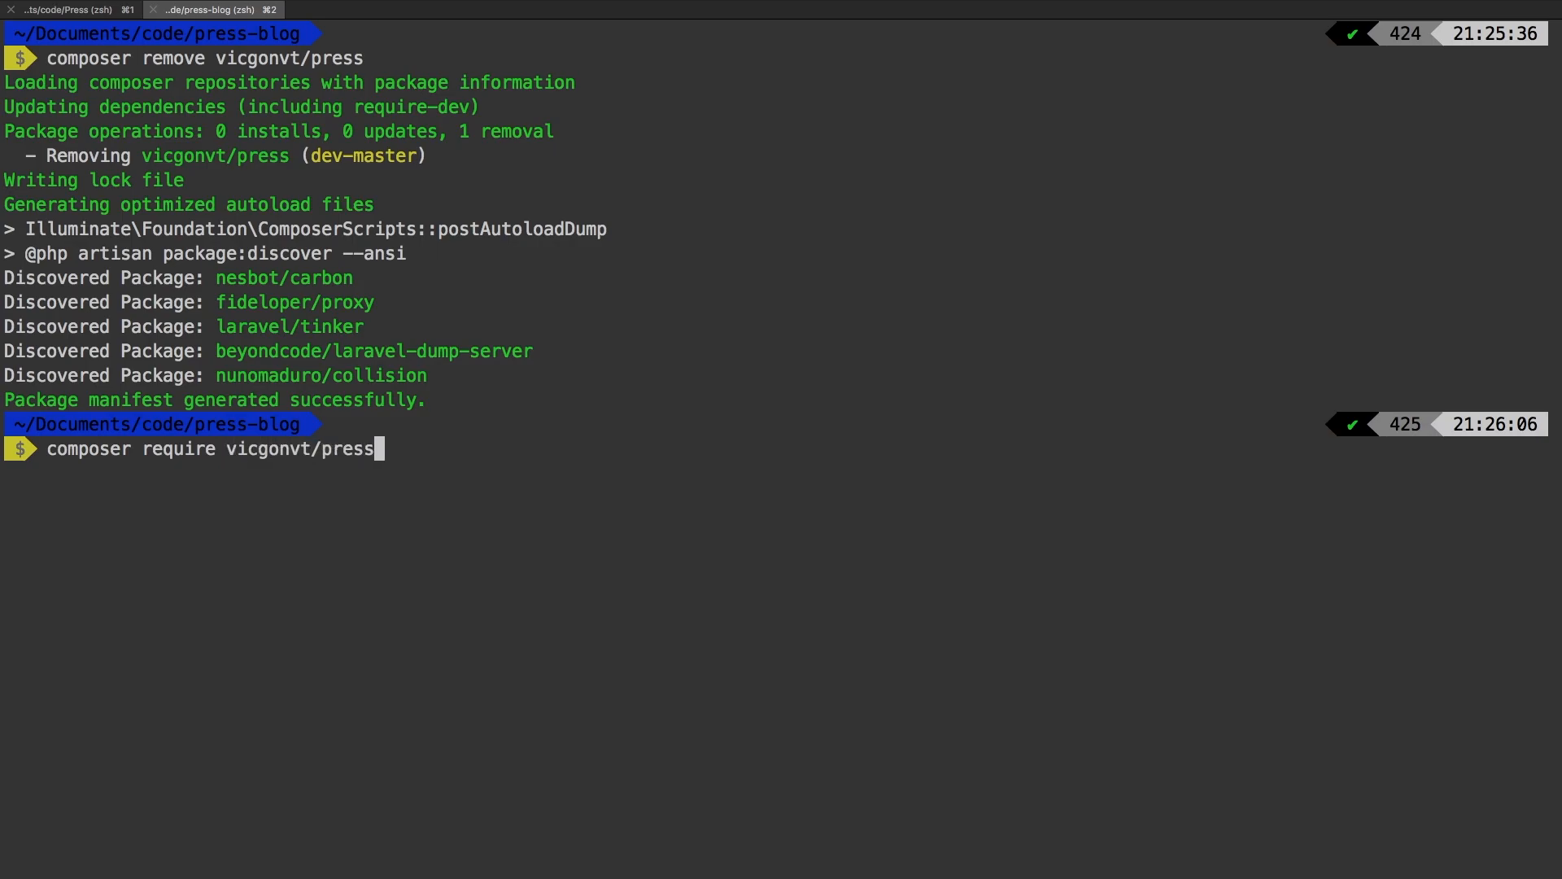
pyautogui.press('Return')
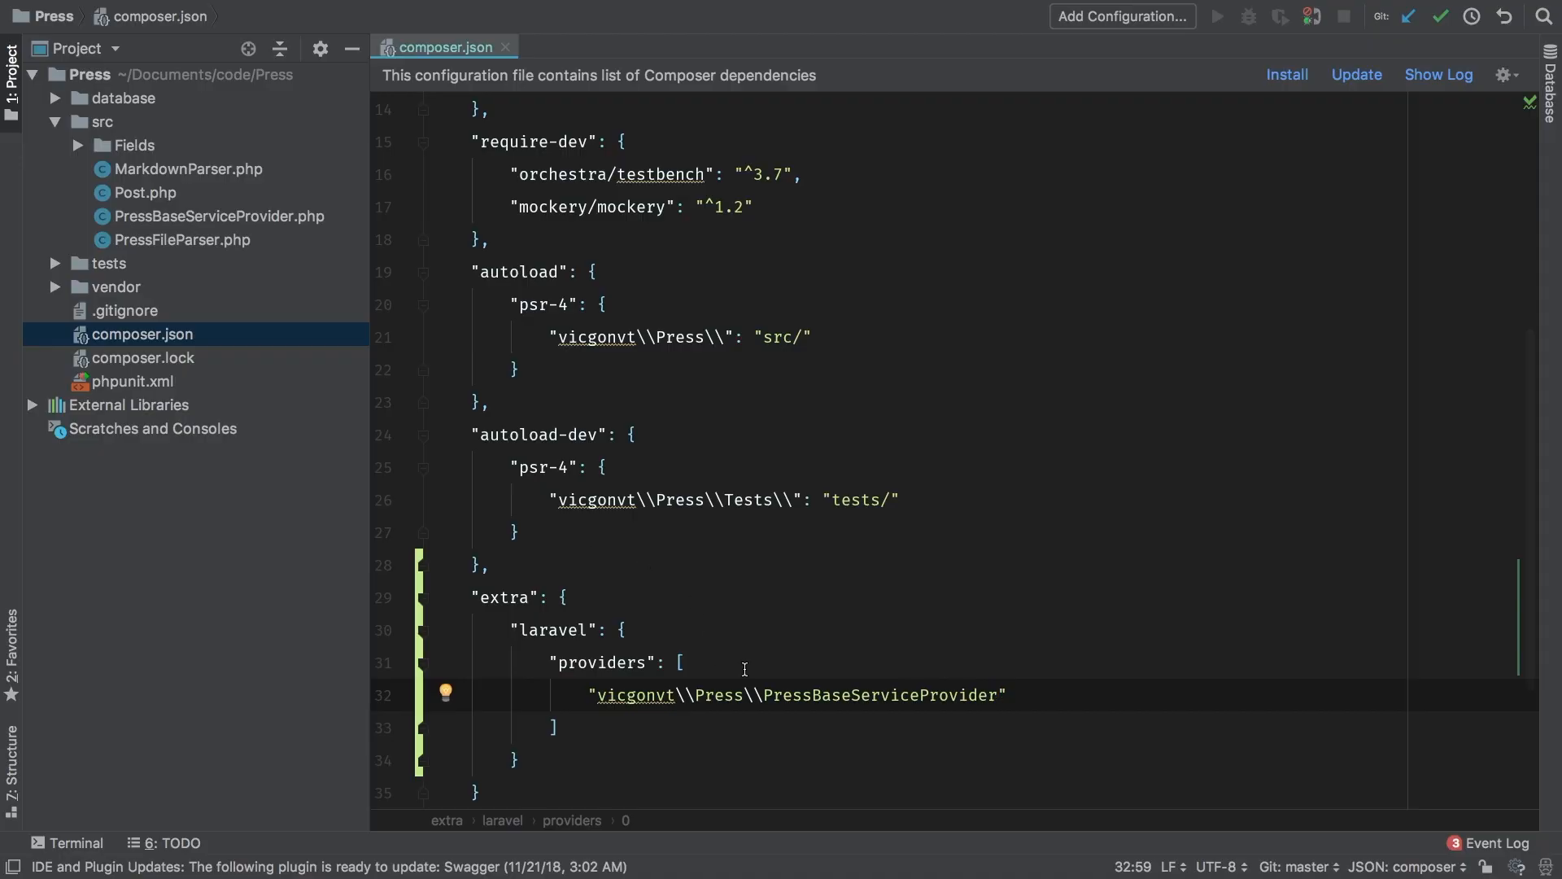
pyautogui.moveTo(820, 670)
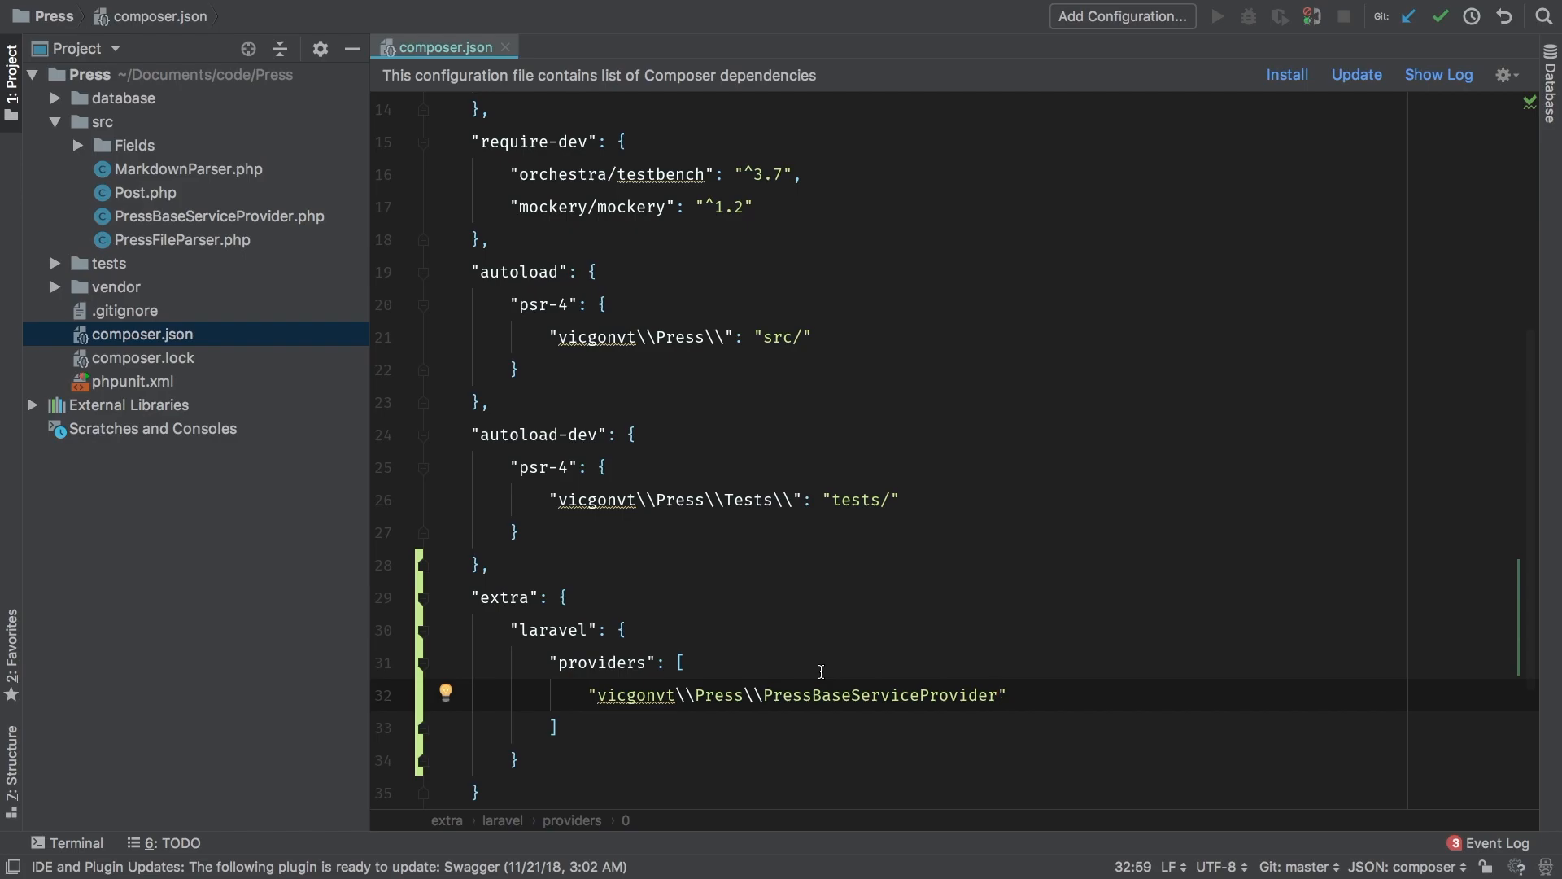
pyautogui.moveTo(666, 716)
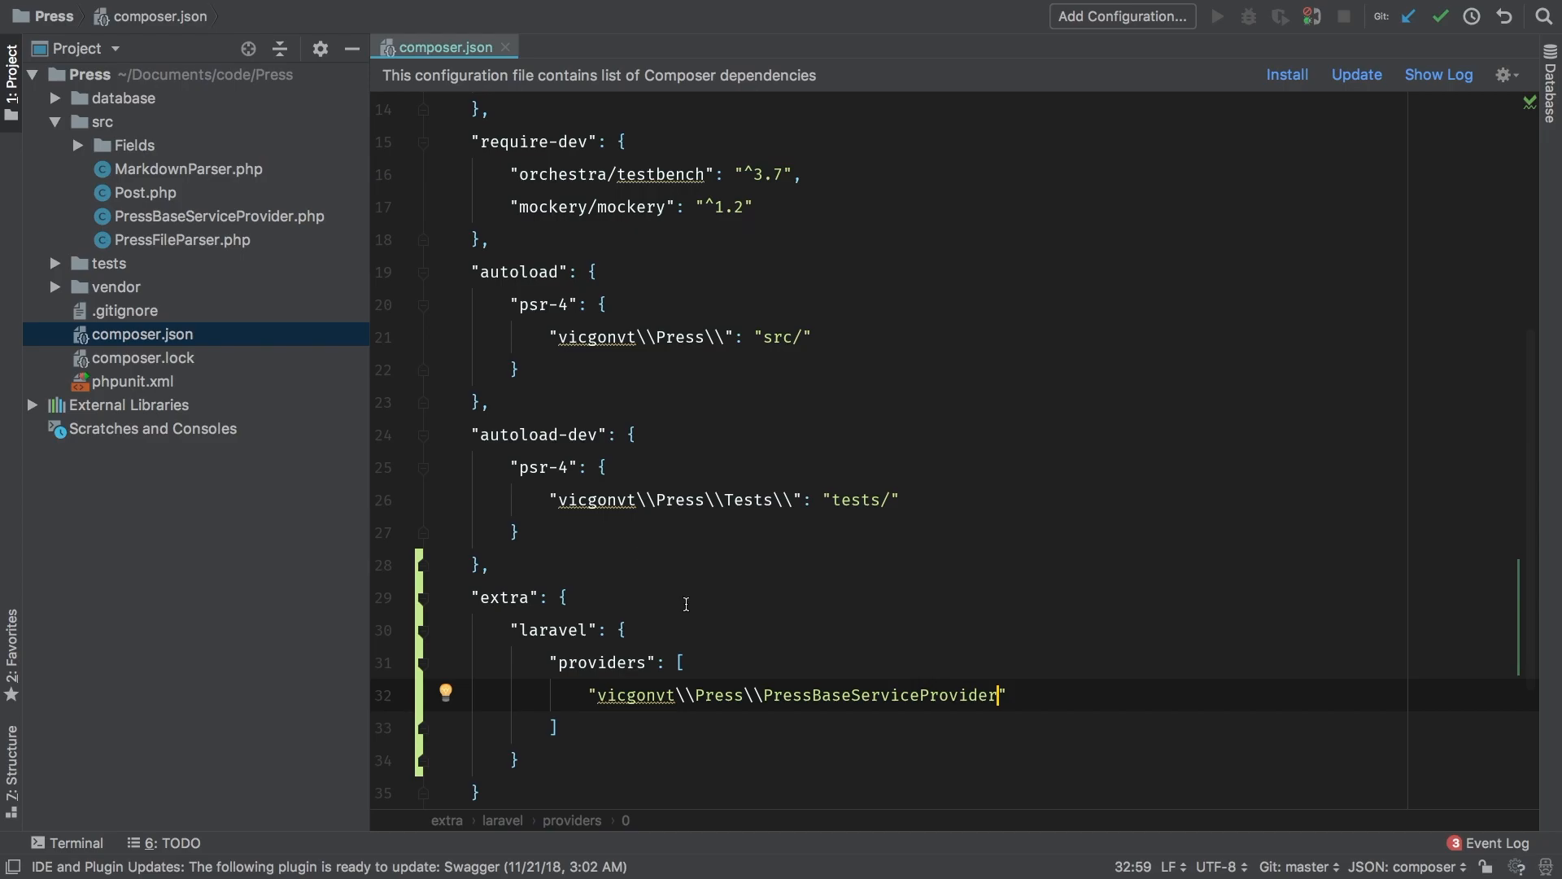
pyautogui.moveTo(820, 671)
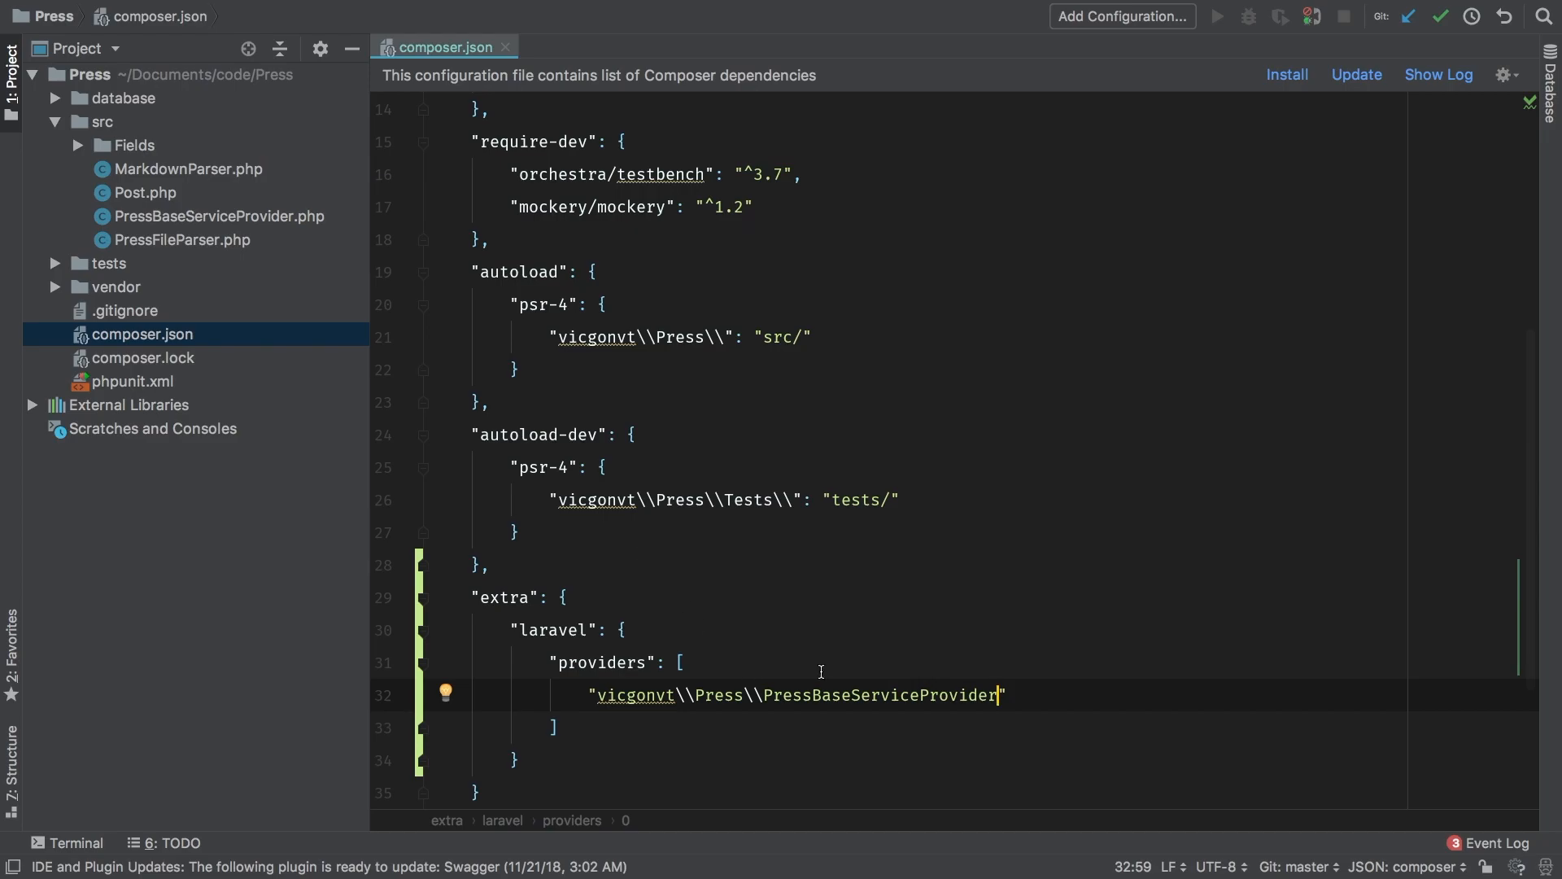